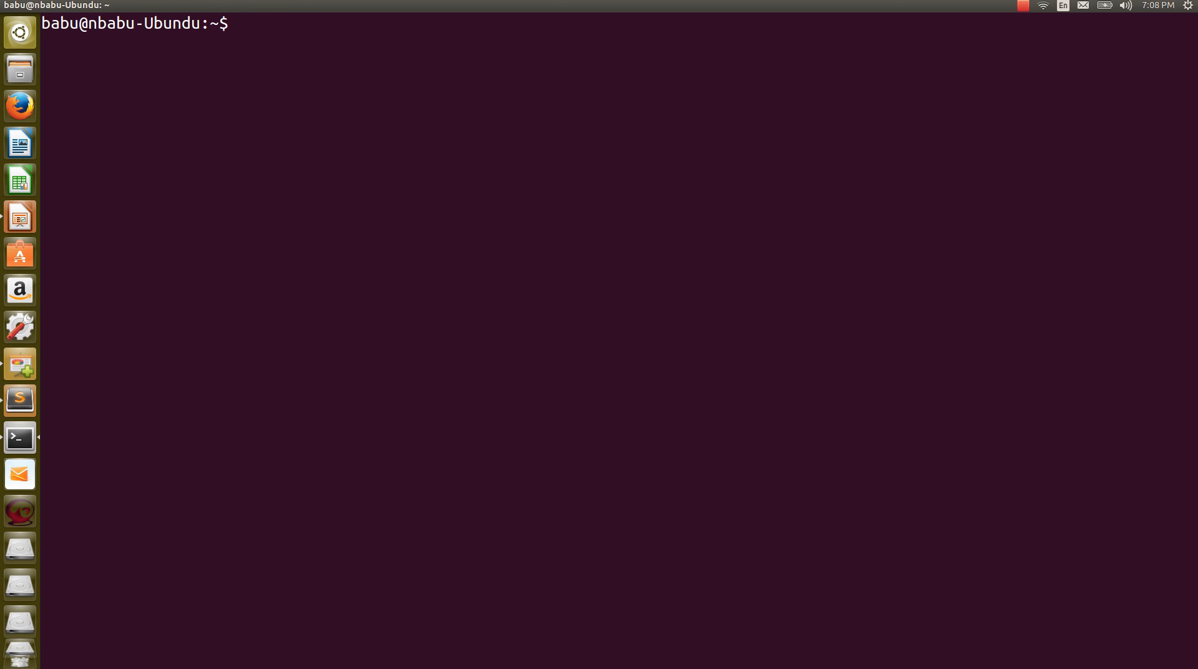
- Run sudo -s and authenticate to get a root shell, then start typing subl
text(so)
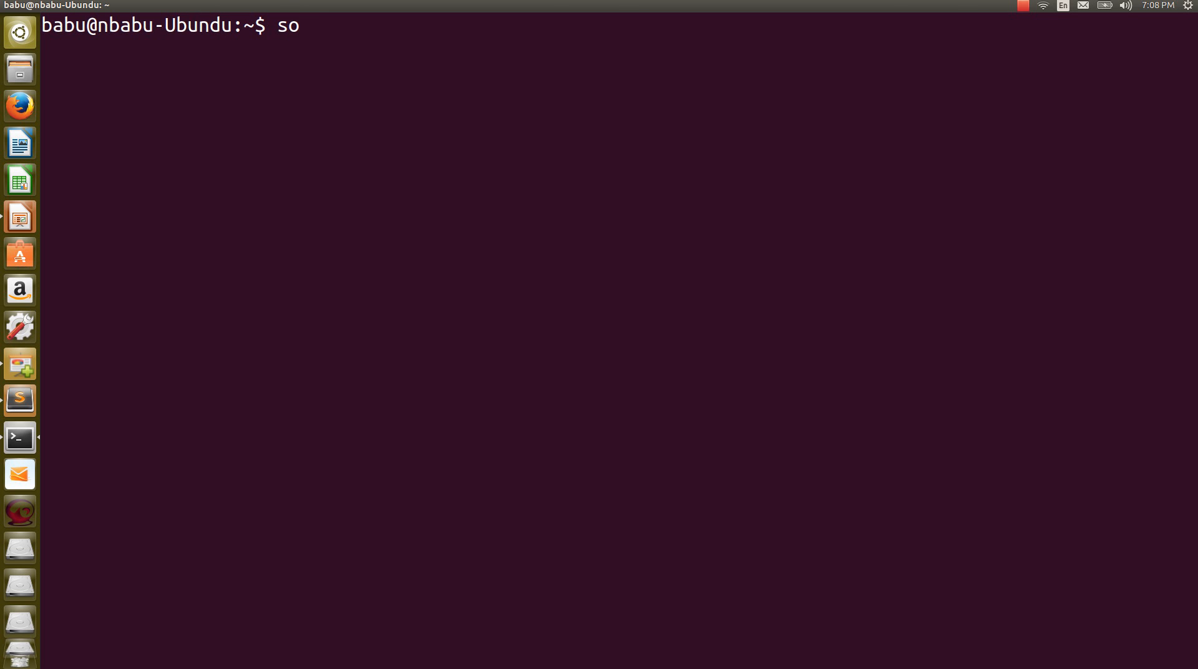
text(udo)
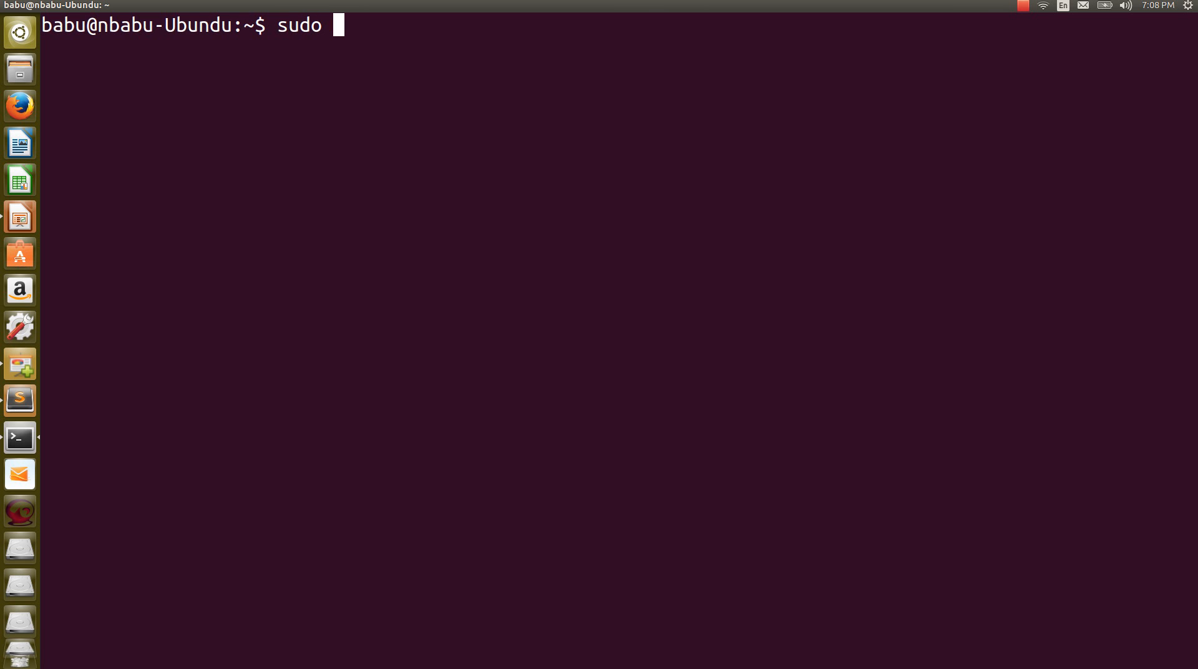
text(-s)
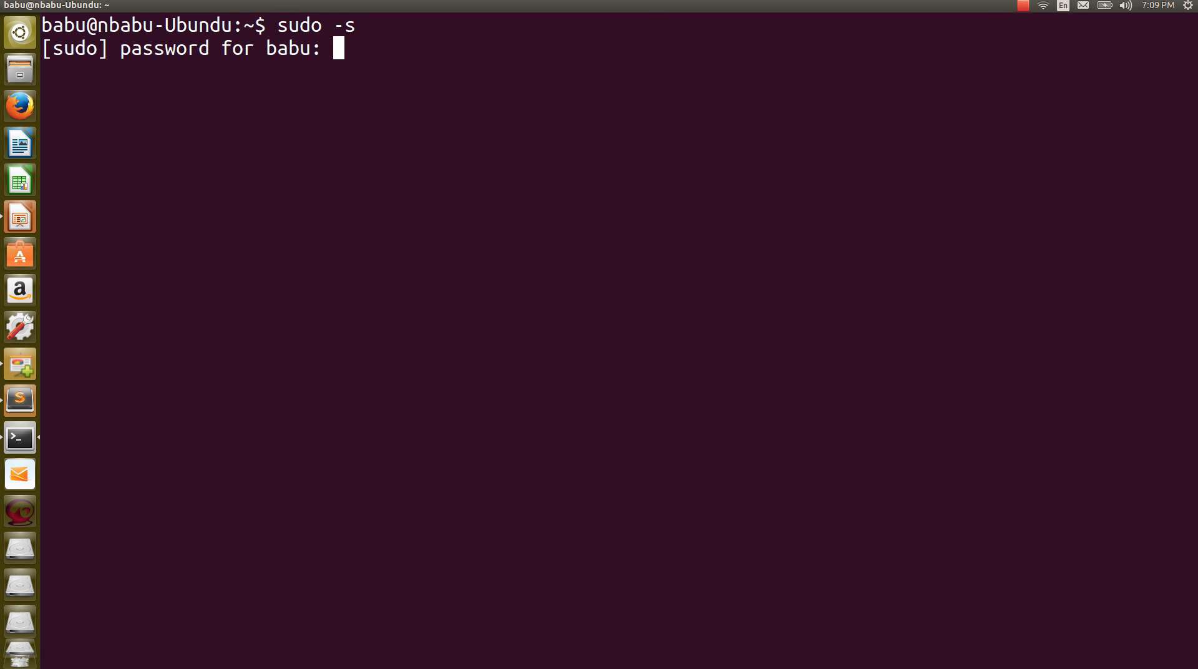
key(Return)
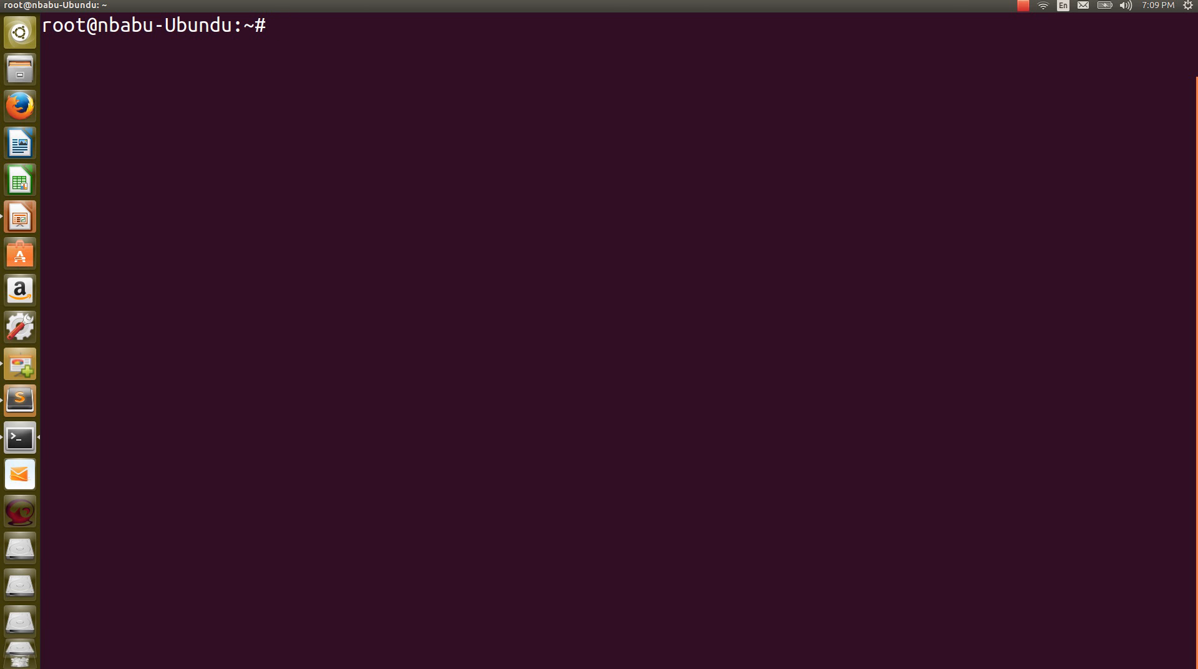
text(sub)
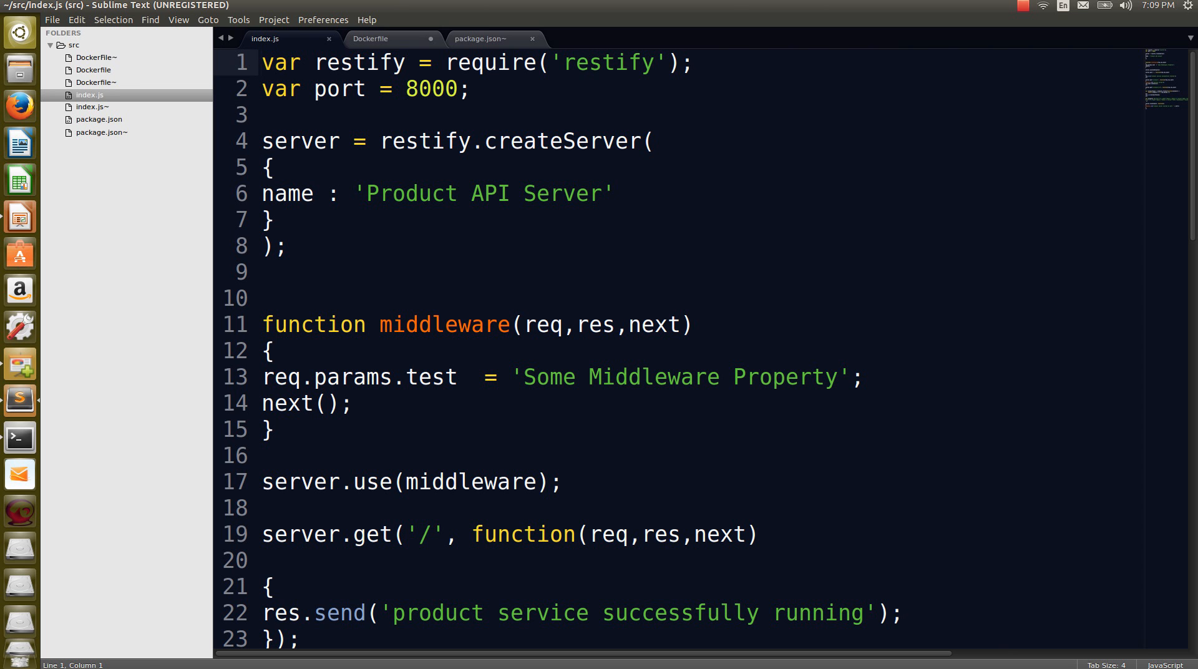
- Highlight the restify createServer block in index.js, then move down to the routes
click(263, 63)
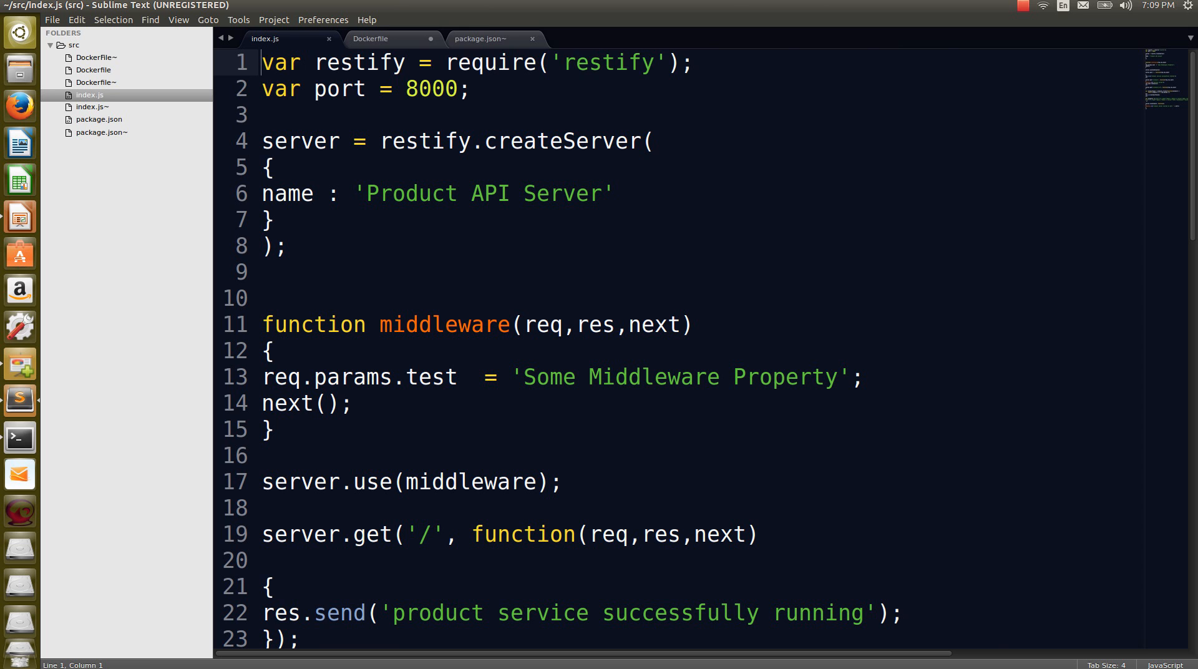
drag(264, 62, 263, 115)
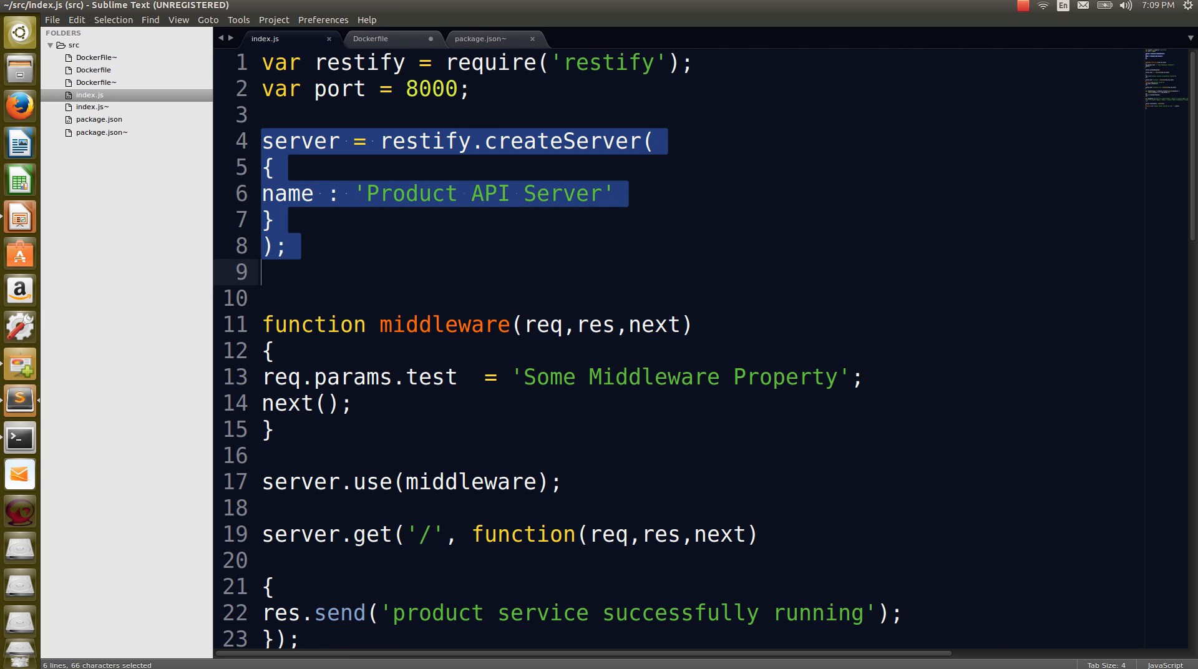
click(265, 376)
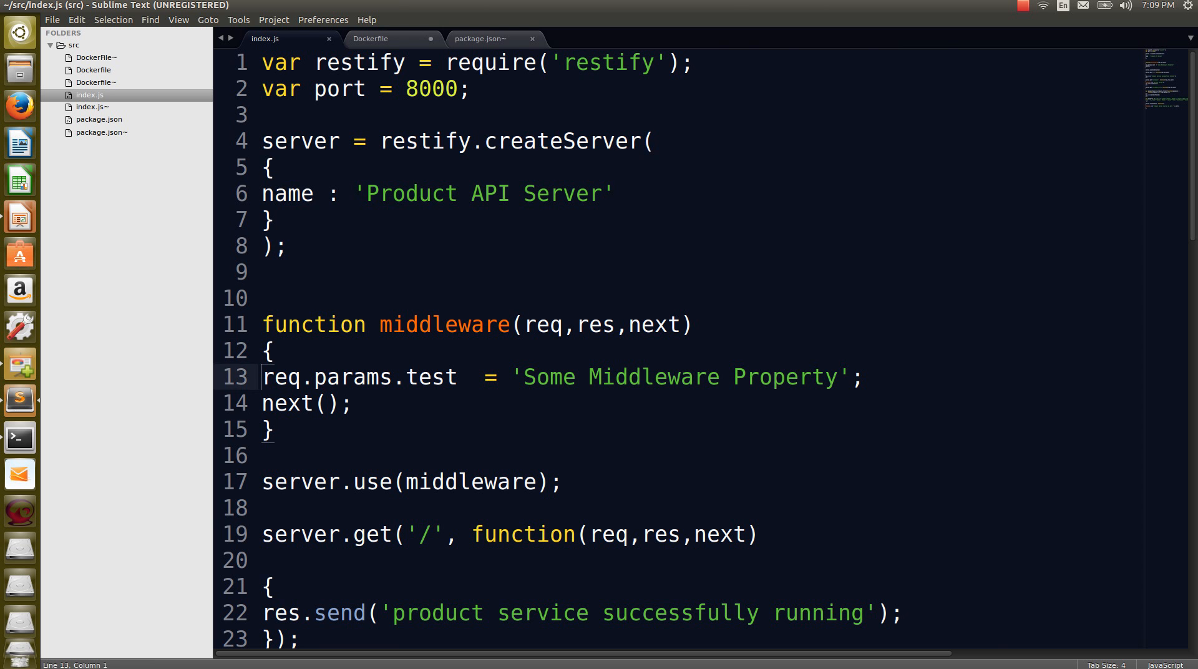
scroll(down, 3)
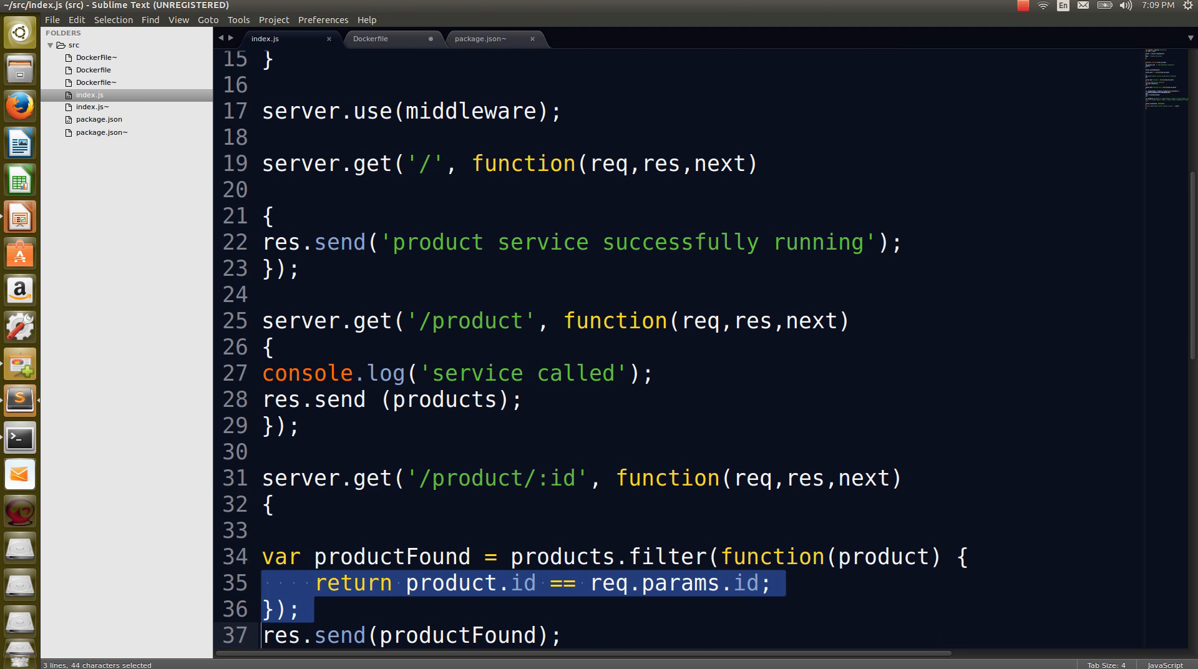
- Highlight the root route, the '/product' route and the line sending the products list
click(263, 189)
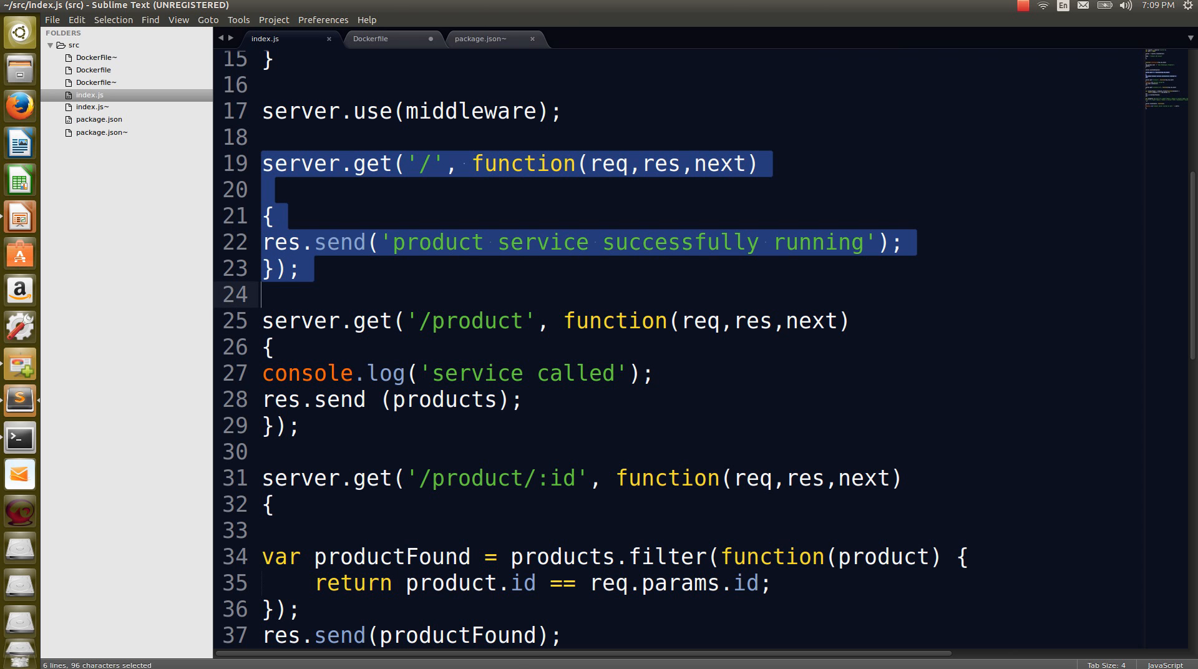
click(269, 346)
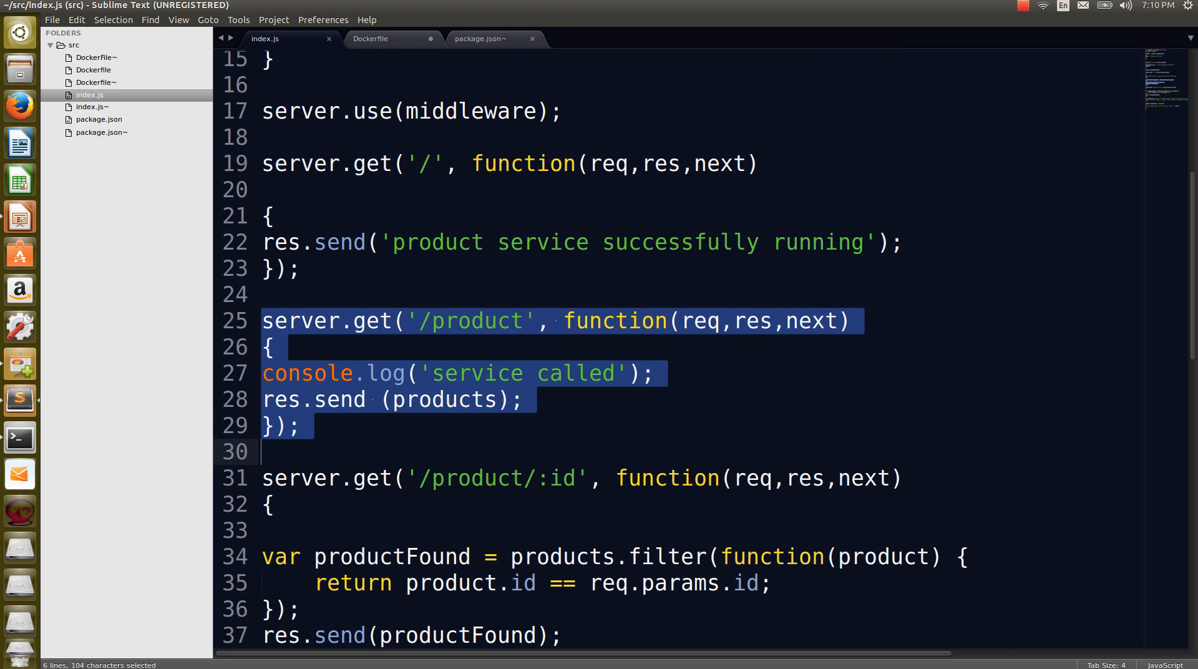
click(264, 451)
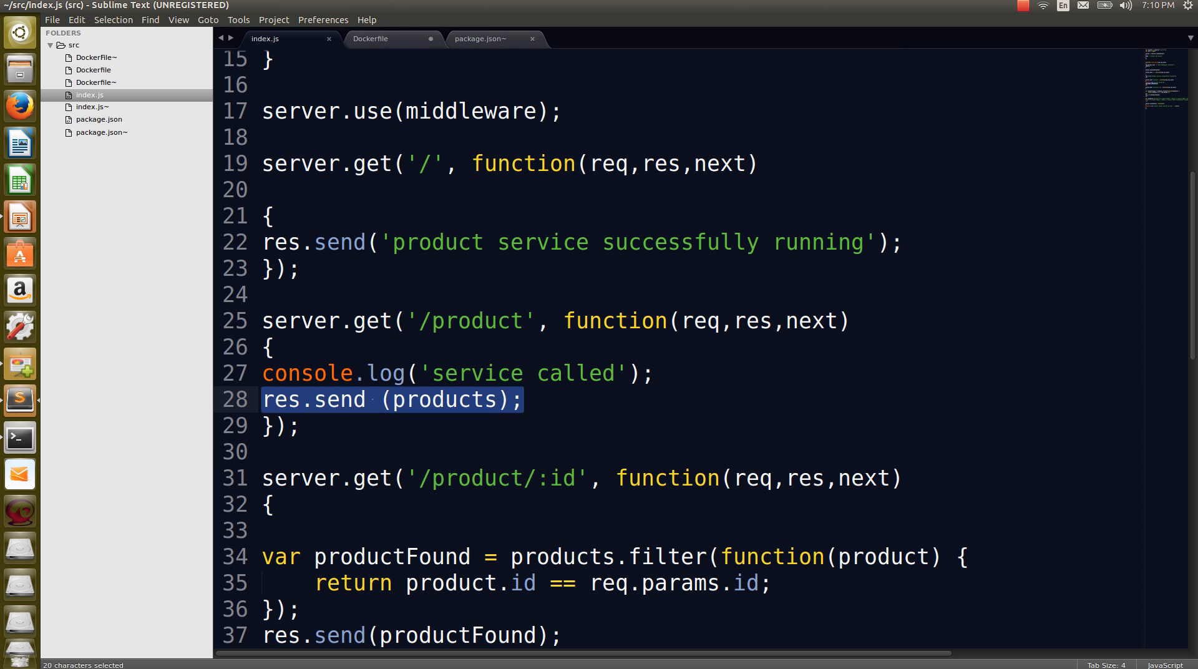
scroll(down, 3)
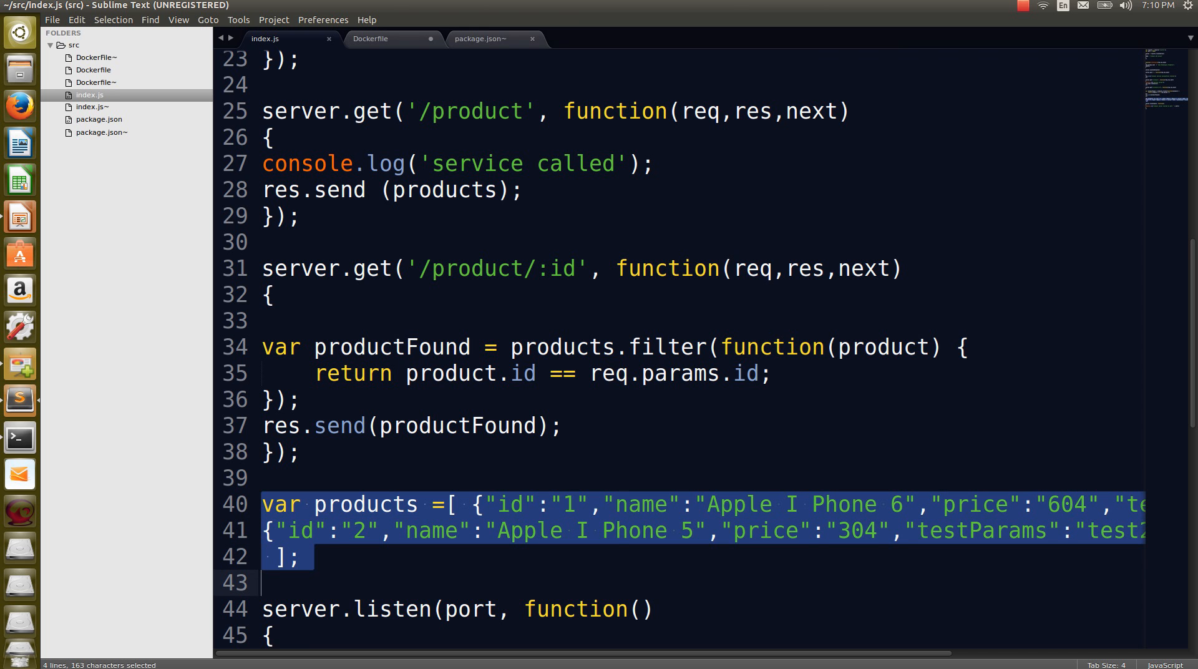
click(263, 162)
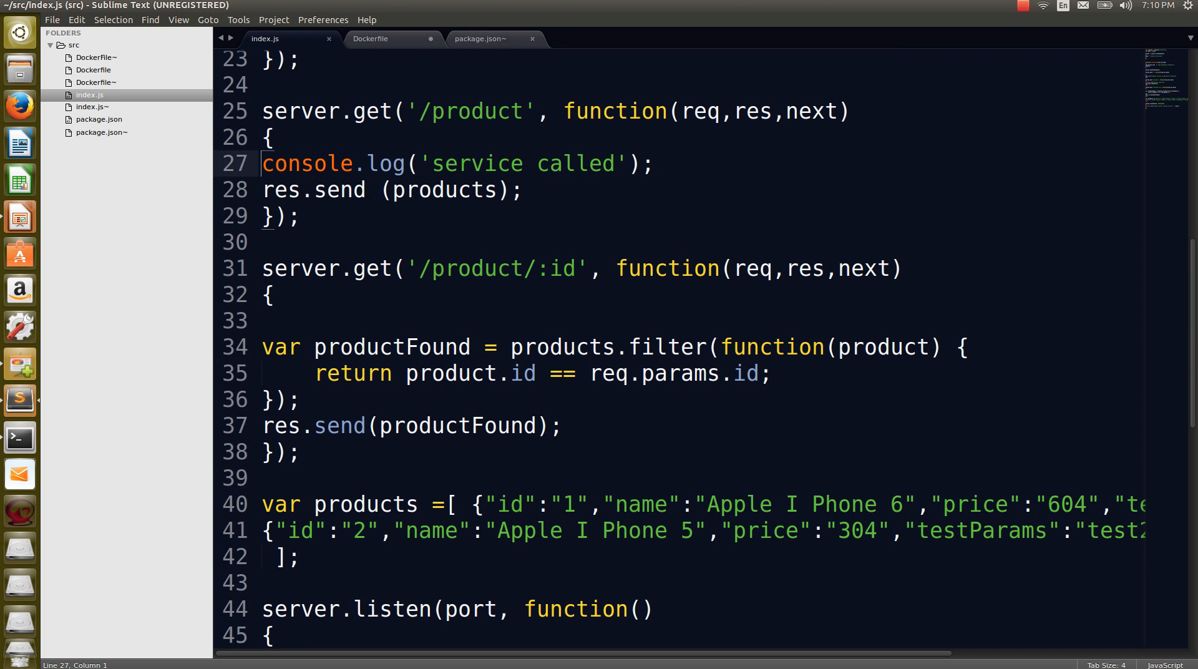
drag(262, 267, 262, 425)
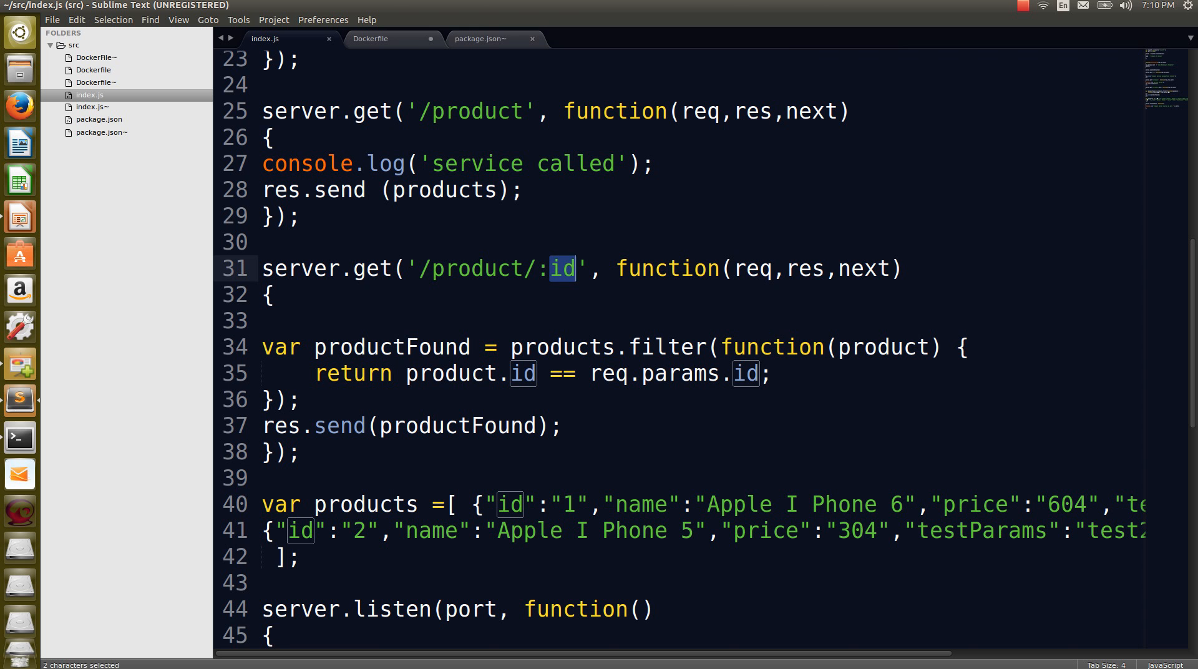
click(273, 295)
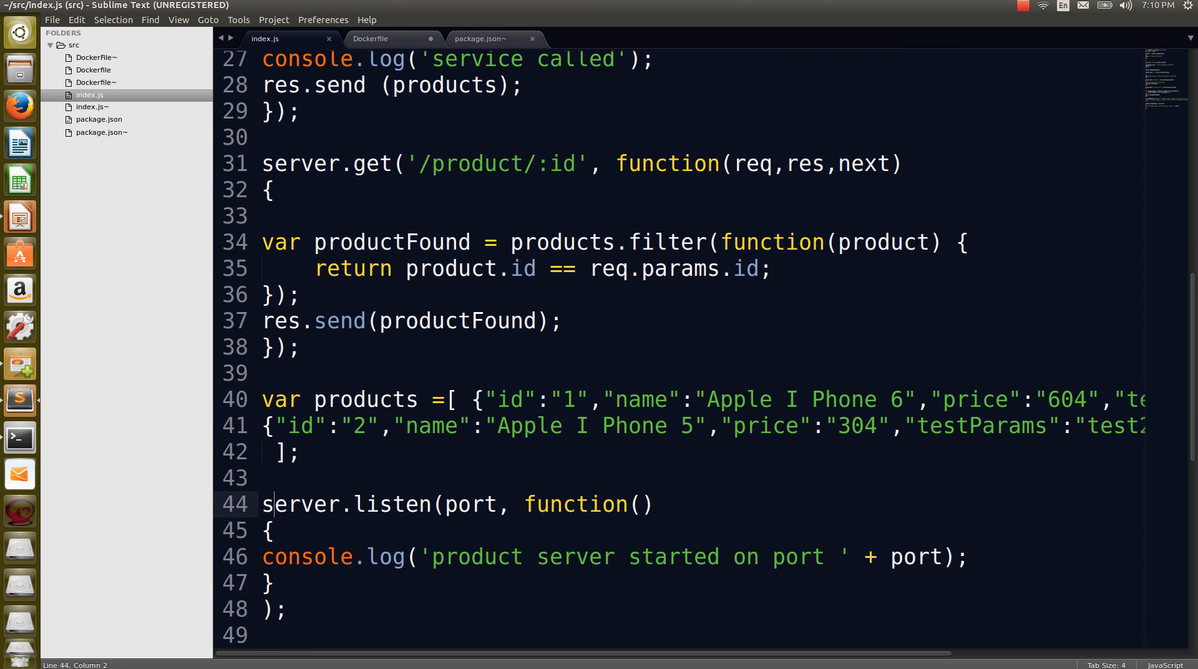
drag(264, 504, 287, 609)
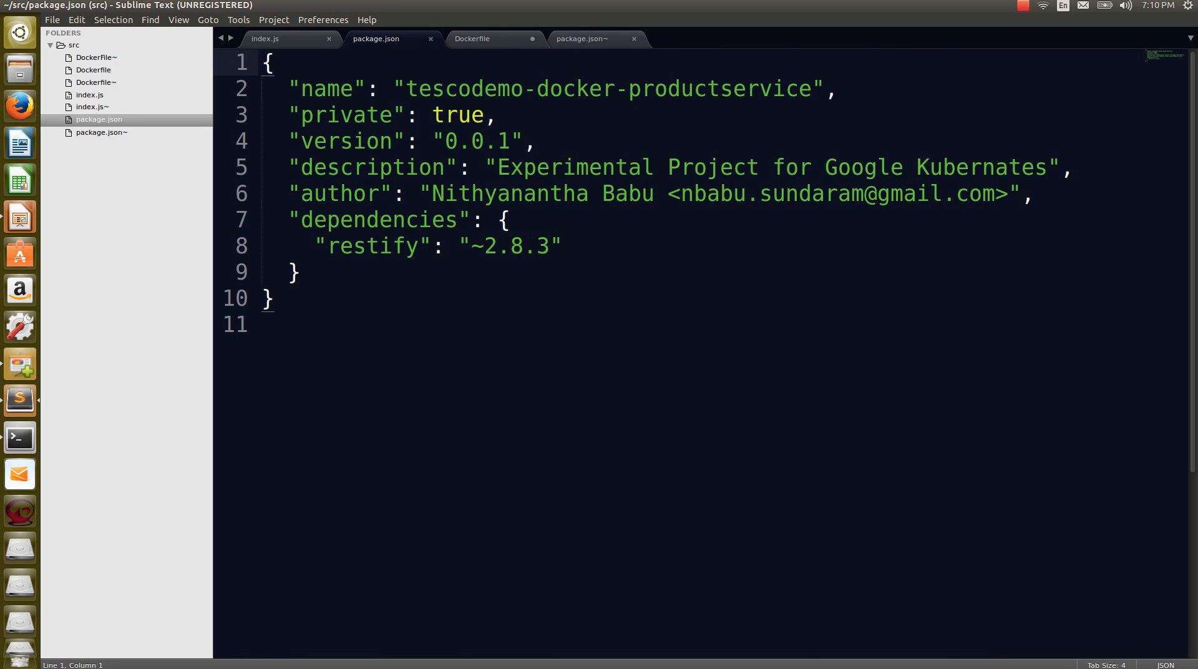
- Select all of package.json, then highlight the restify ~2.8.3 dependency entry
click(341, 115)
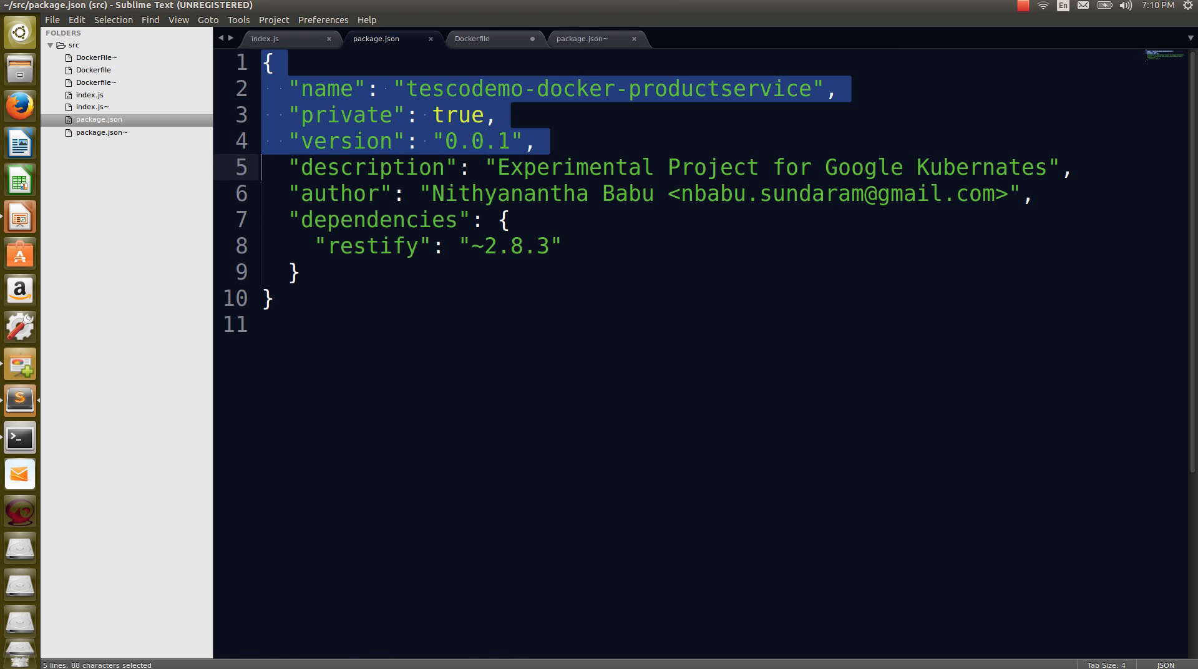
key(ctrl+a)
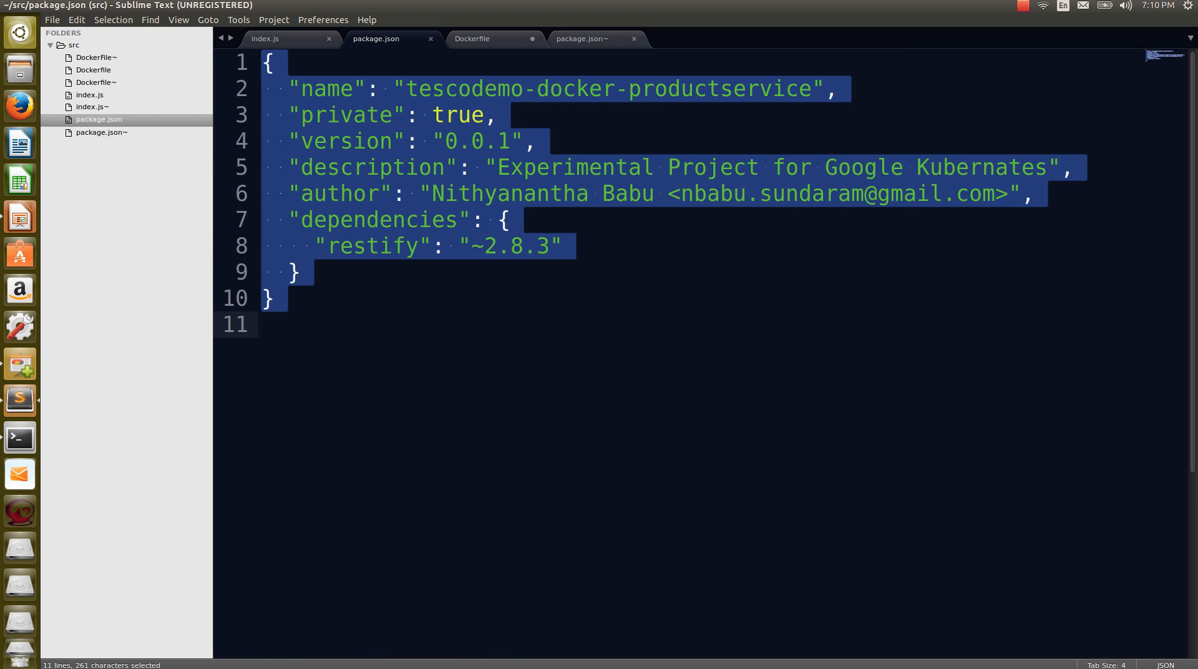
click(505, 219)
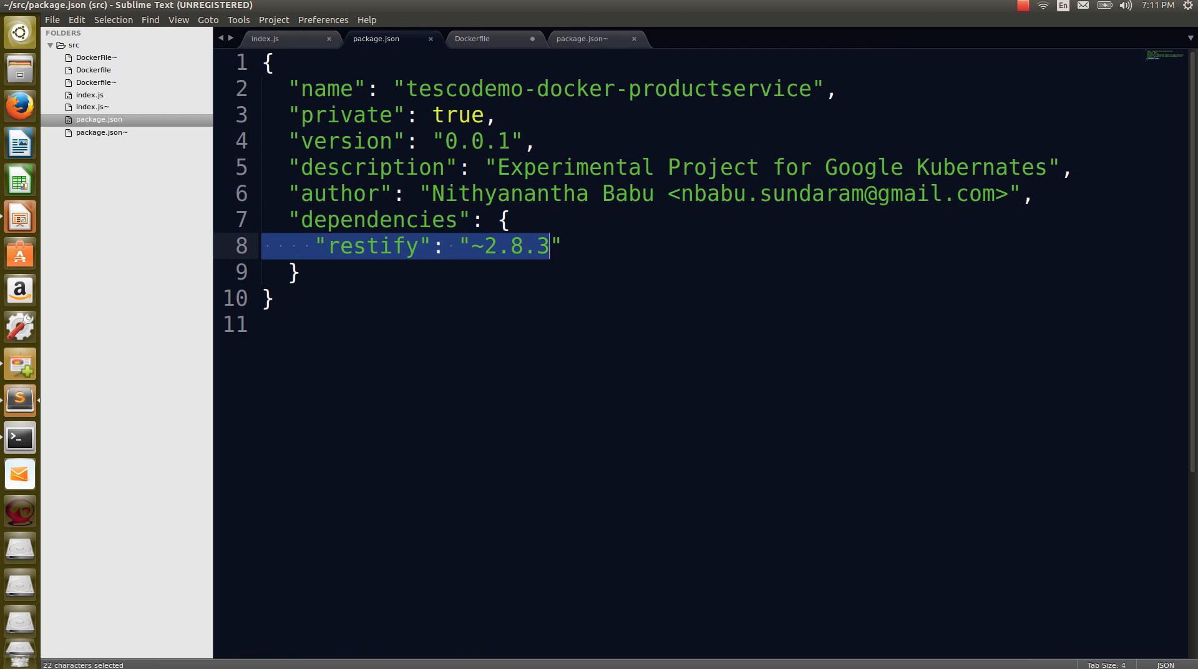
click(550, 245)
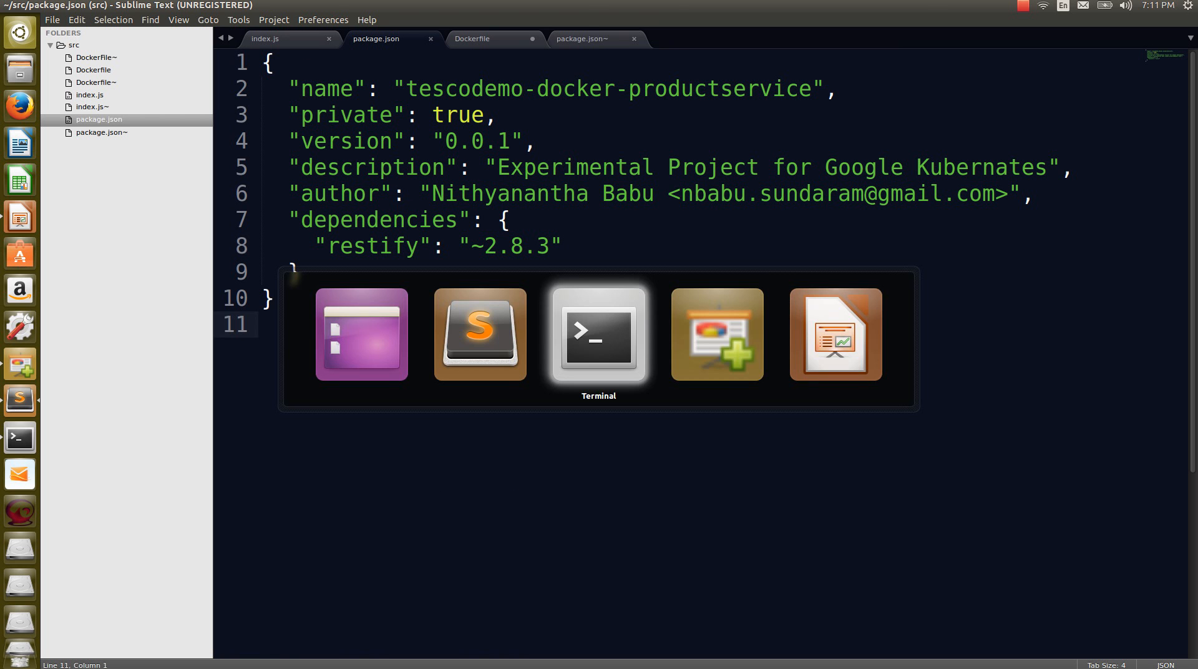
- In Terminal, change into the src folder and run npm install
click(598, 334)
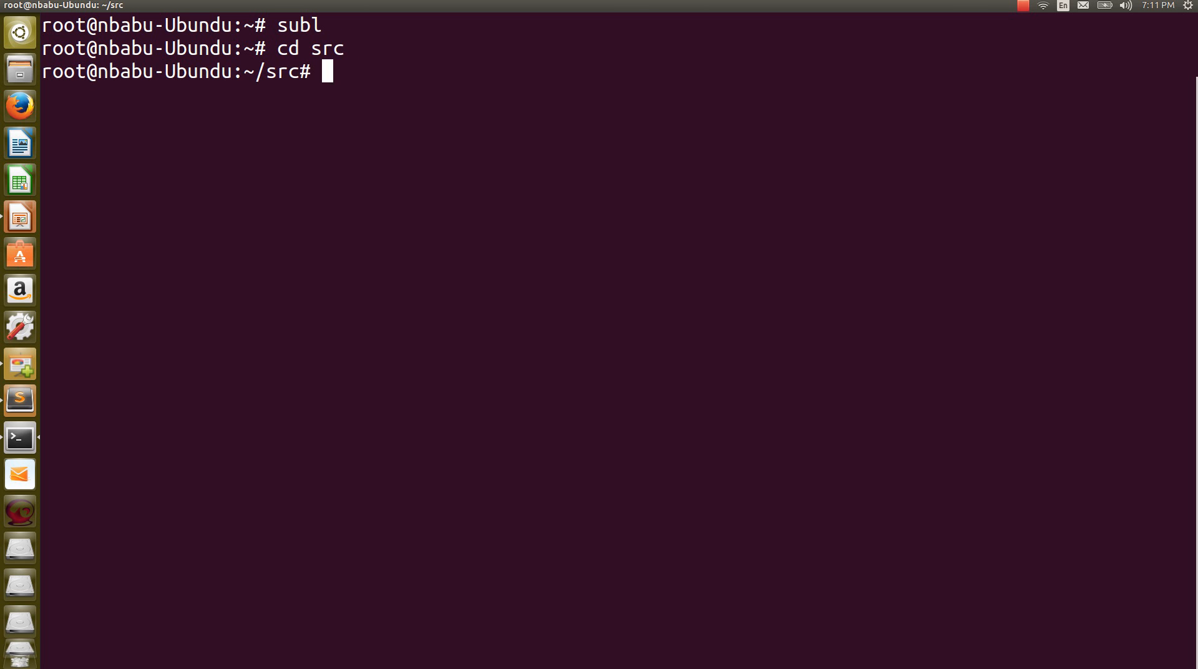
text(dir)
text(n)
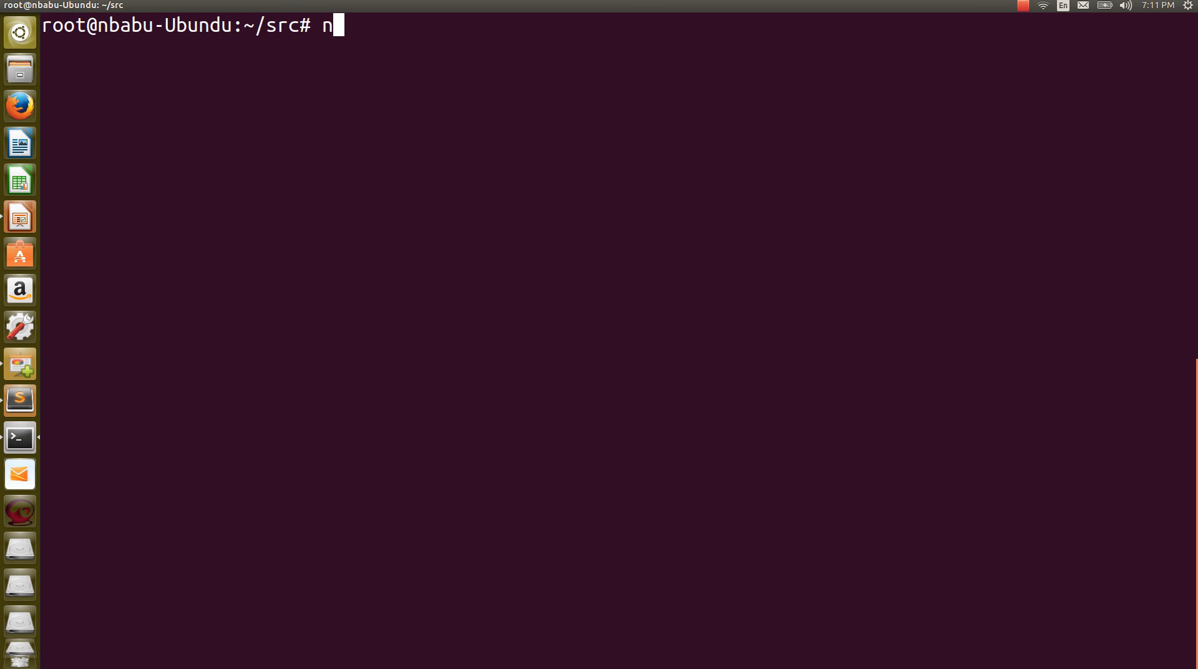
text(pm inst)
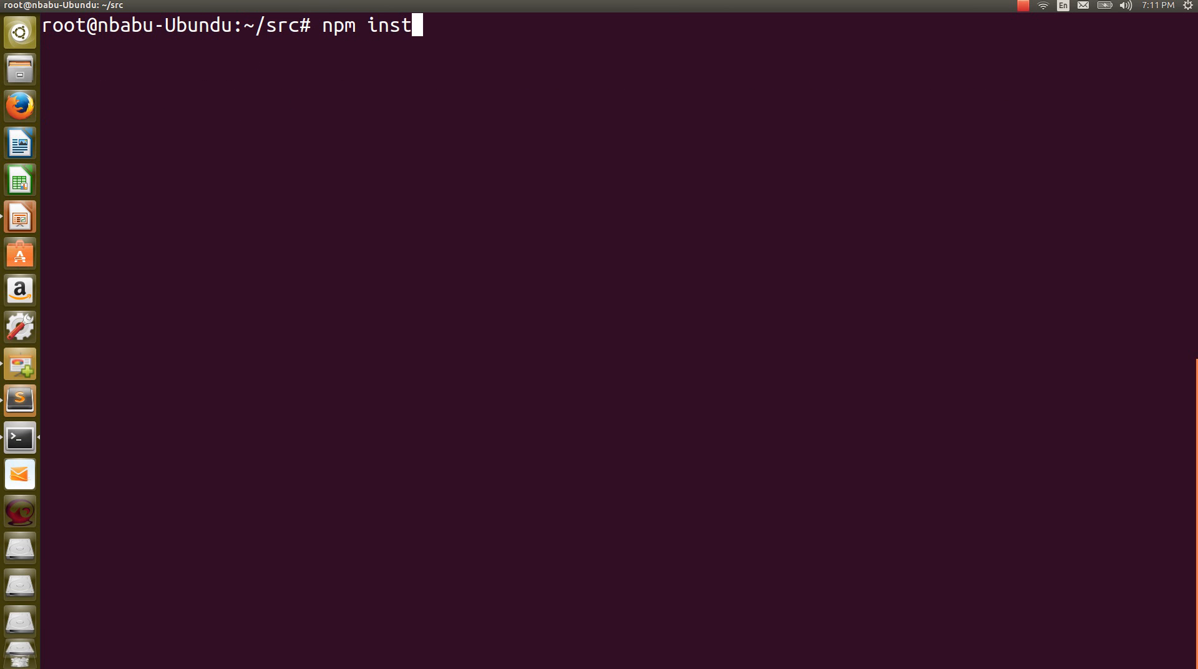
text(all)
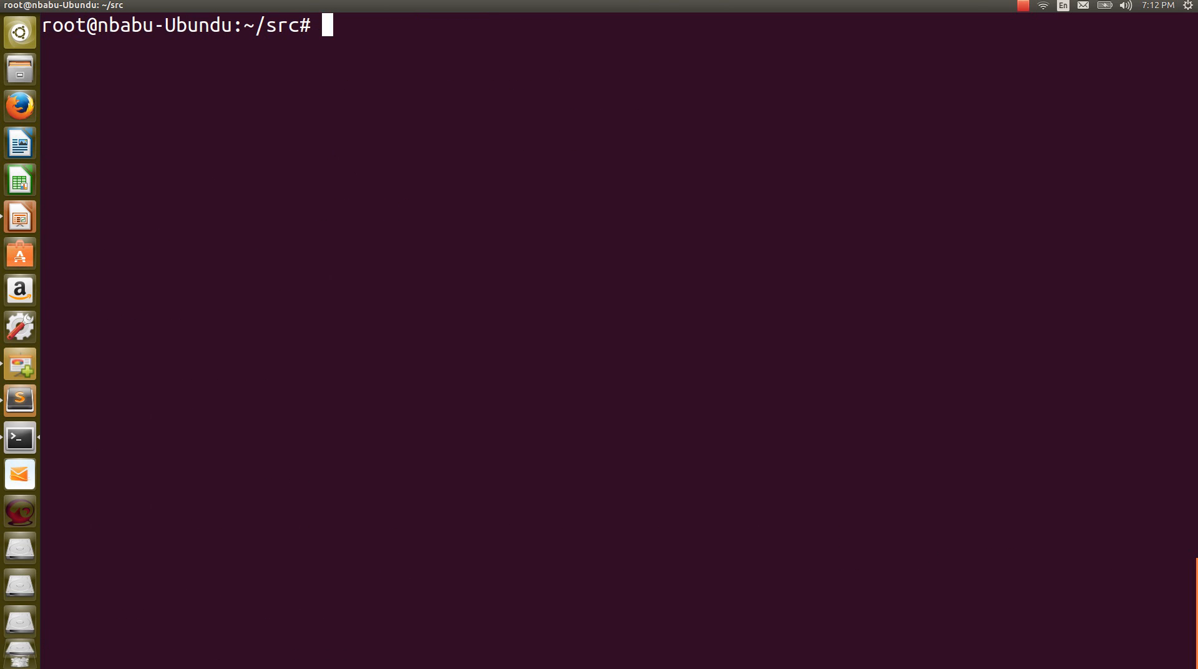
- Run nodejs index.js to start the product server on port 8000
text(nod)
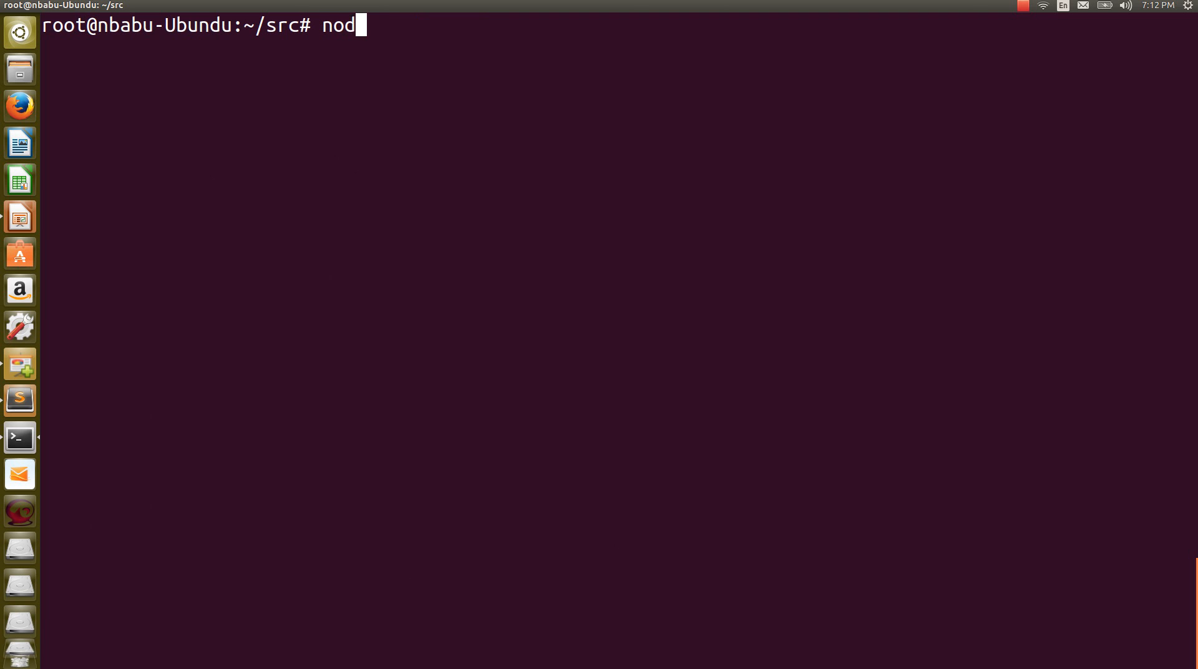
text(ejs)
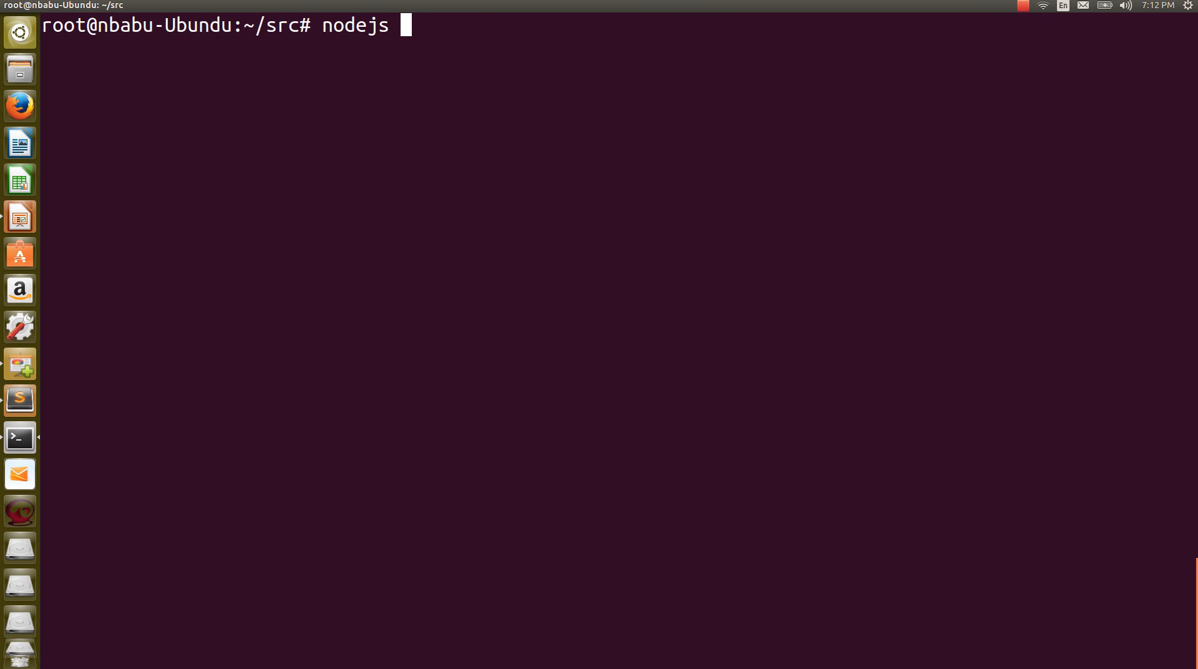
text(index.js)
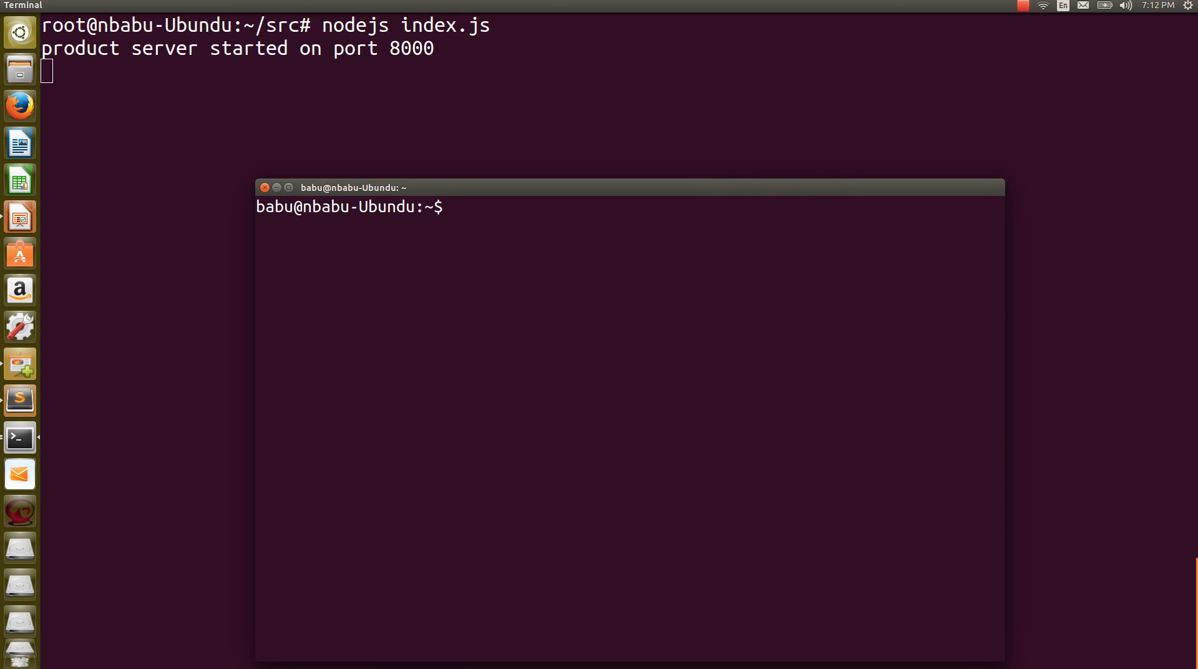
- Run curl localhost:8000 in the second terminal to confirm the service answers, then clear the screen
text(cur)
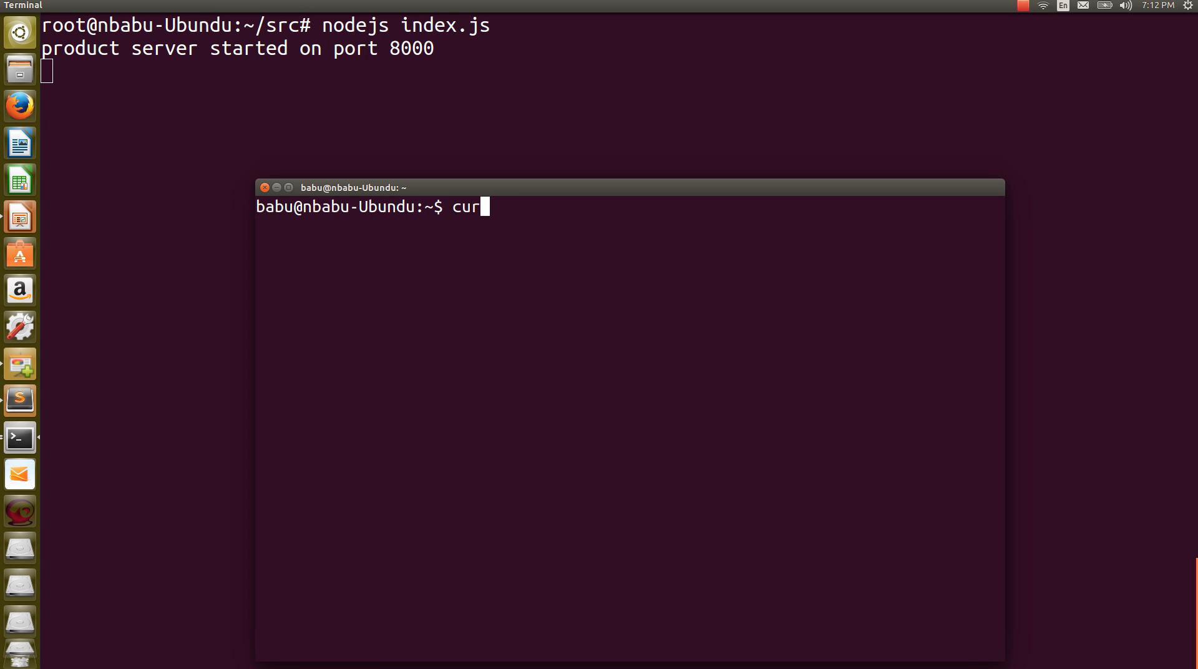
text(l localh)
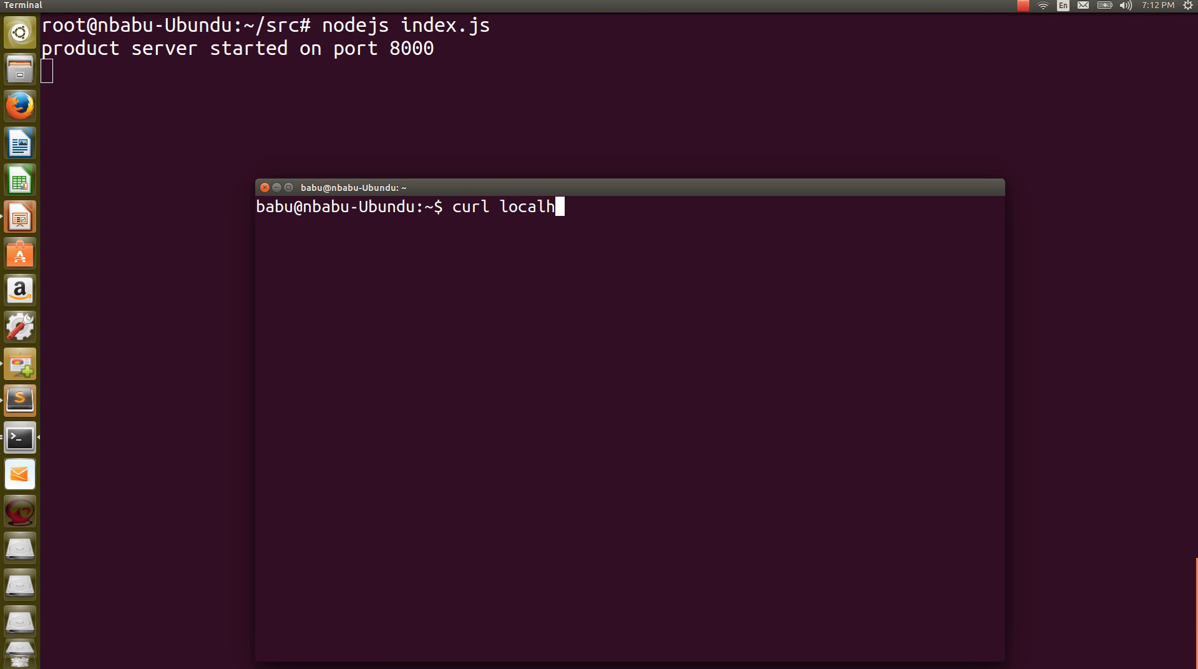
text(ost:8000)
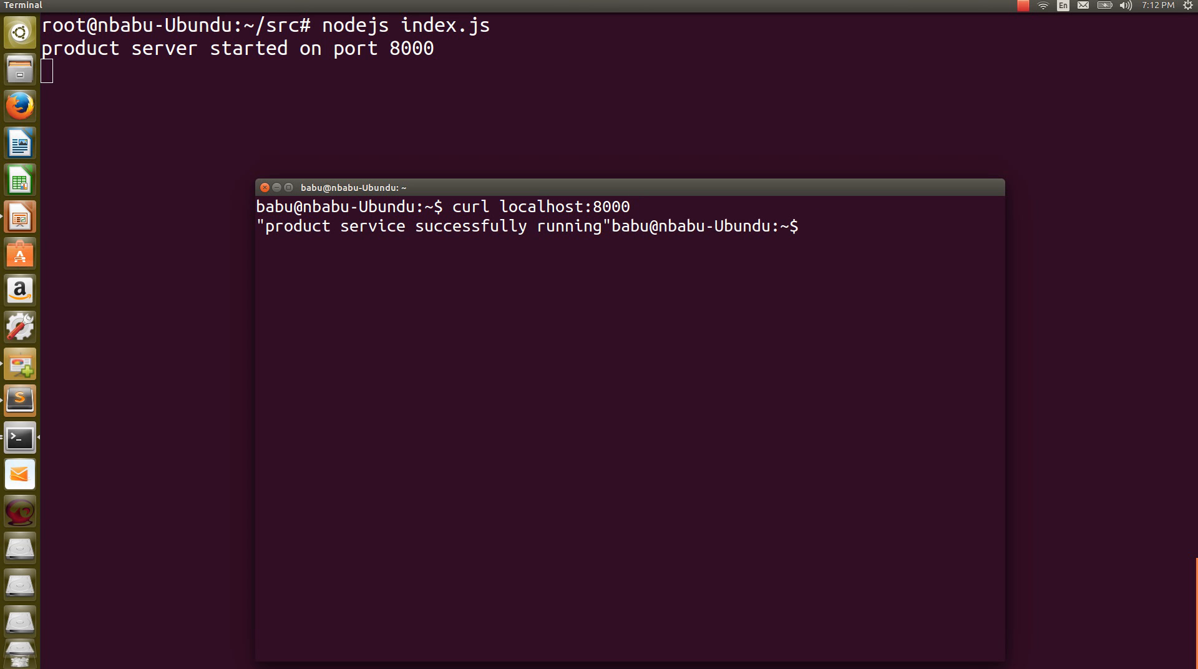
text(curl localhost:8000)
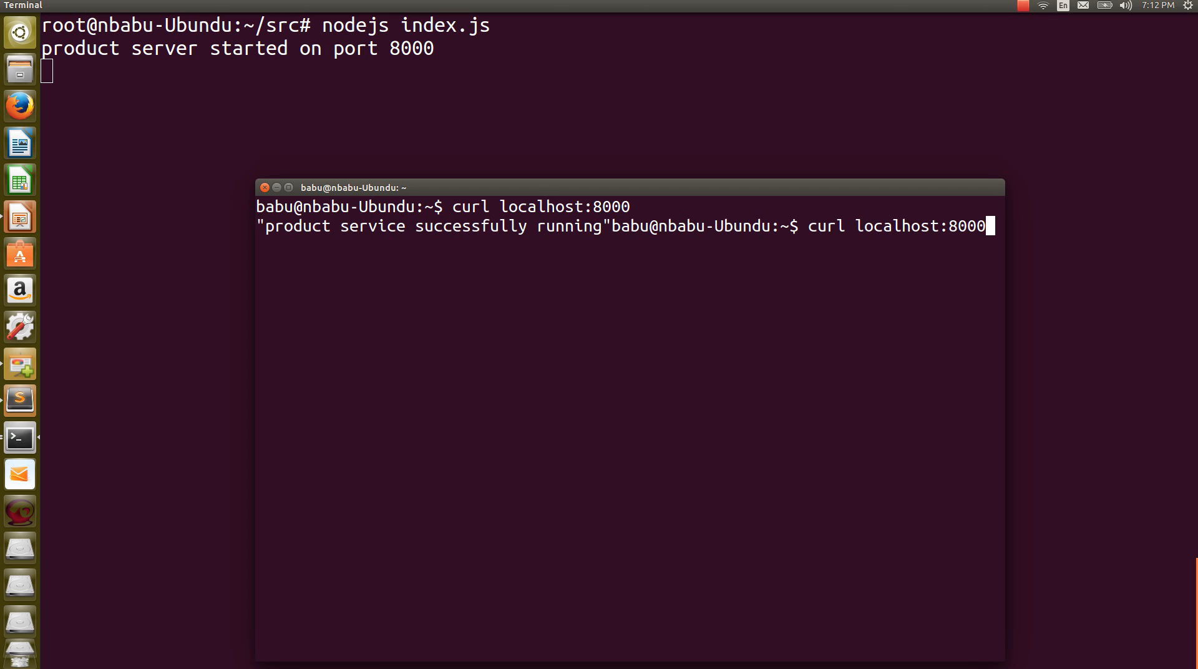
key(BackSpace)
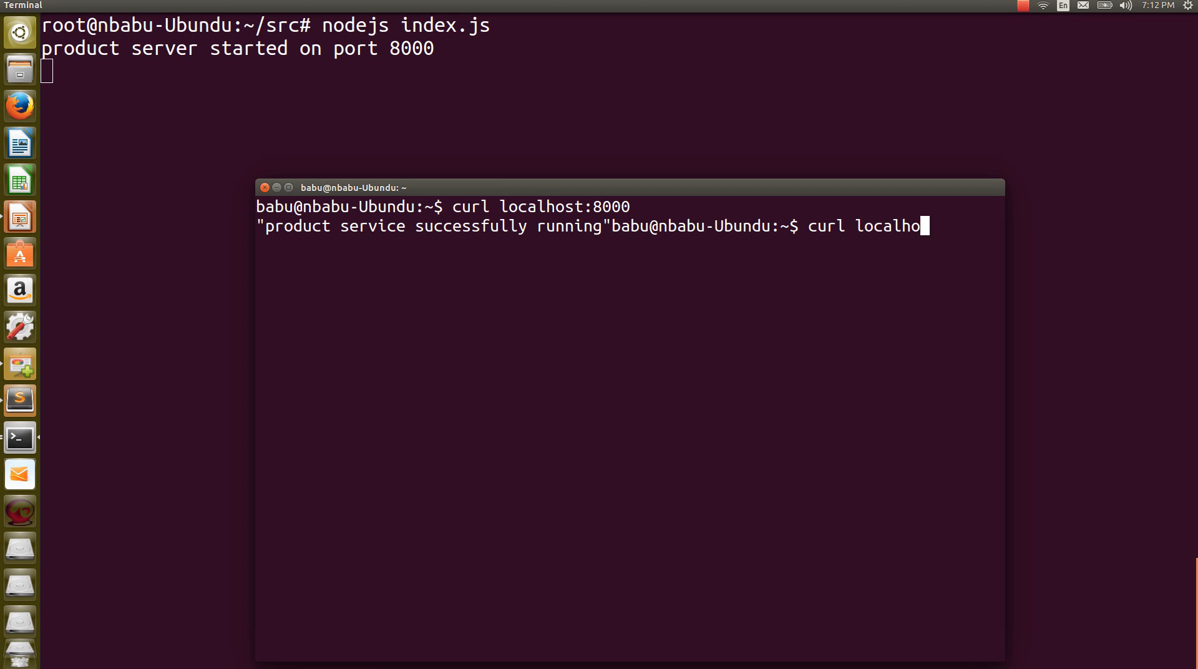
key(BackSpace)
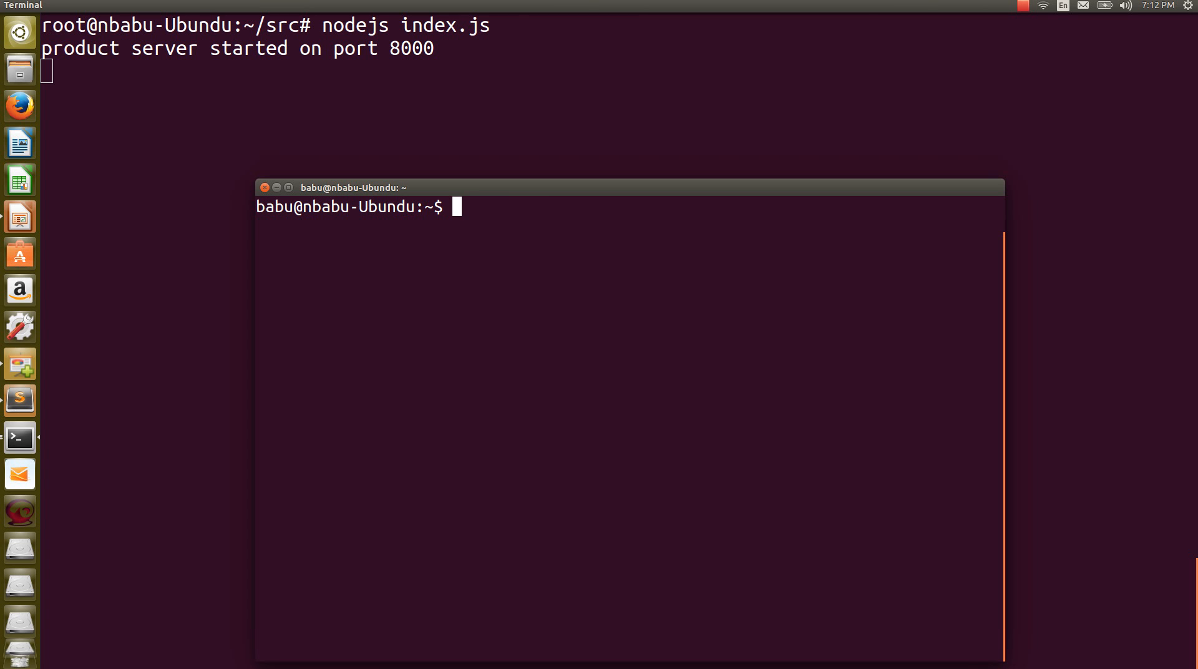
- Run curl localhost:8000/product/ to request the products list
text(cu)
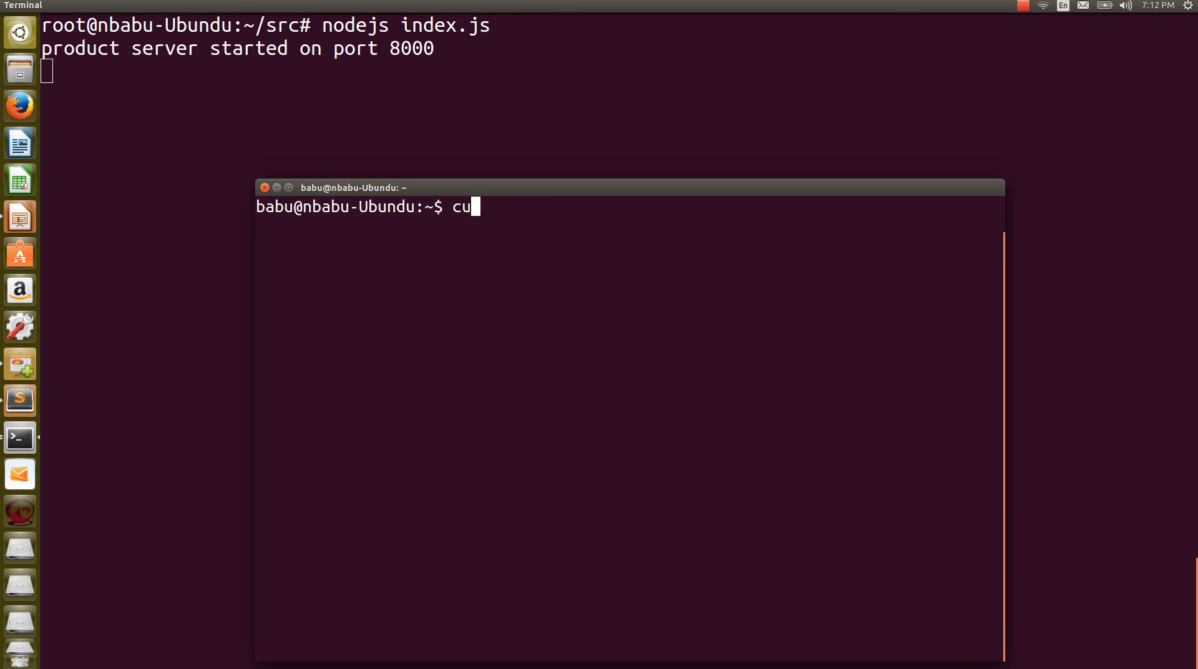
text(rl local)
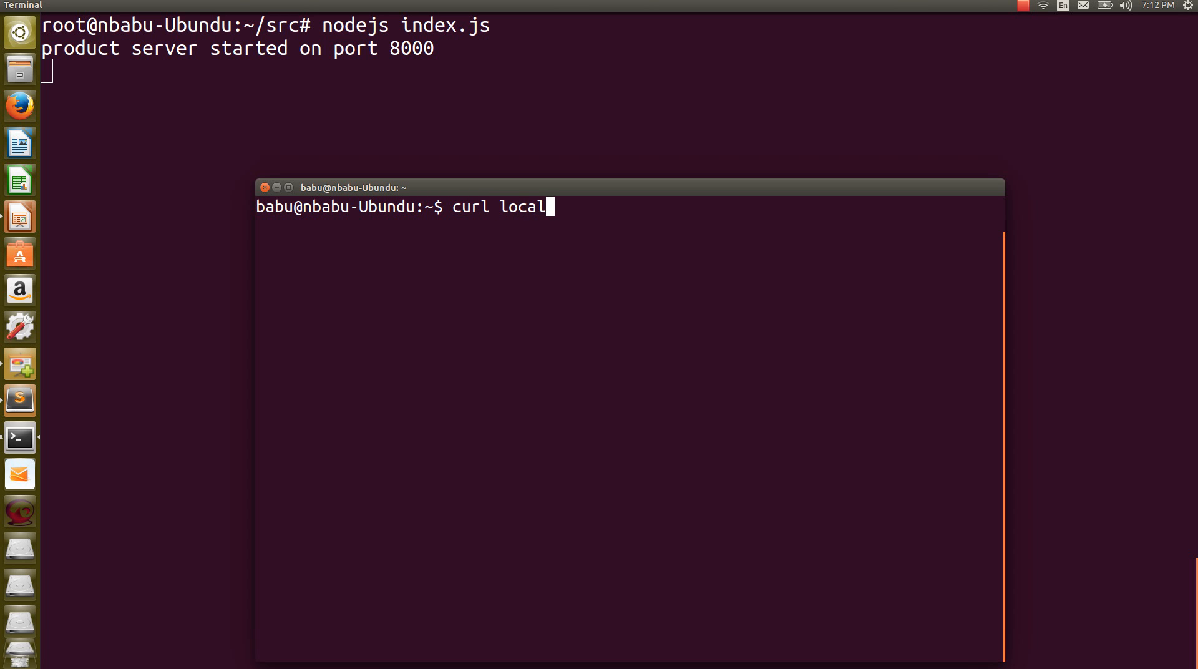
text(host:8000)
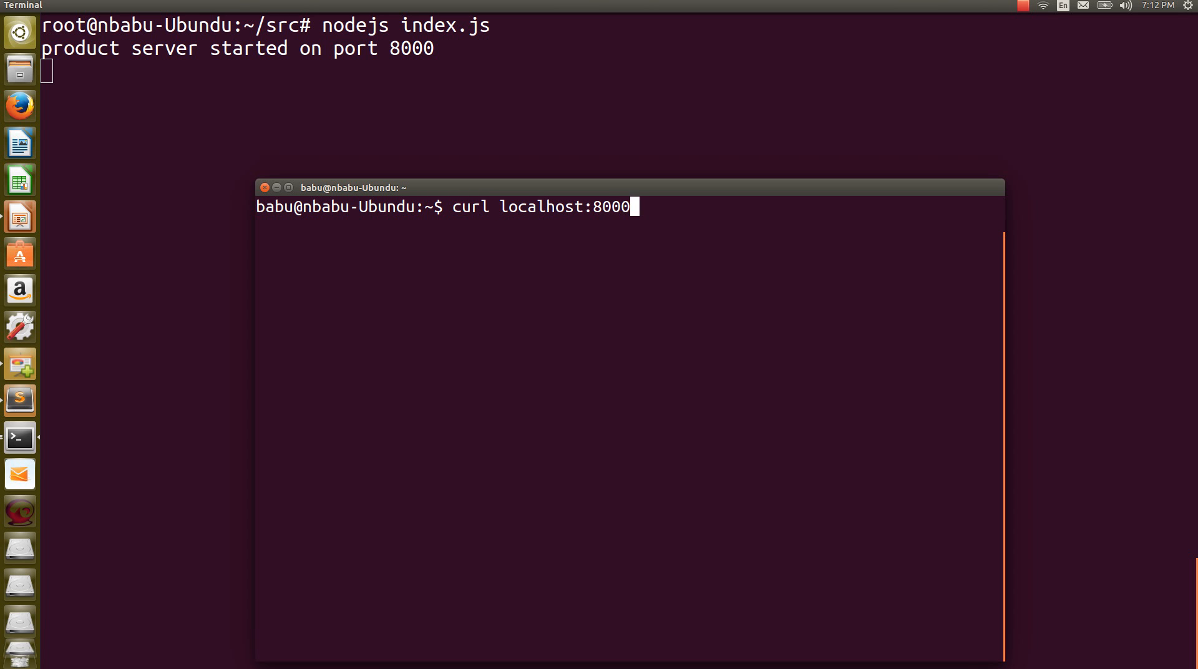
text(/)
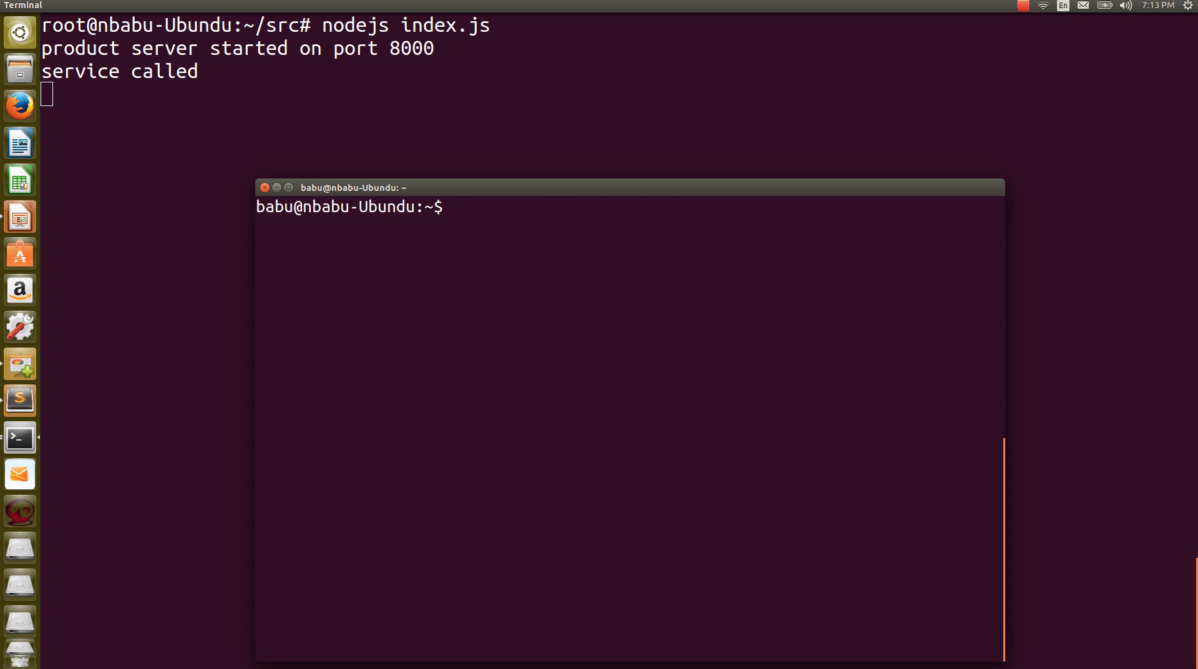
text(curl localhost:8000/product/)
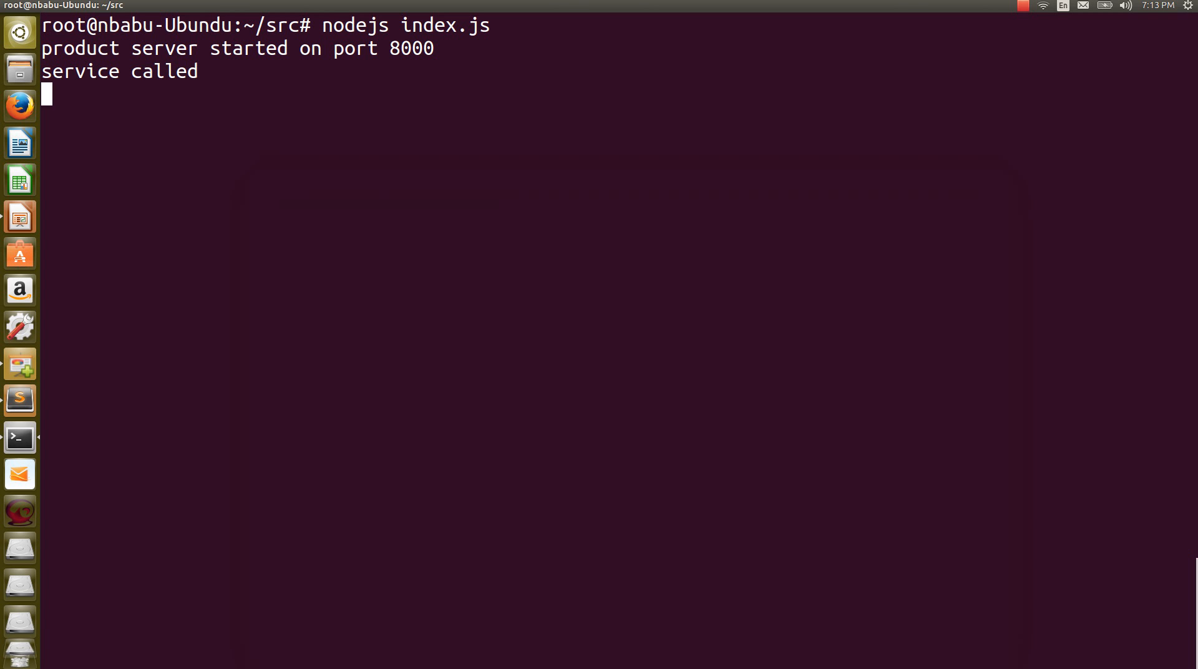
- Stop the Node.js server with Ctrl+C, clear the screen and start a docker command
key(ctrl+c)
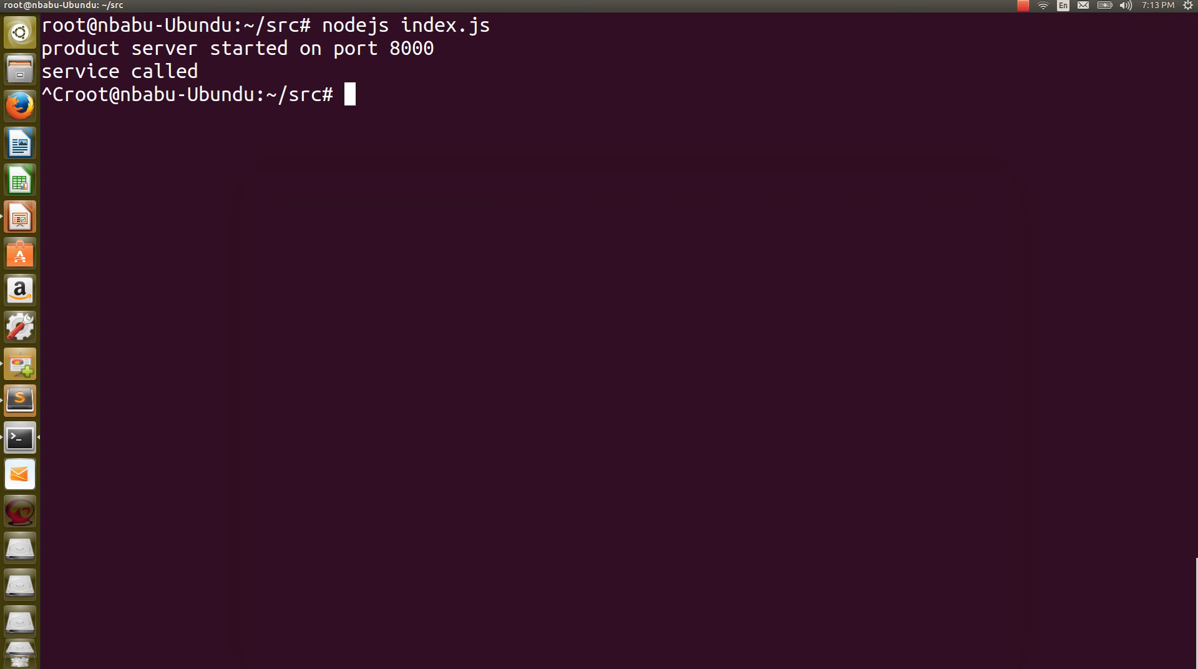
text(cle)
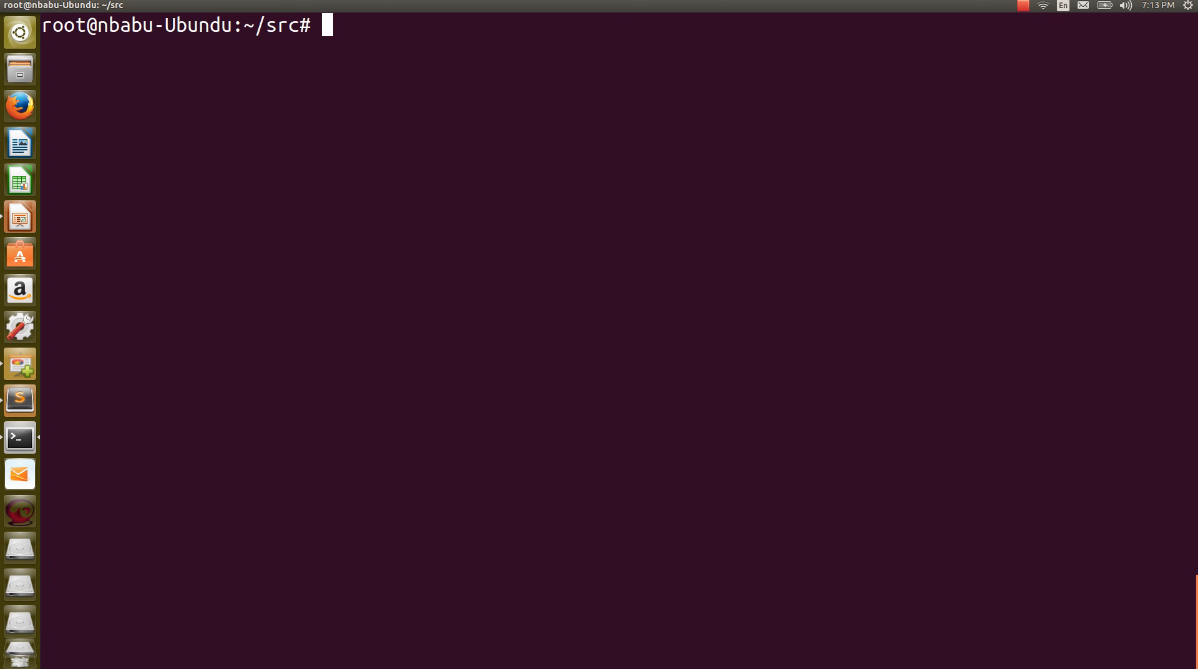
text(dock)
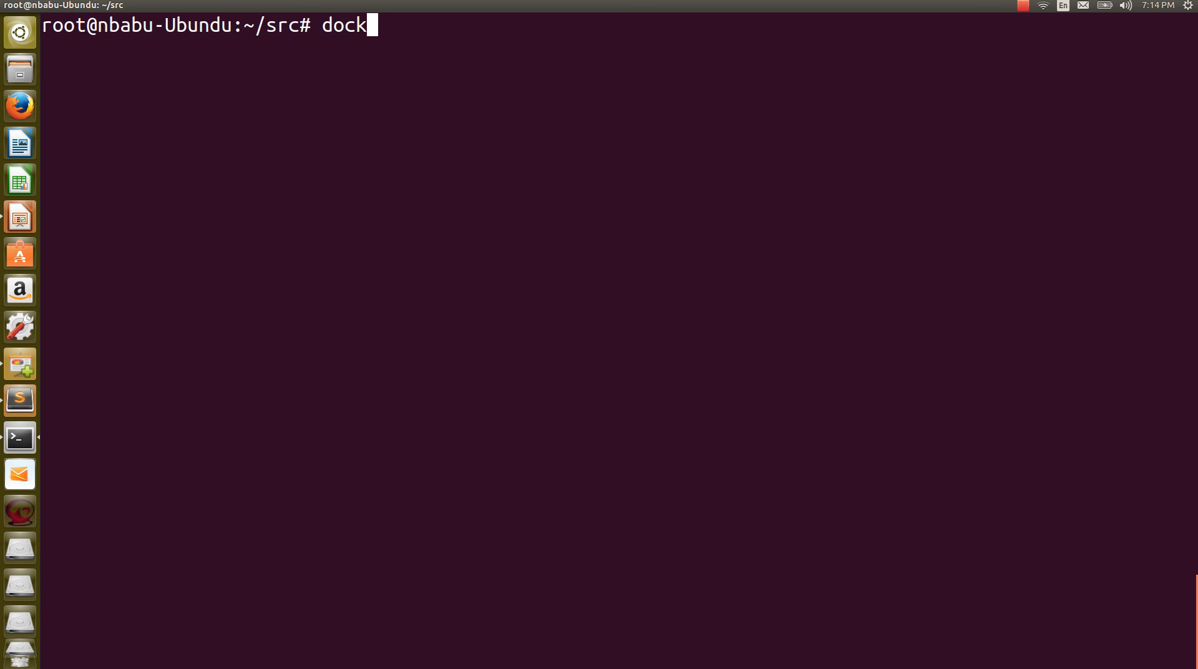
- Run docker pull centos, list the local docker images, then clear the screen
text(er pull)
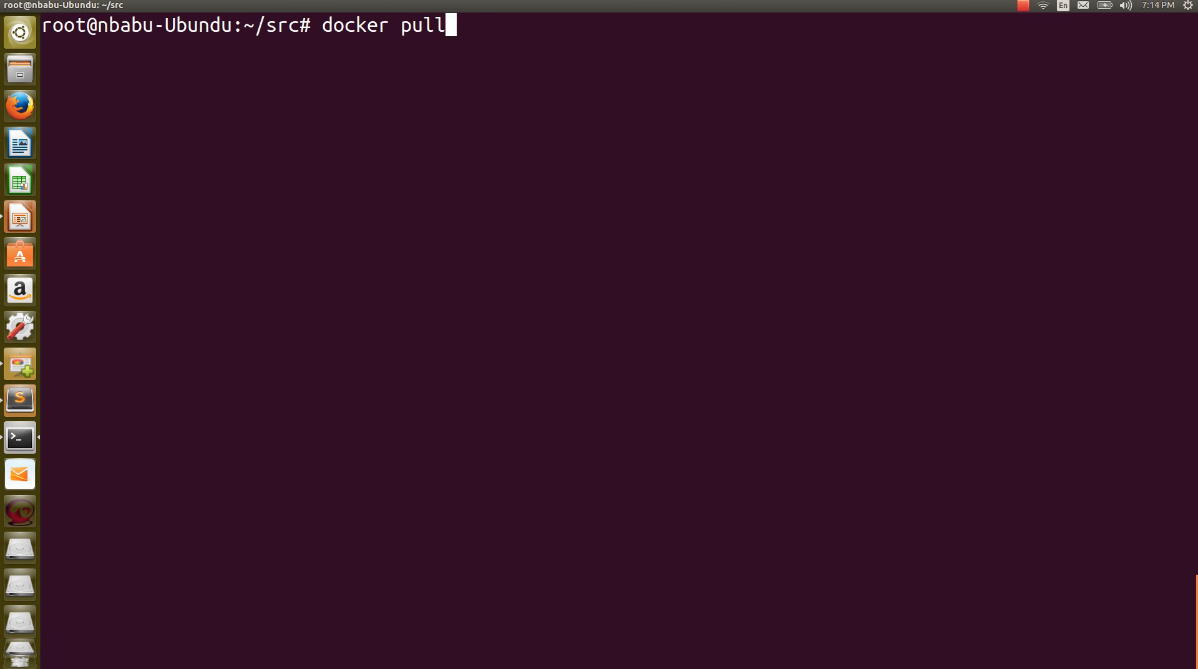
text(centos)
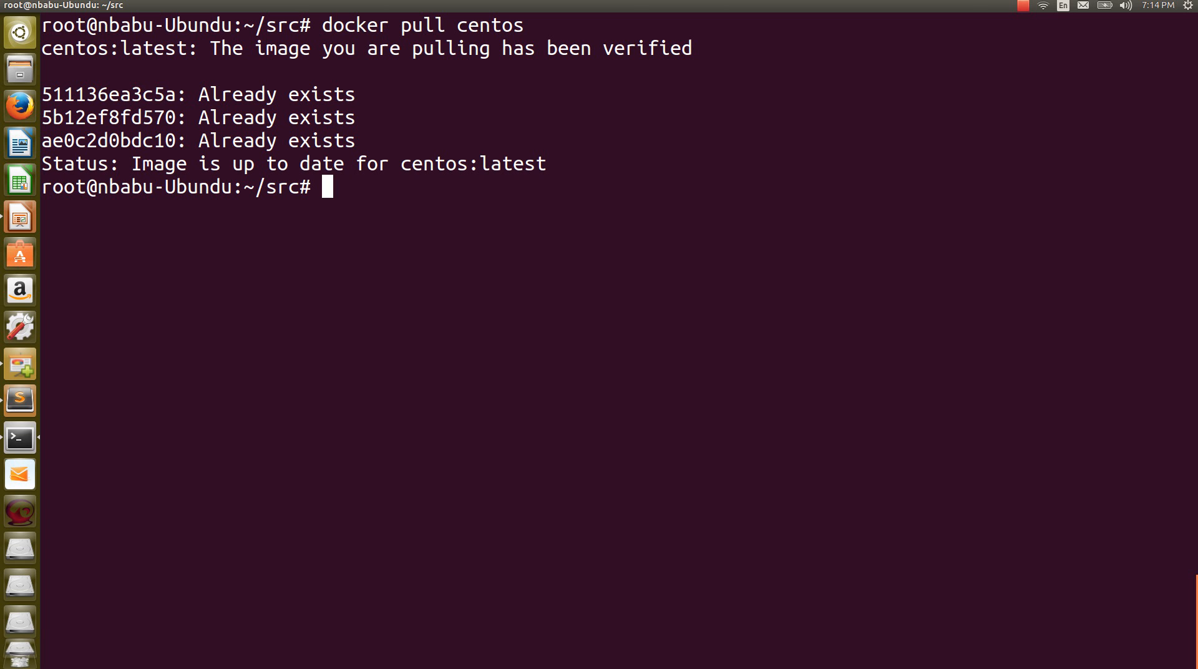
text(docker images)
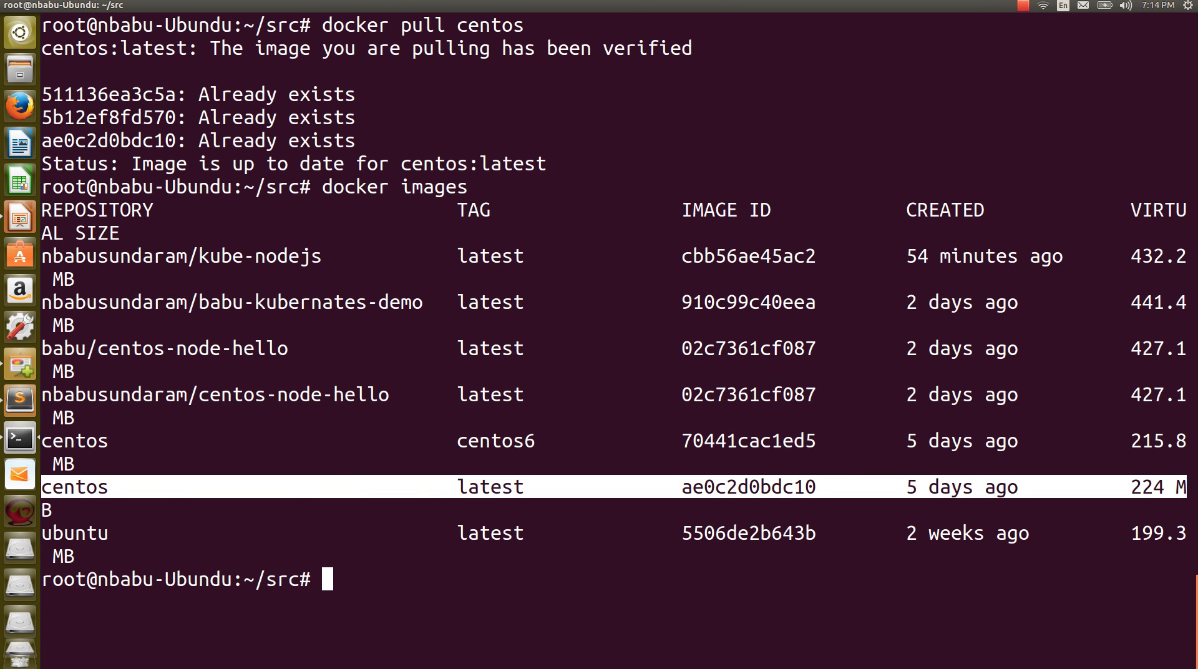
text(clea)
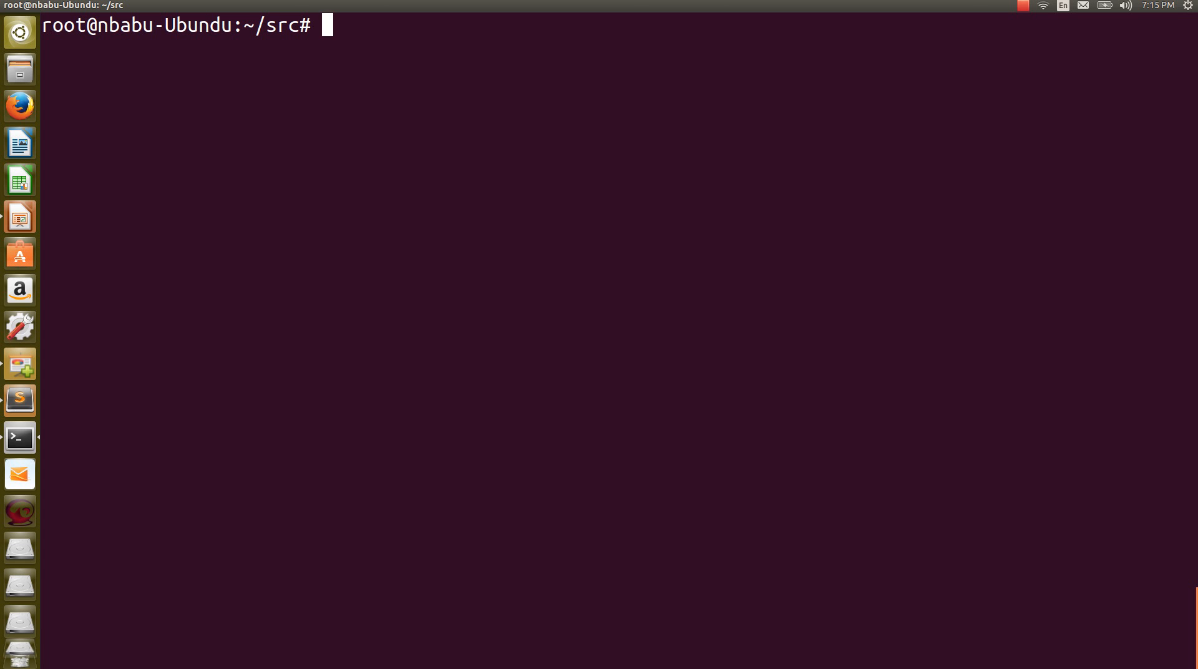
- Switch to Sublime Text, open the Dockerfile and look over its base image and EPEL install lines
key(alt+Tab)
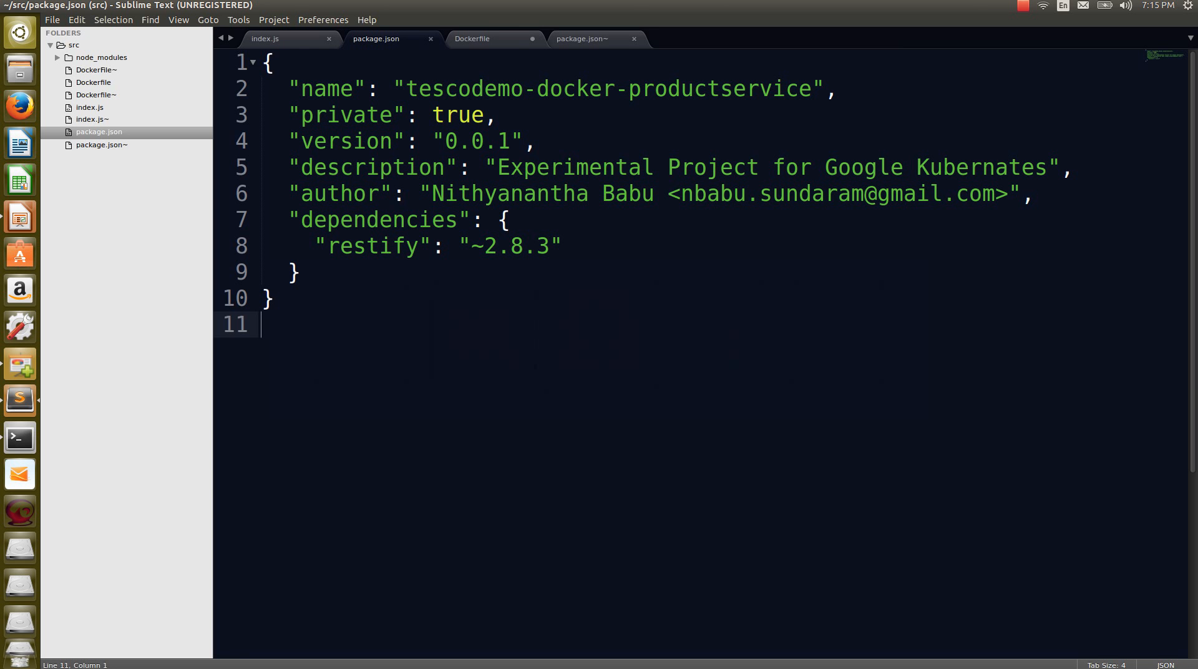
click(473, 39)
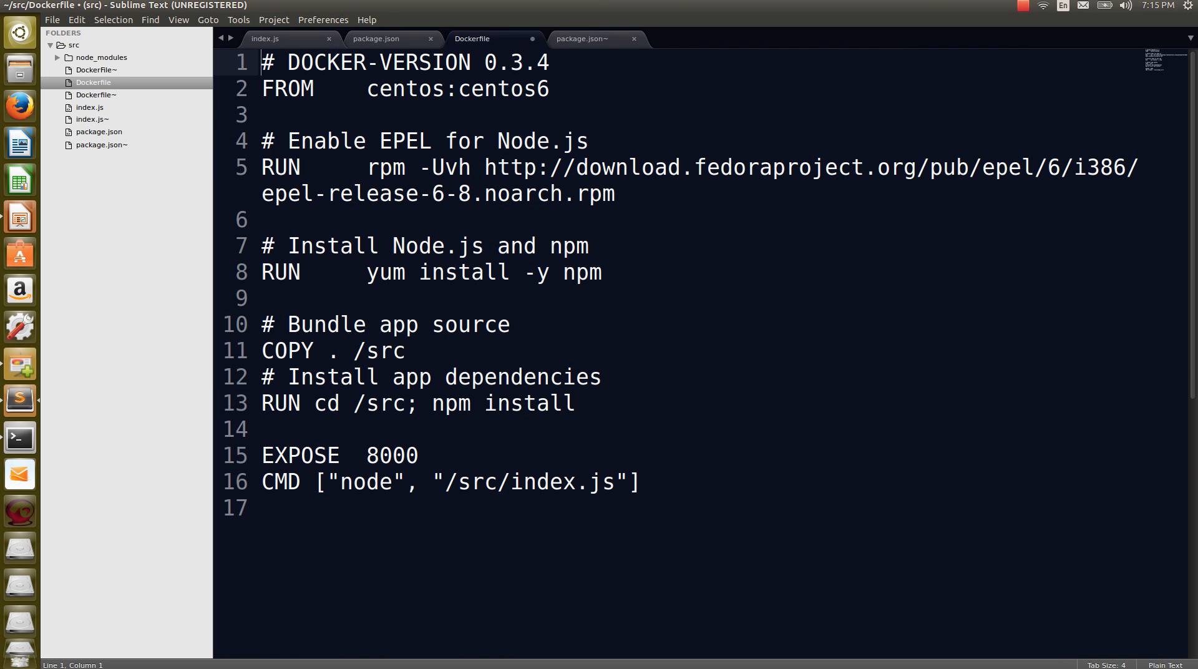
click(263, 115)
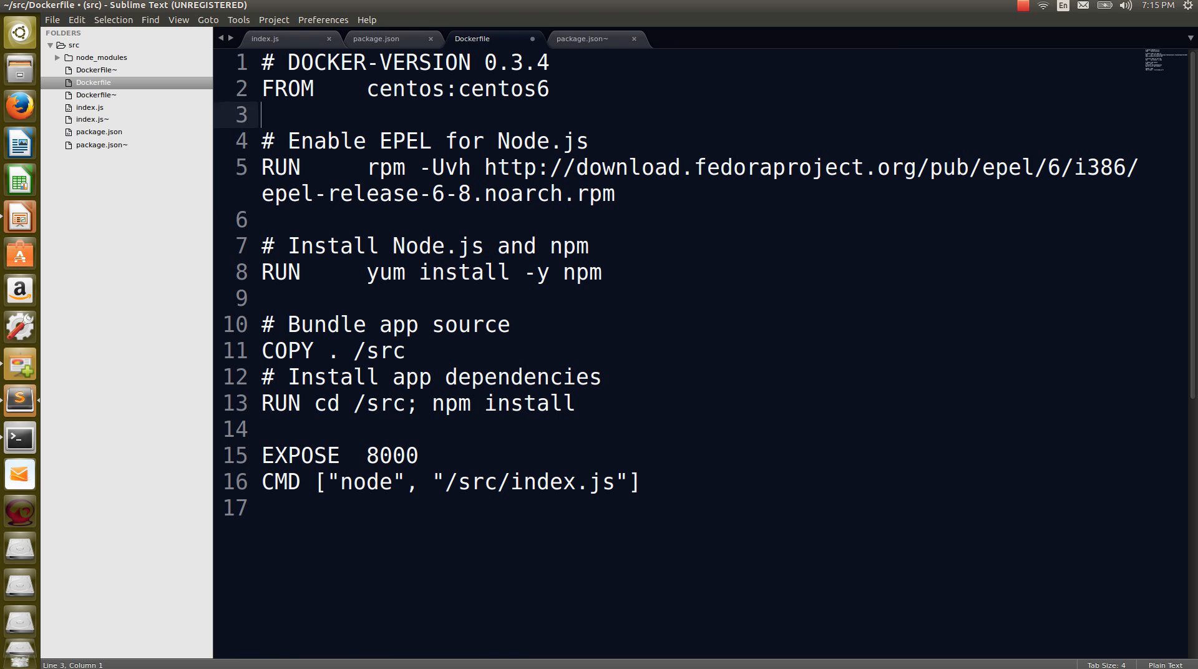
click(263, 167)
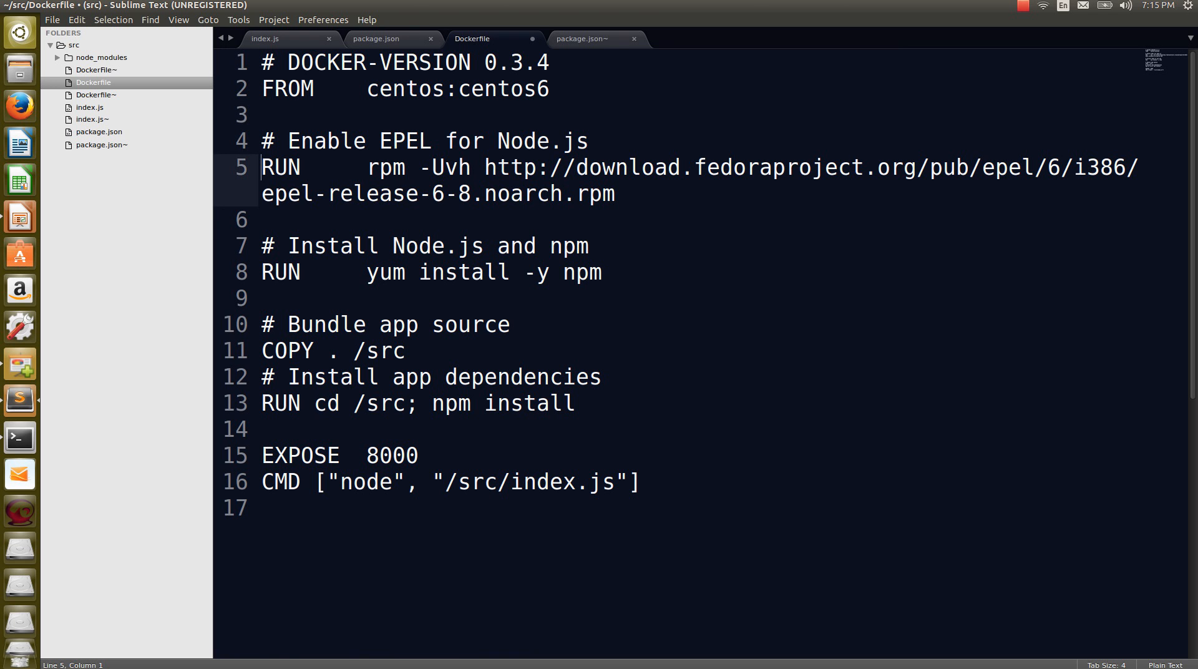
click(289, 246)
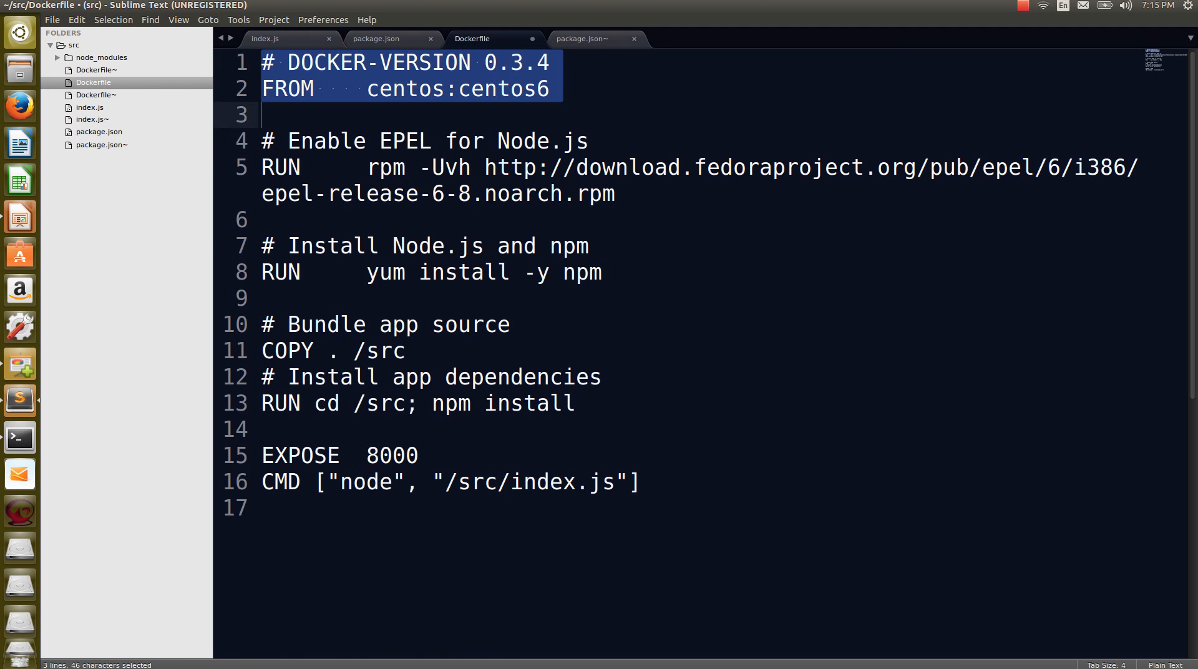
- Insert a blank line between the DOCKER-VERSION comment and the FROM centos:centos6 line
click(267, 62)
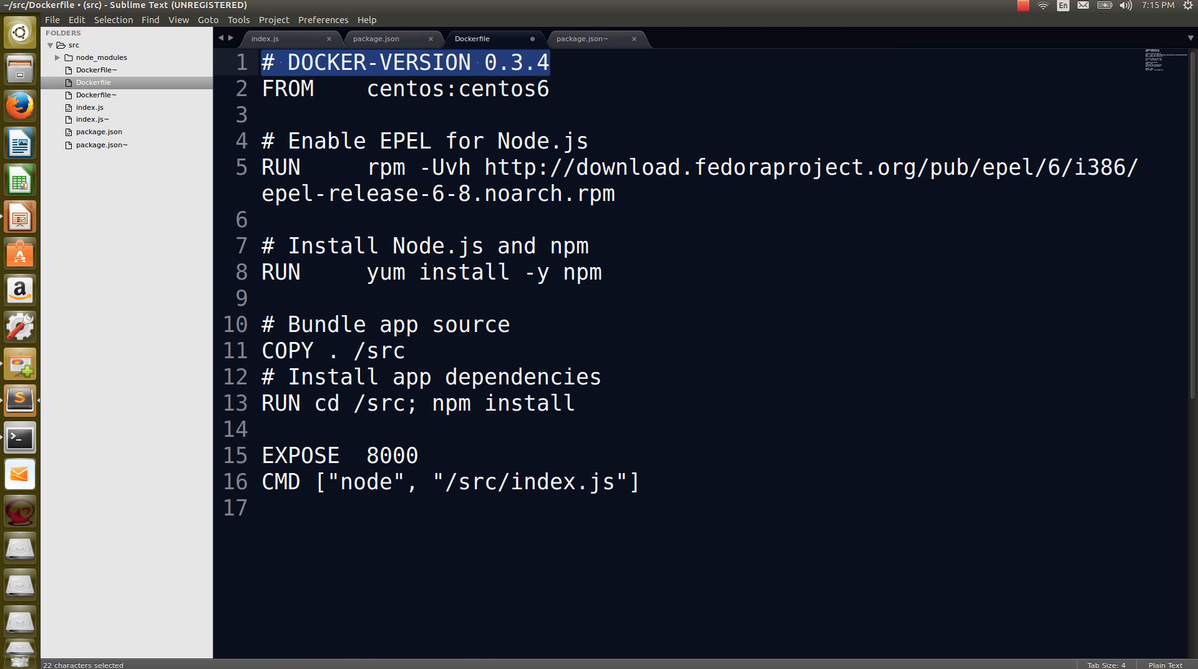
click(263, 89)
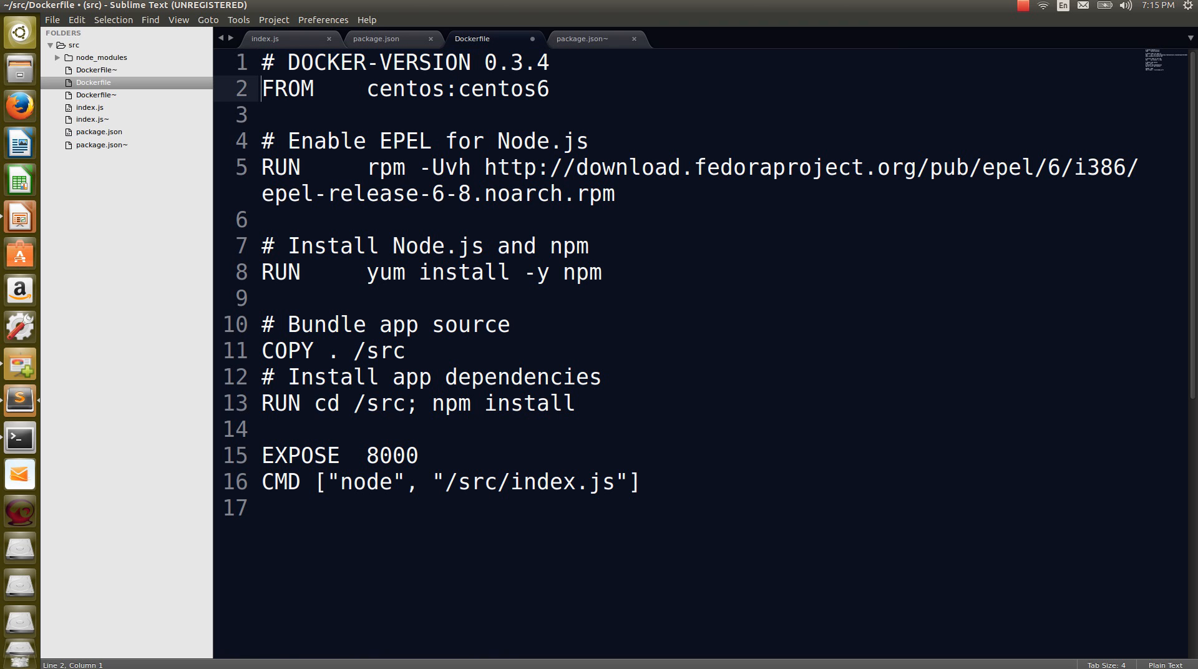
key(Return)
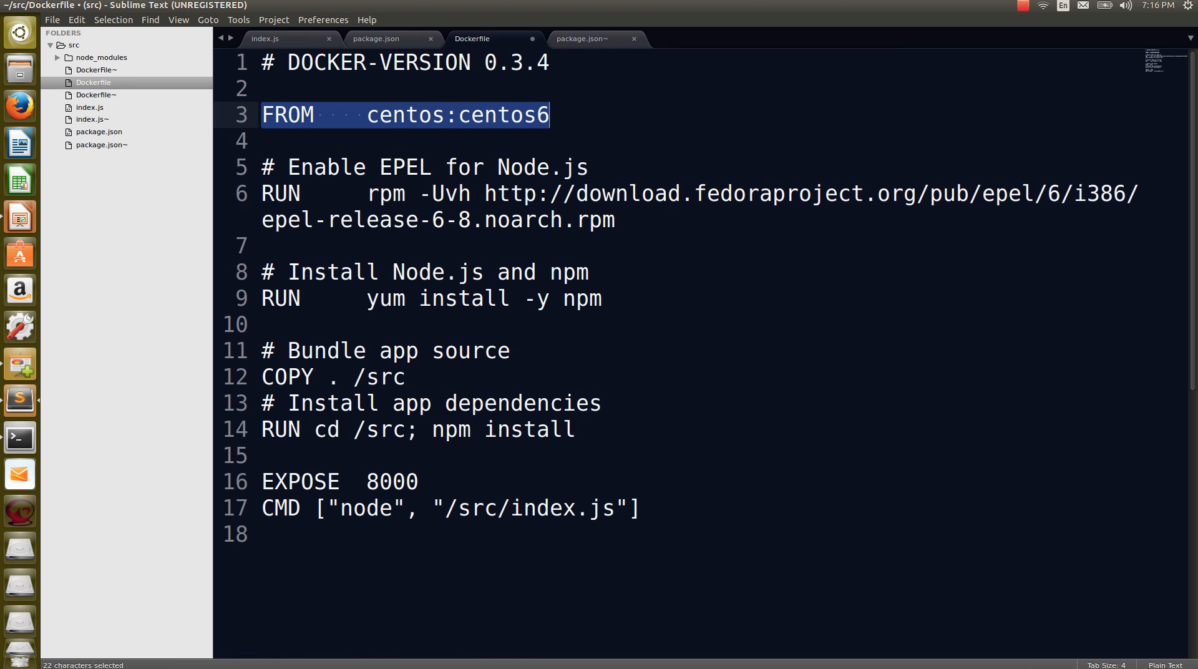
click(265, 167)
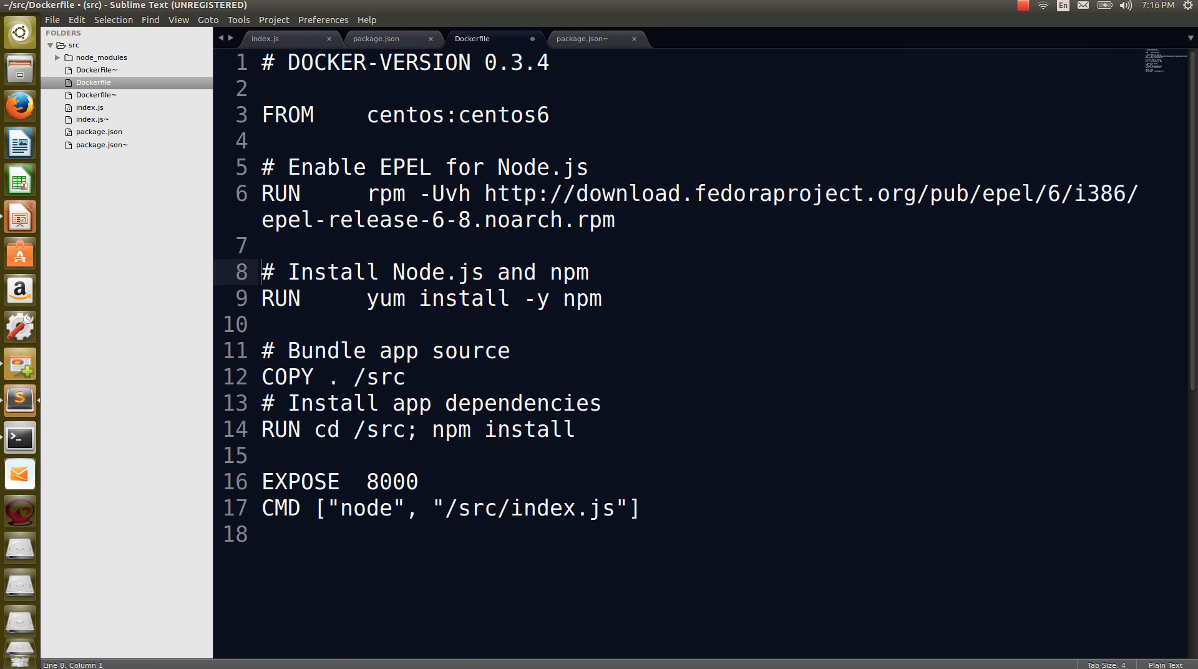
drag(261, 272, 261, 325)
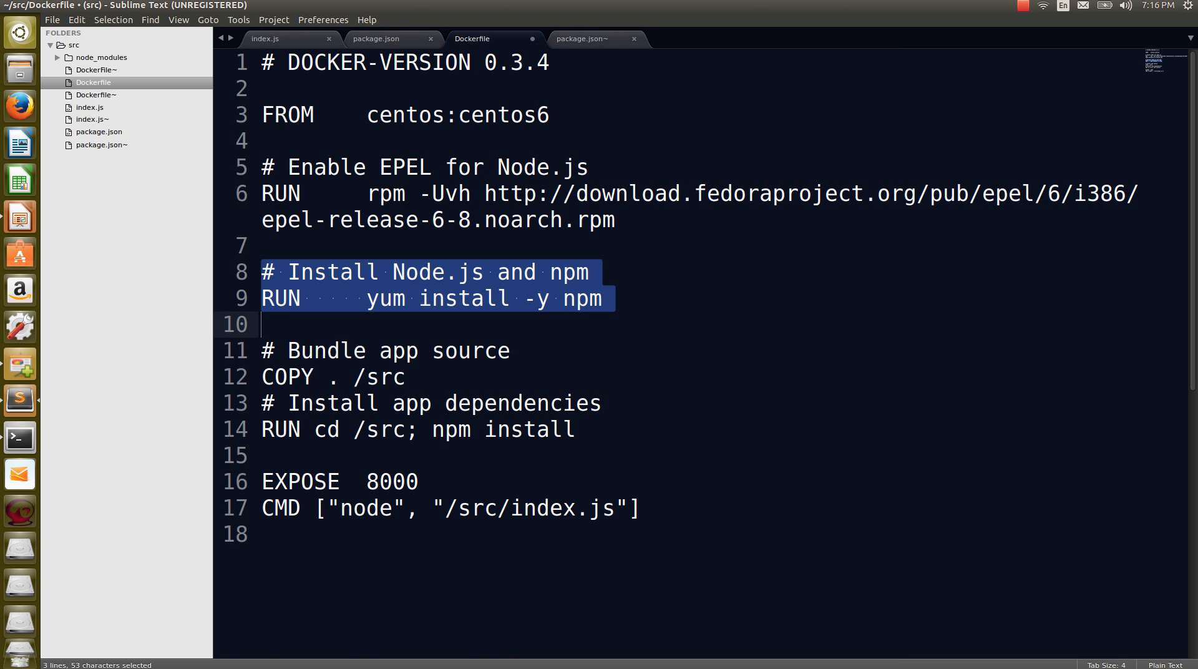
click(263, 298)
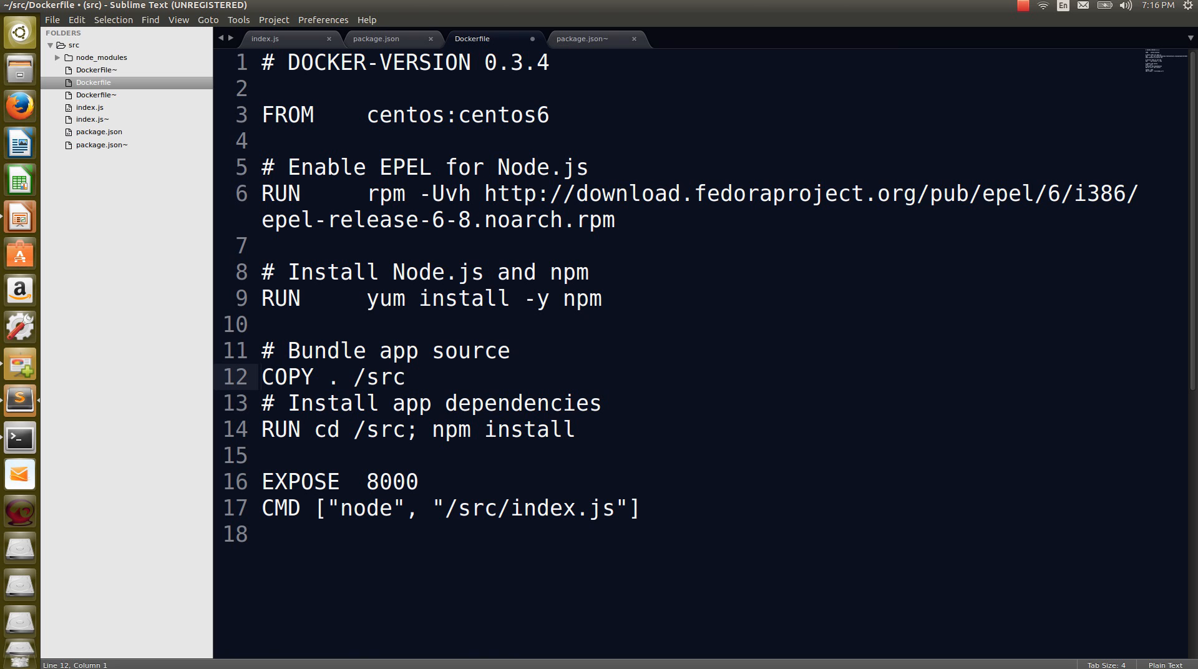
drag(261, 376, 261, 429)
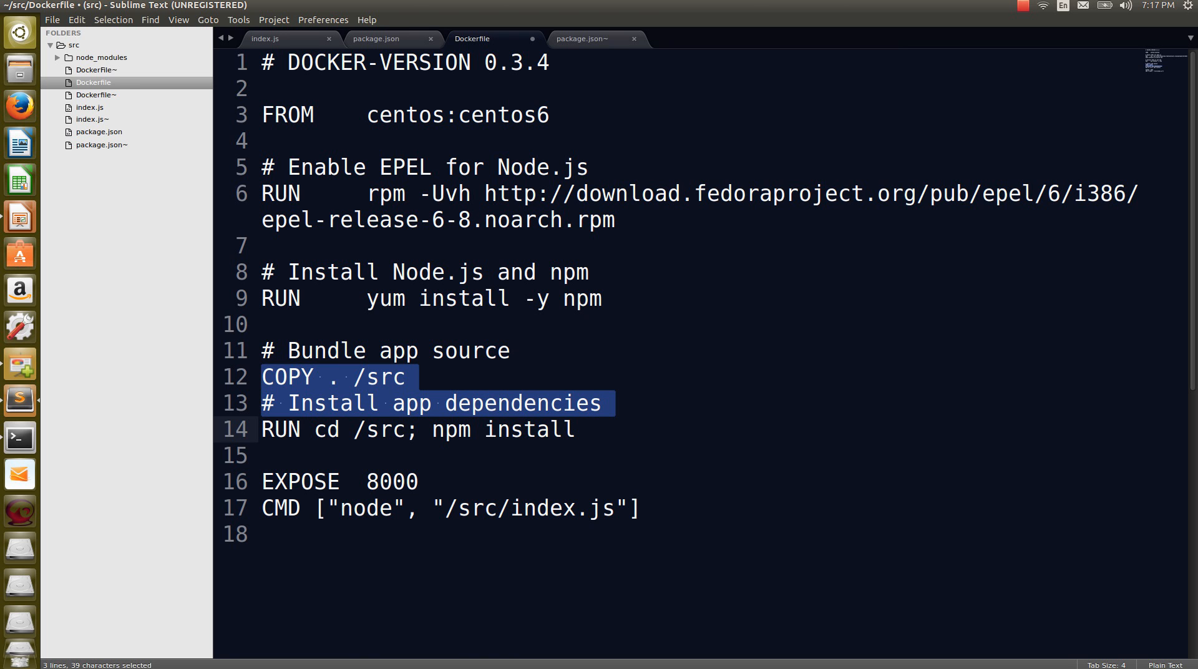
click(263, 403)
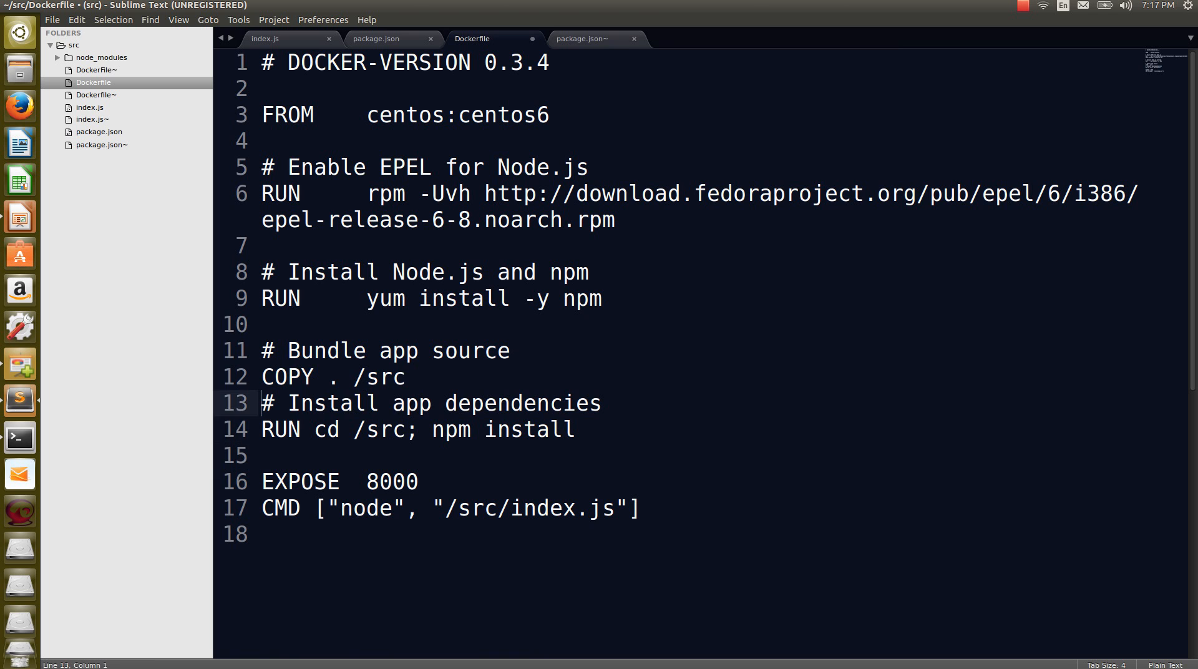
drag(261, 429, 407, 429)
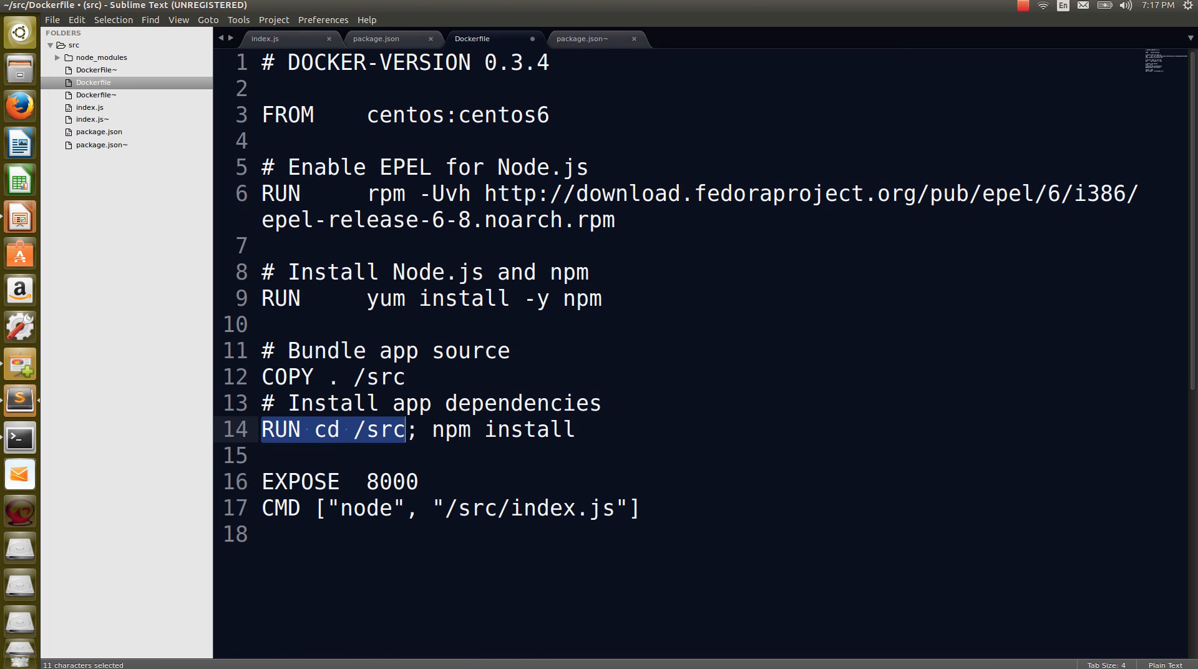
click(419, 430)
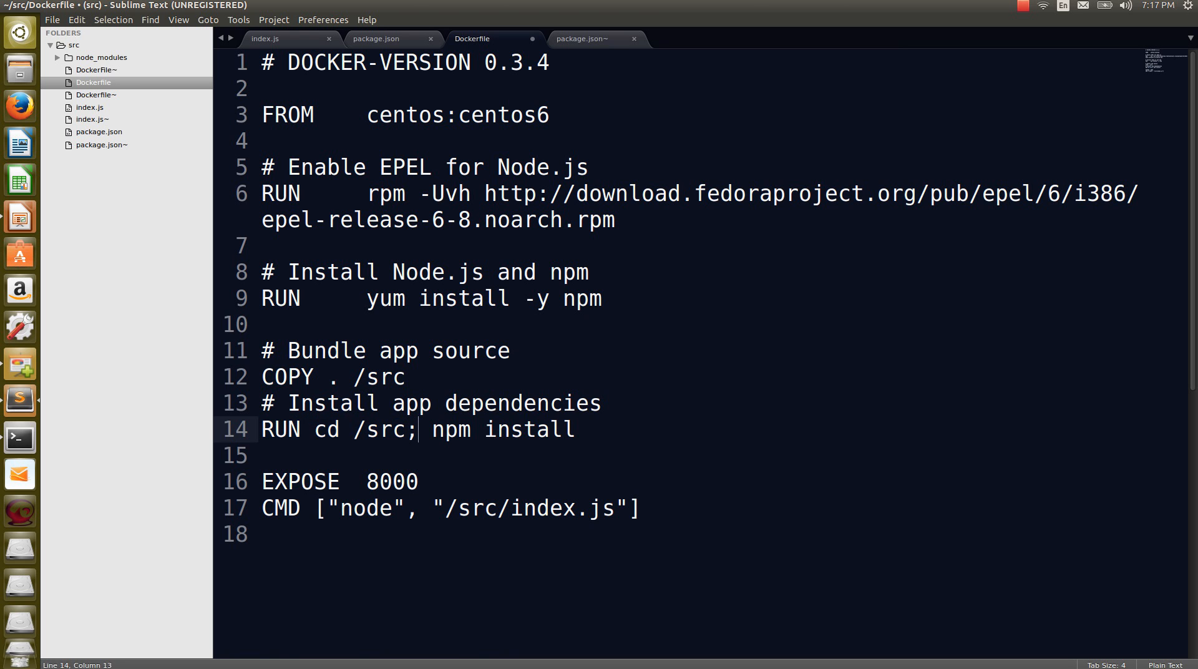
drag(419, 429, 587, 430)
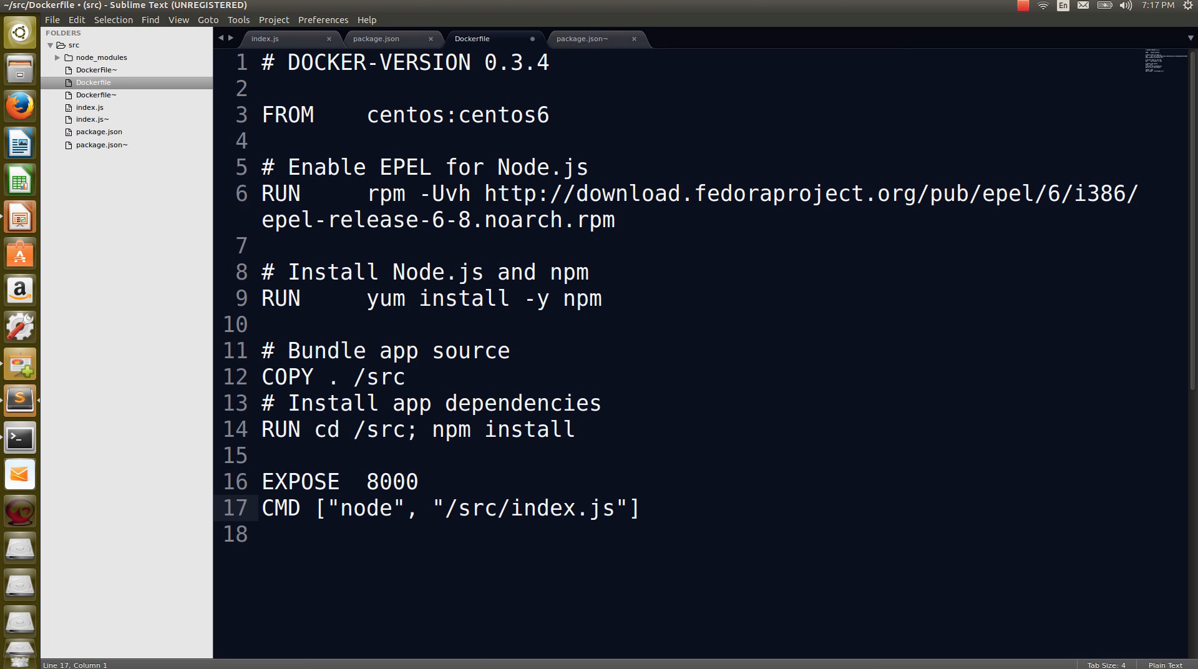
- Finish looking at the end of the Dockerfile and switch to the terminal in the src folder
click(264, 508)
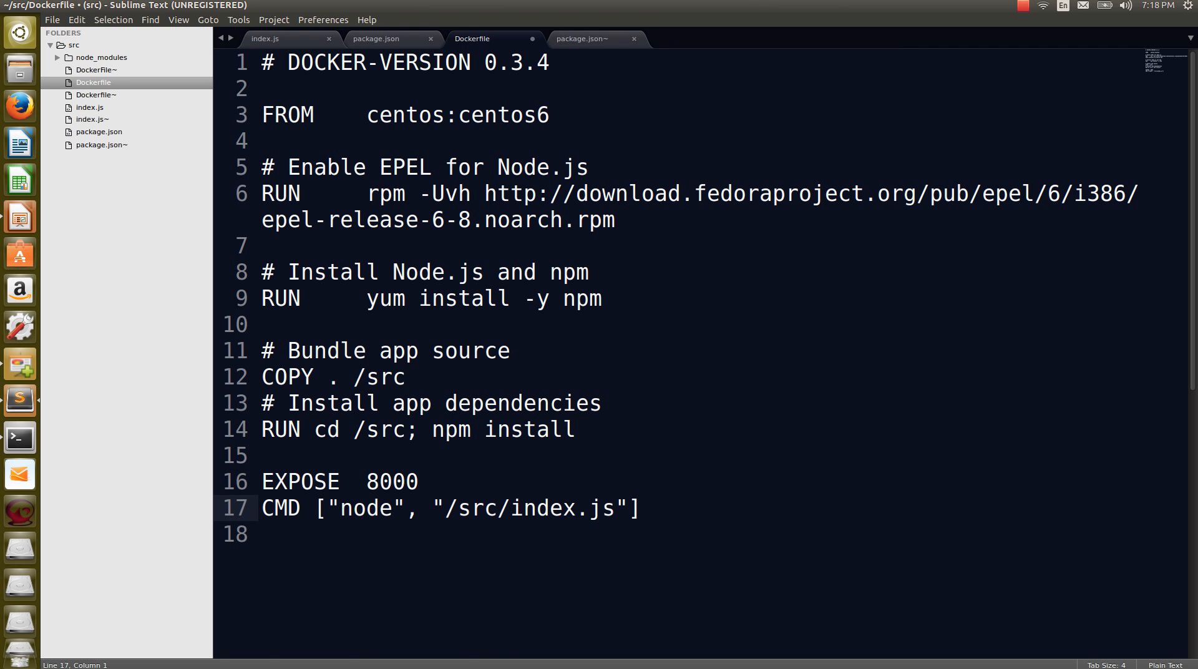
click(263, 508)
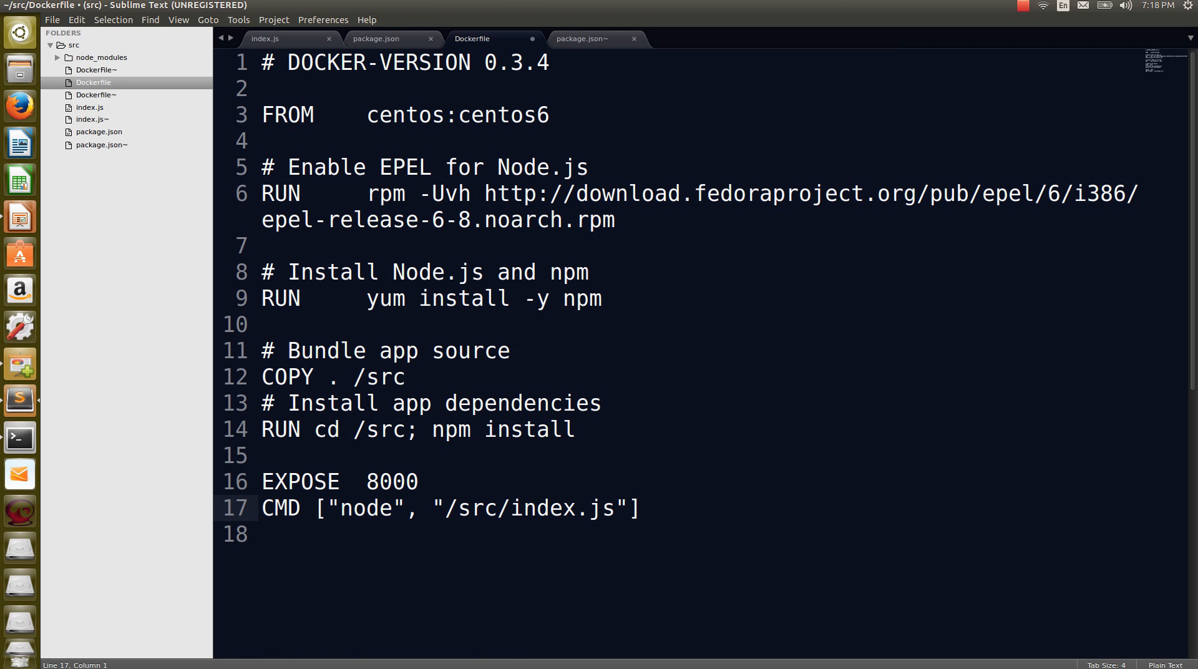
click(263, 507)
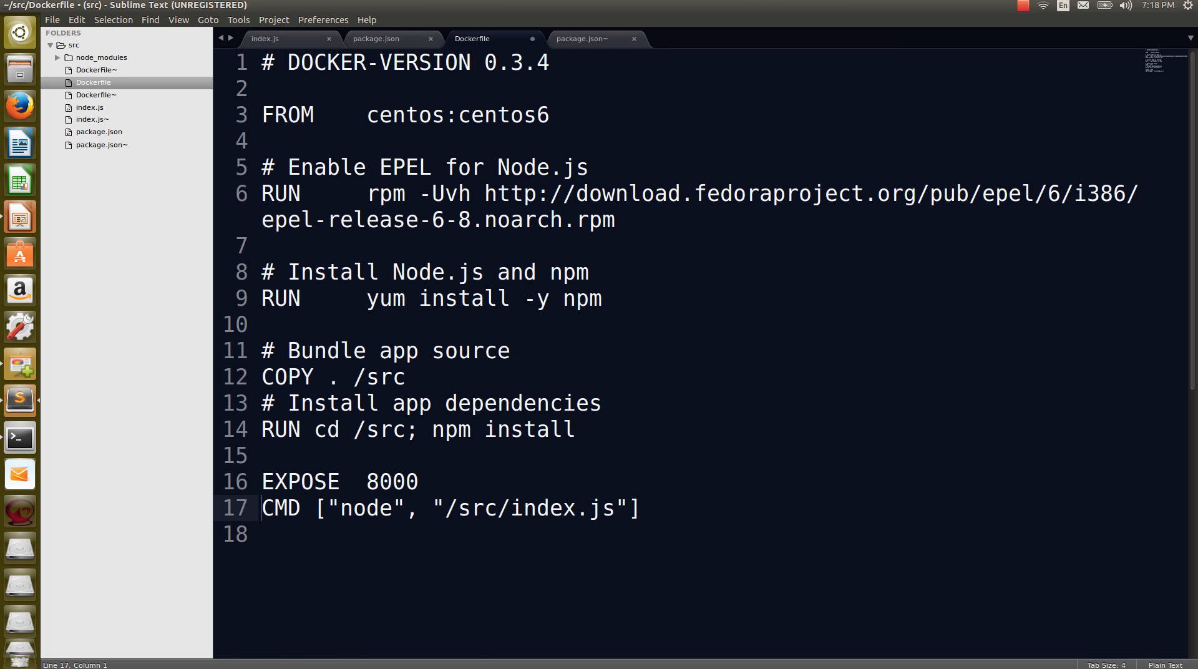
key(alt+tab)
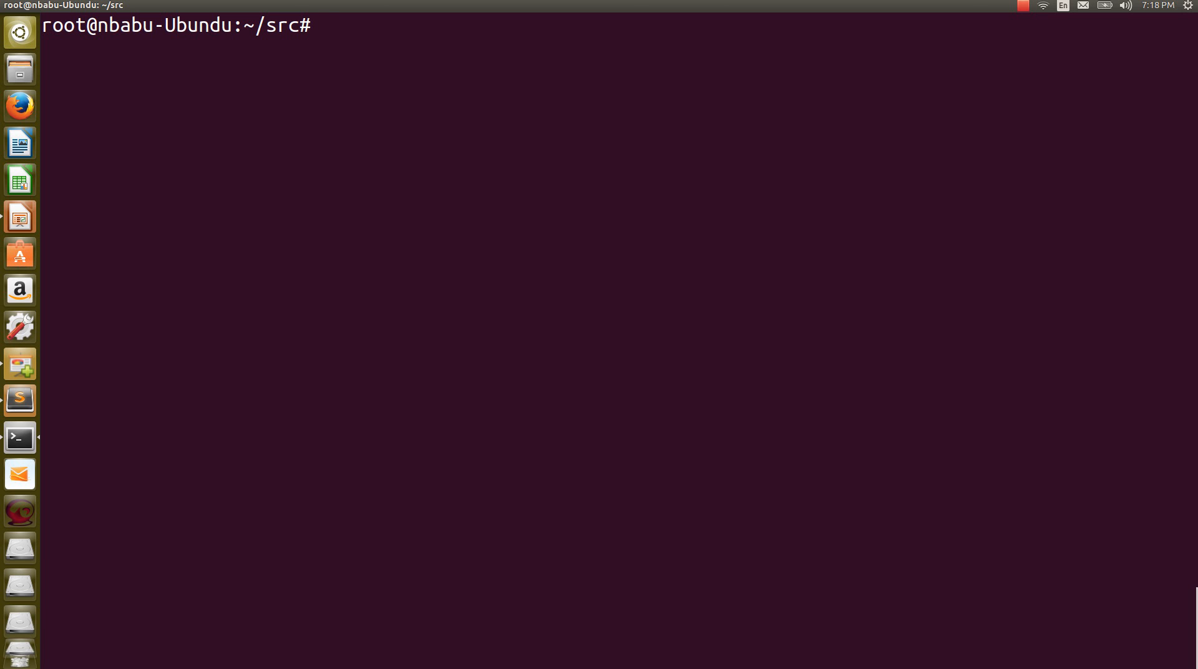
- Run docker build -t nbabusundaram/demo-kube-nodejs without a path, getting only the usage help
text(docker)
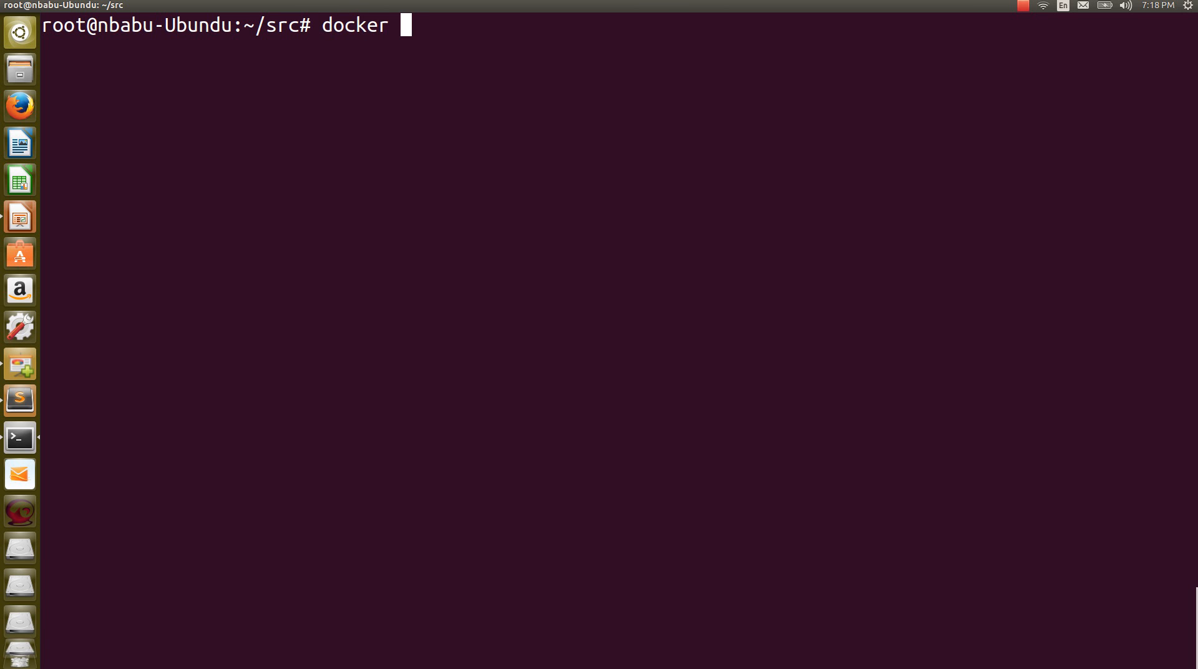
text(build)
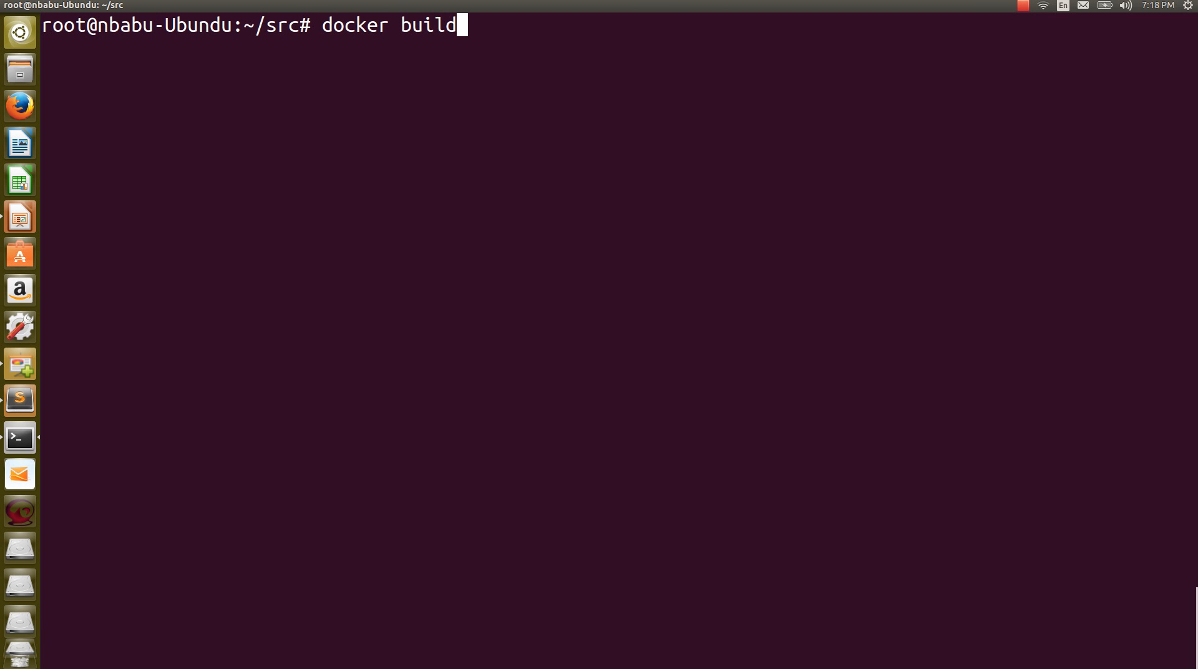
text(-t)
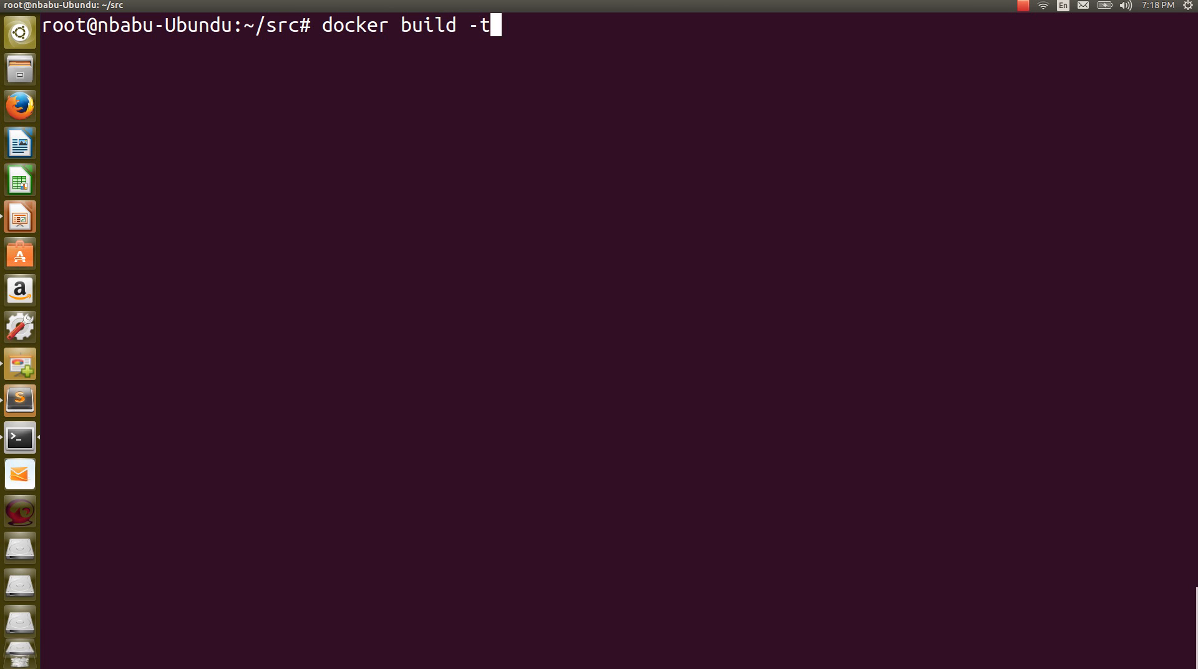
text(D)
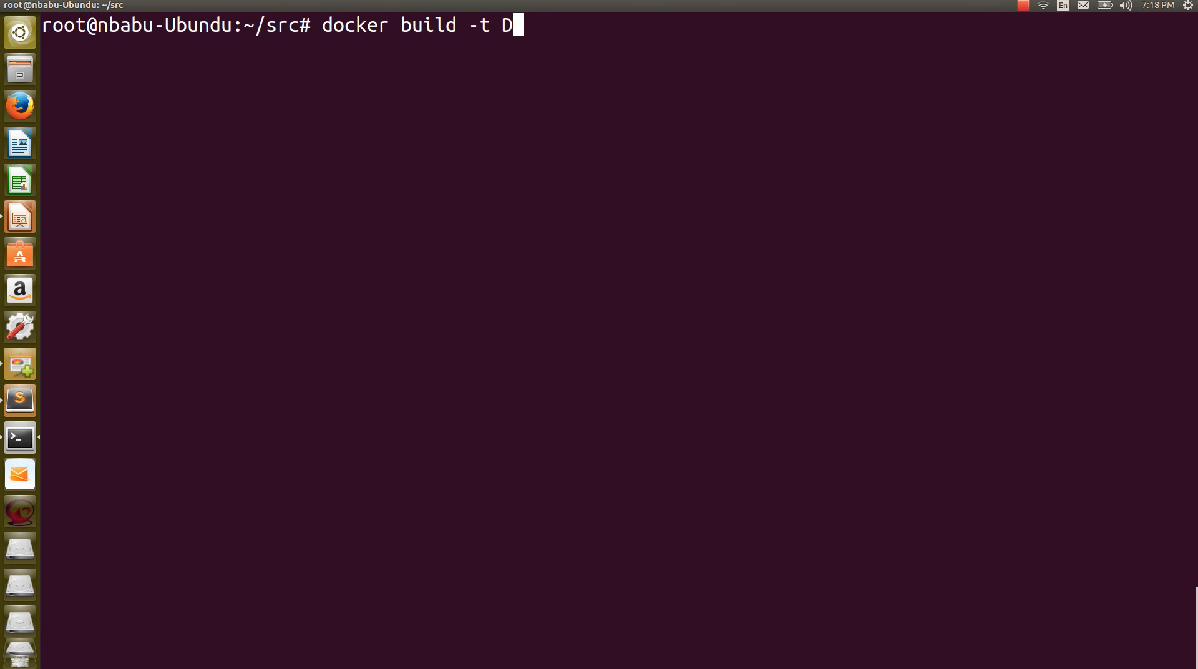
key(BackSpace)
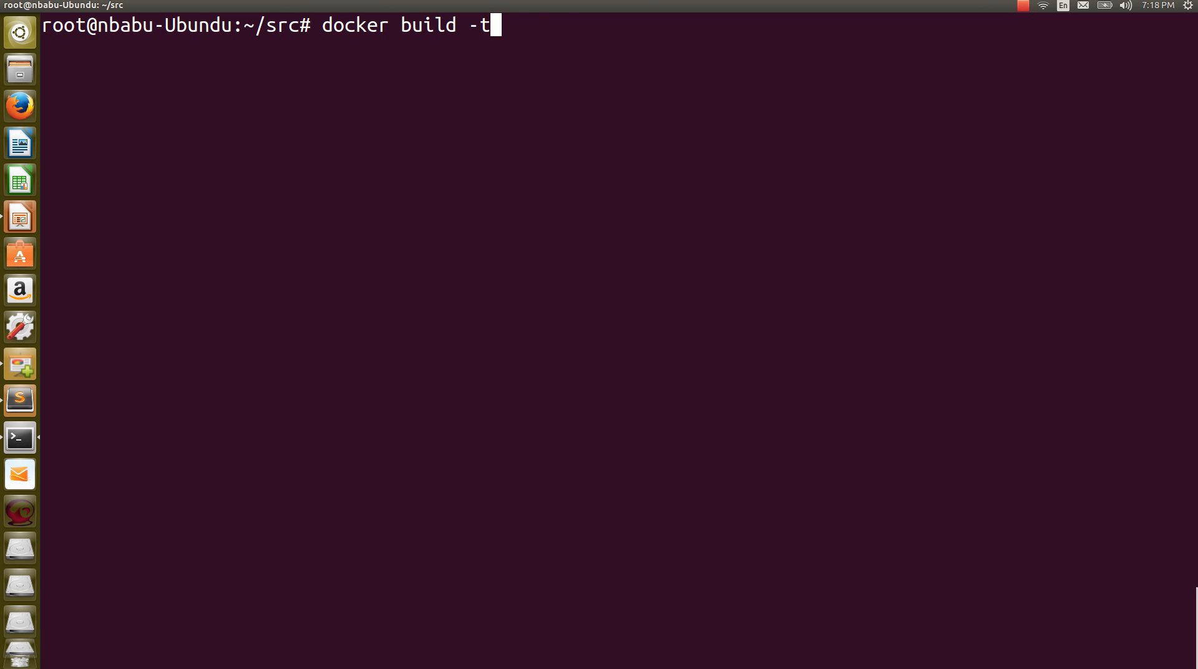
text(nbabu)
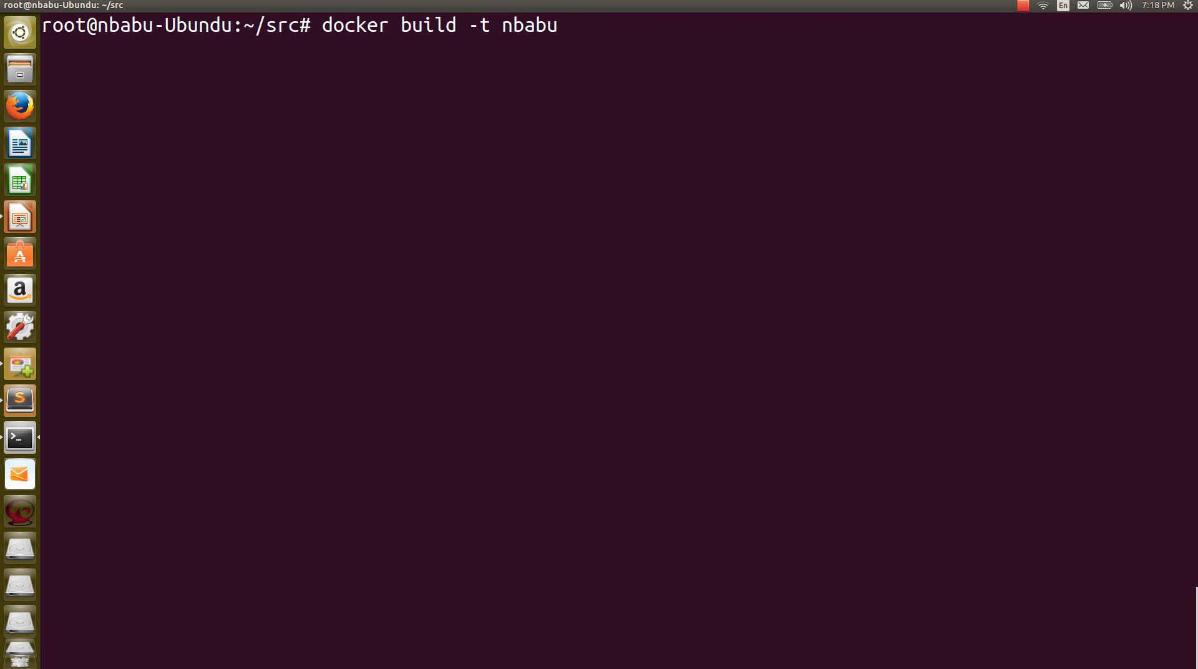
text(sundaram)
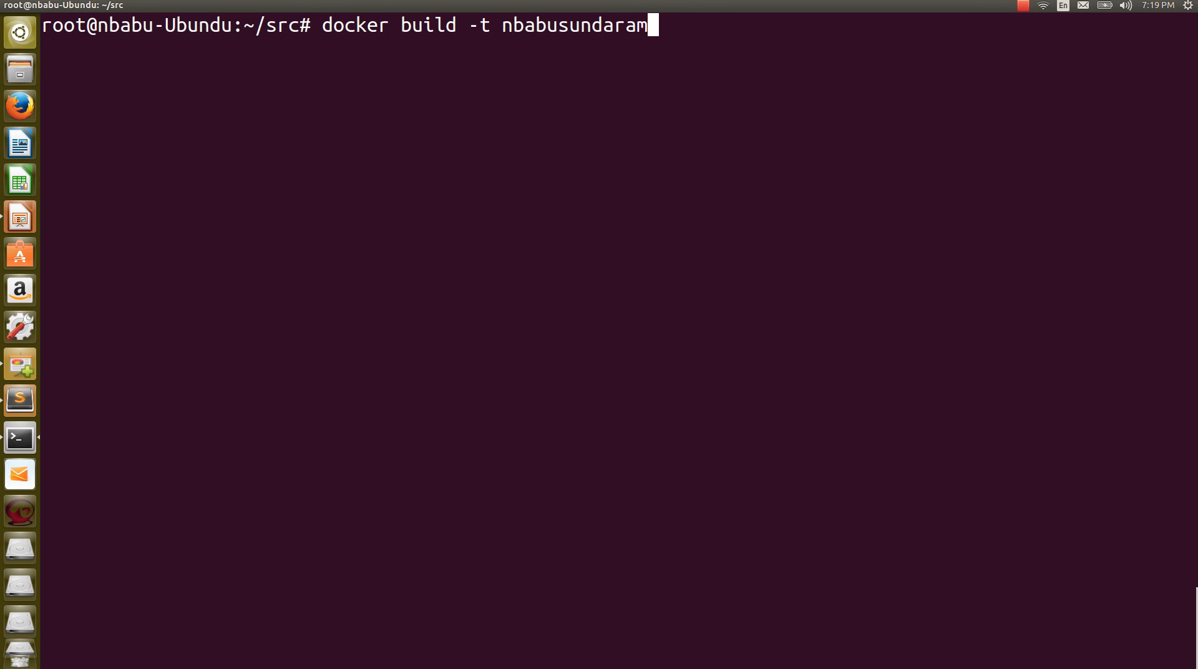
text(/)
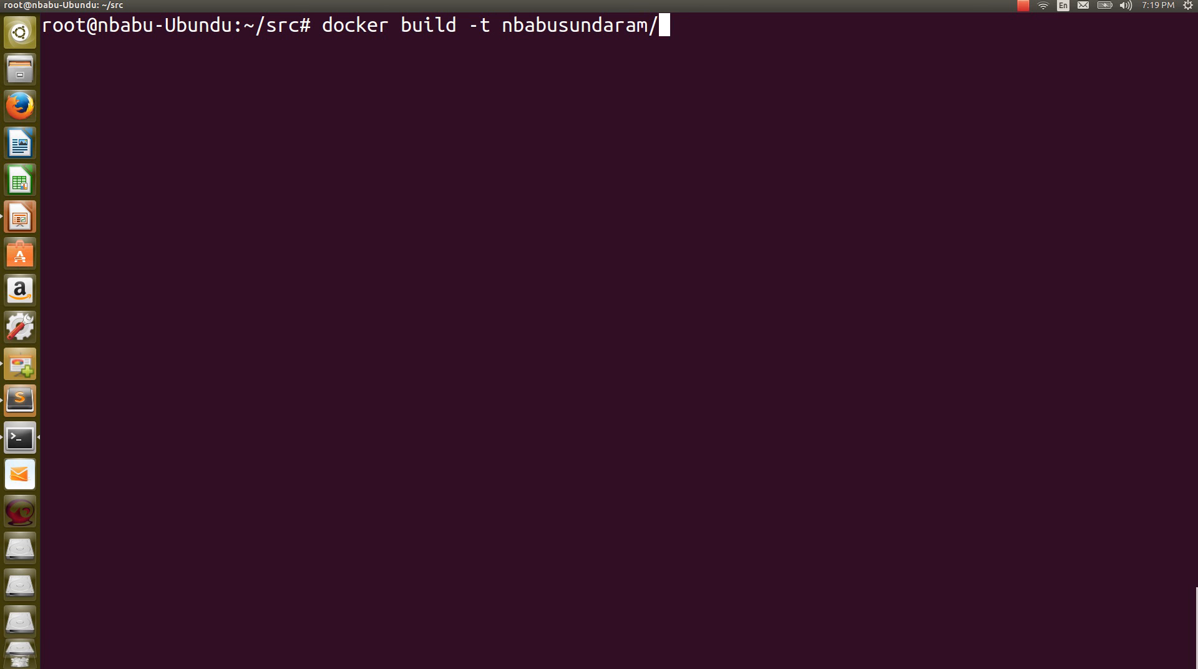
text(d)
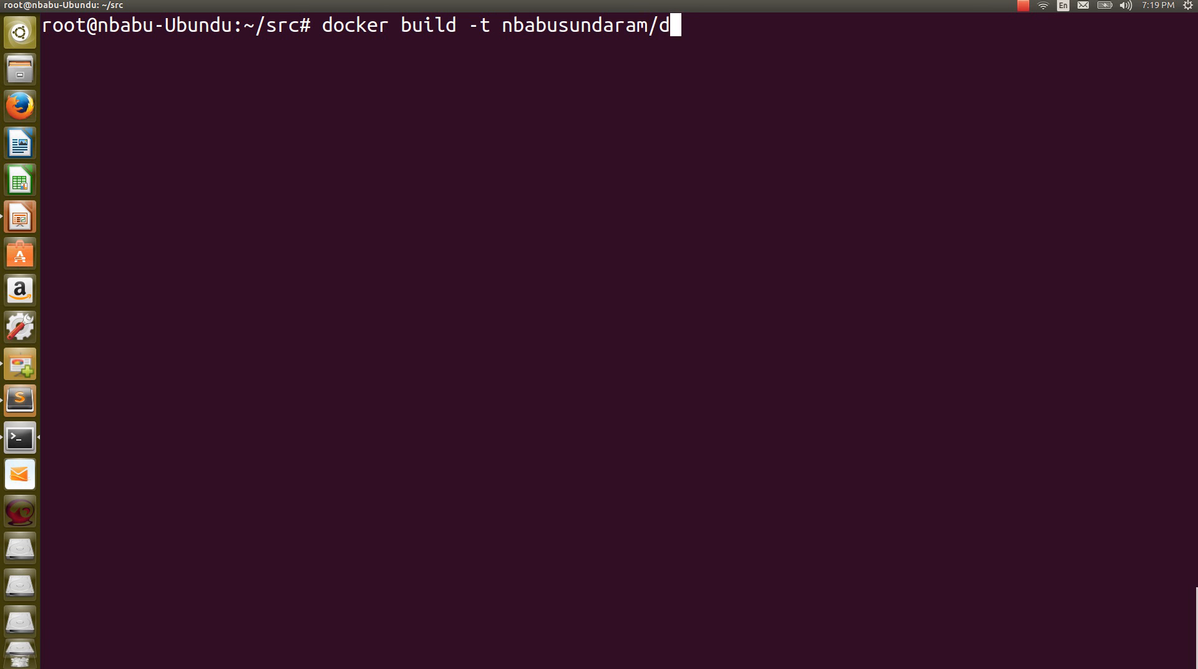
key(BackSpace)
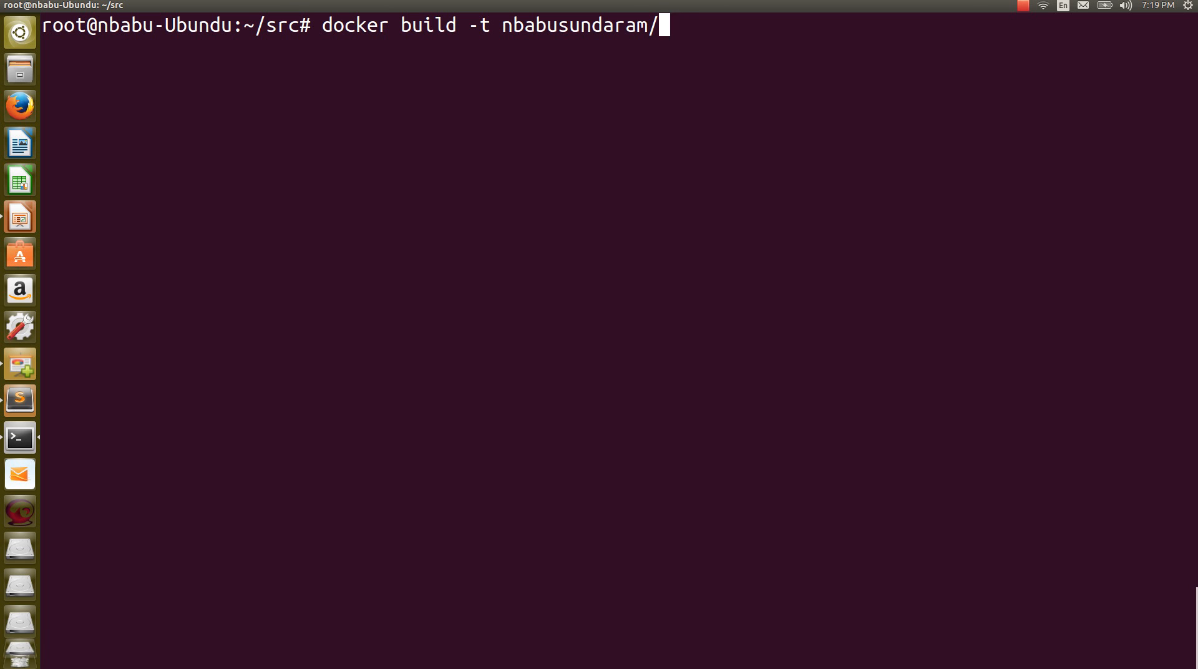
text(kube)
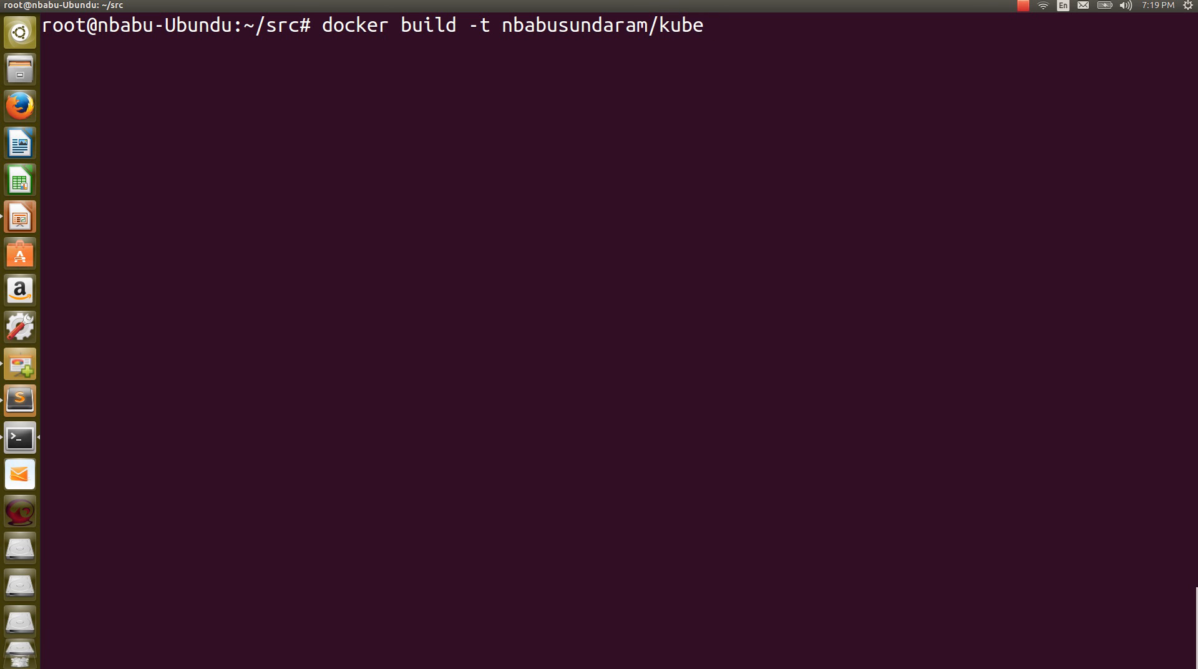
key(BackSpace)
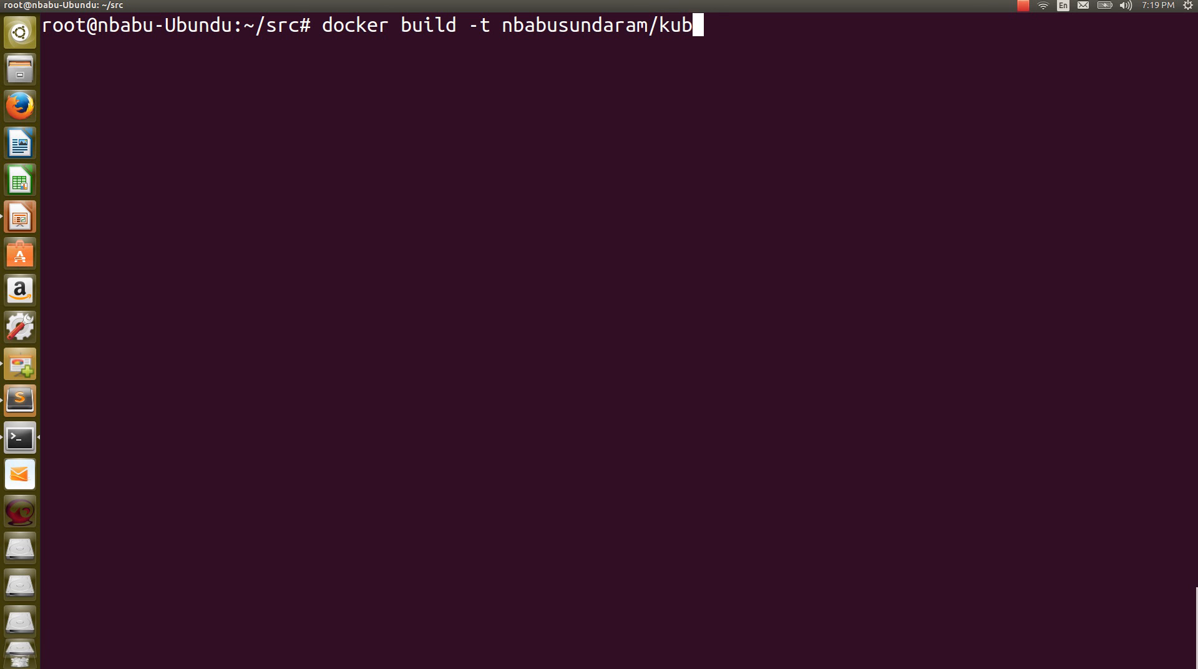
text(demo-)
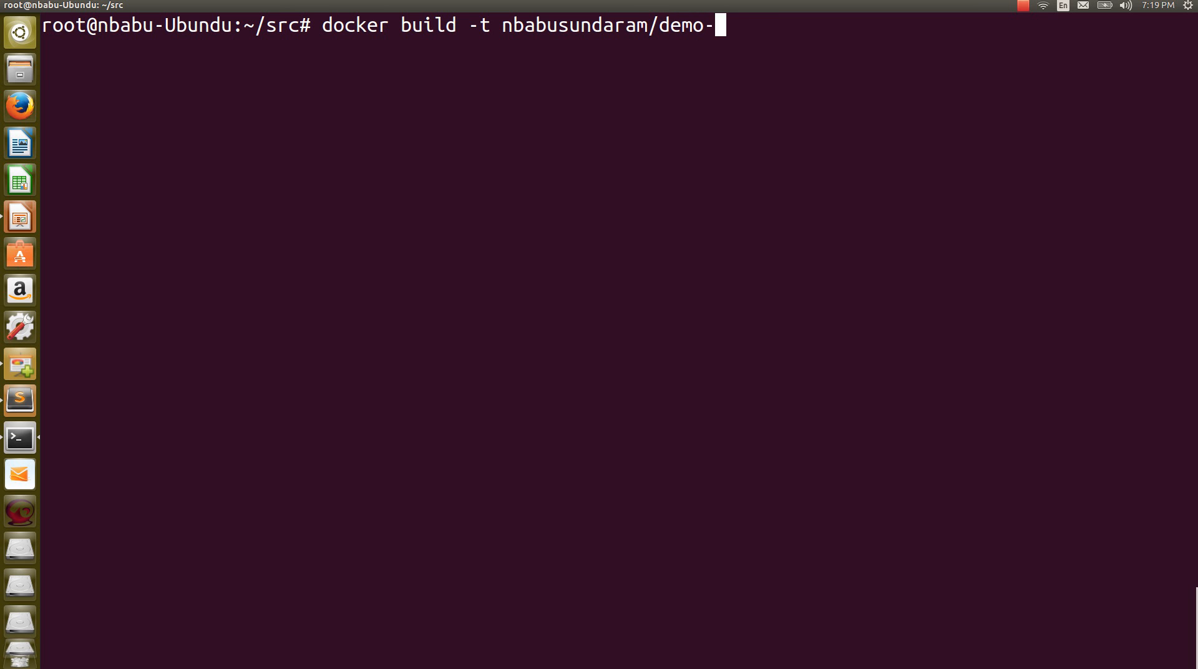
text(kube-)
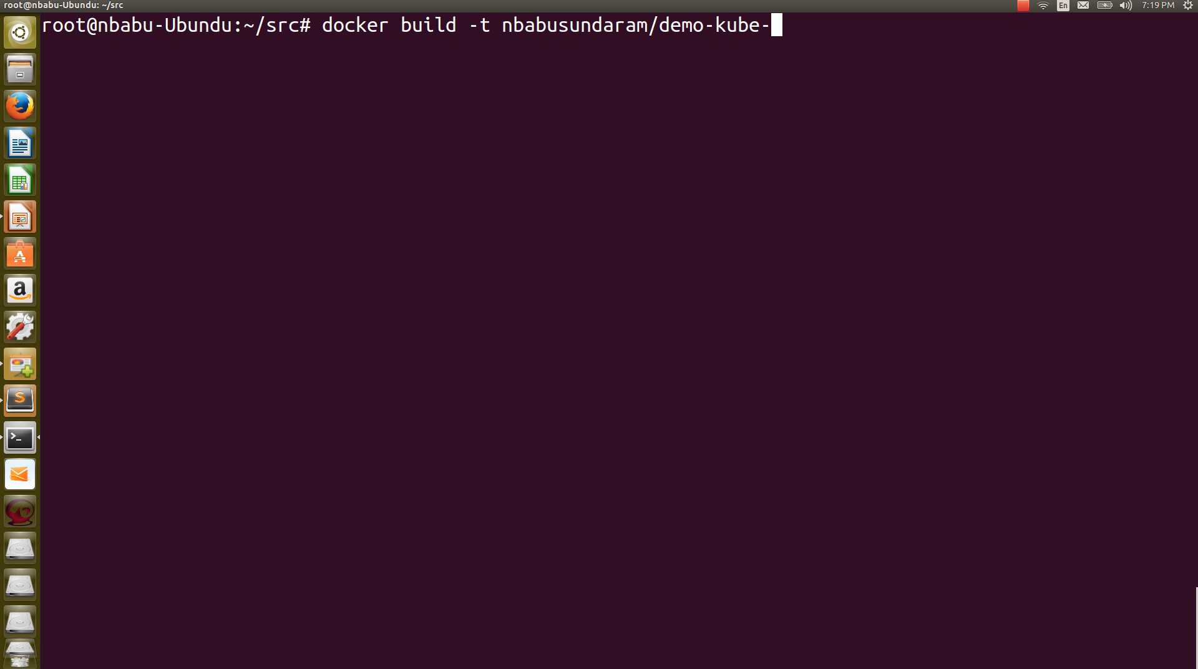
text(nod)
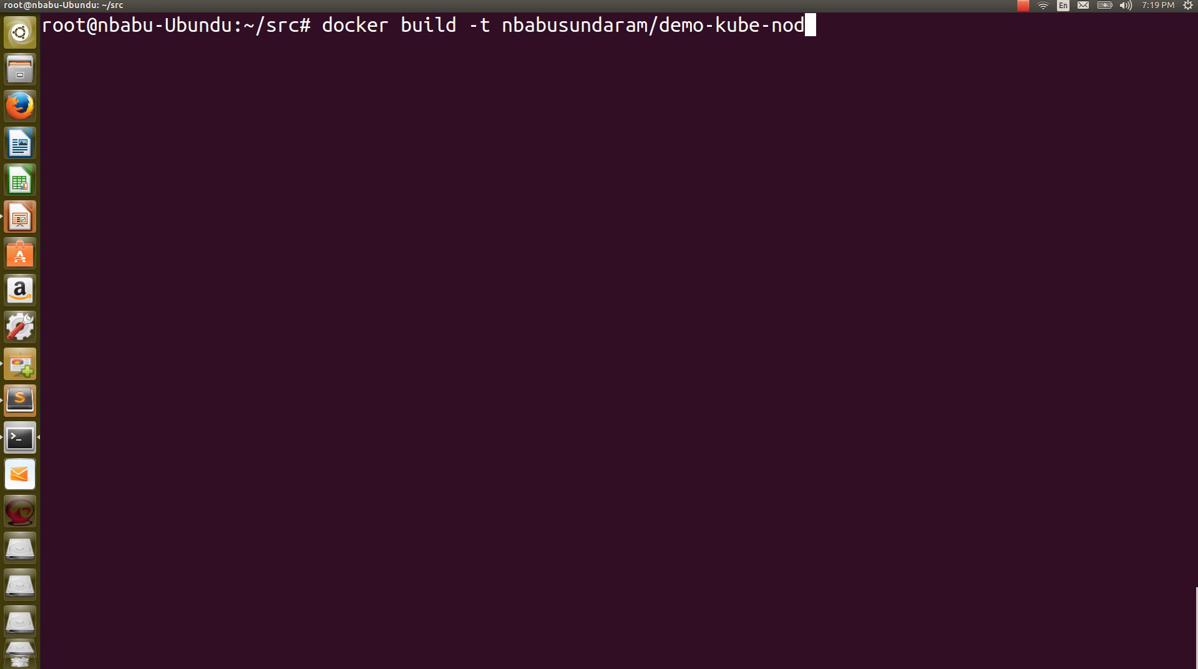
text(ejs)
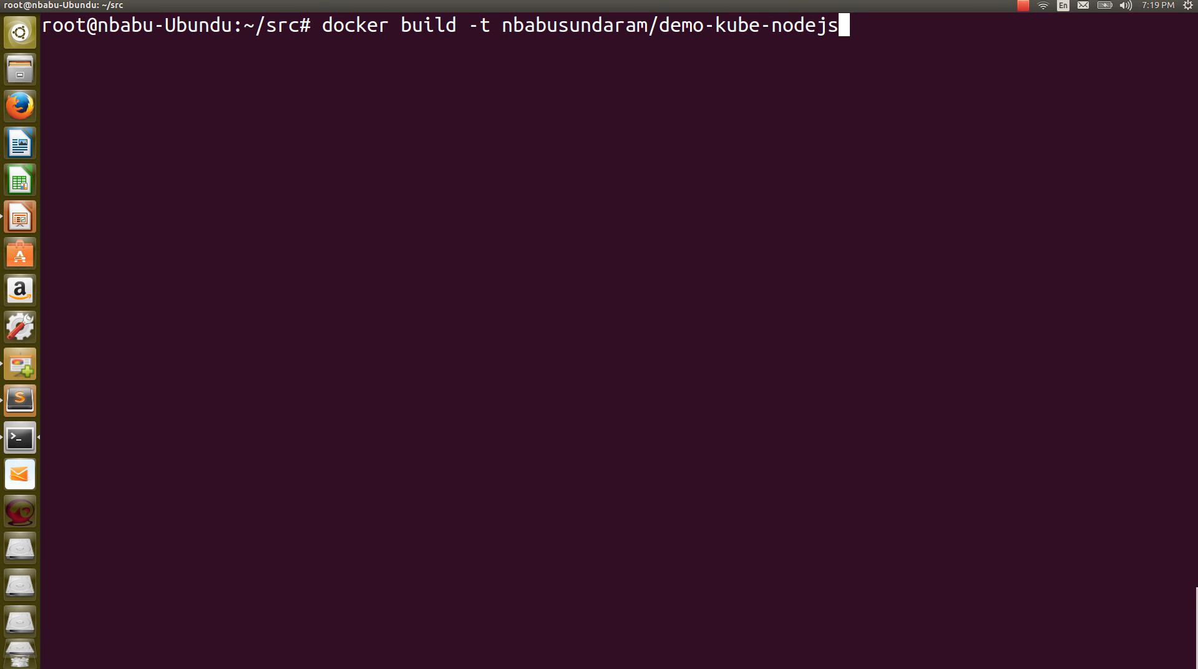
key(Return)
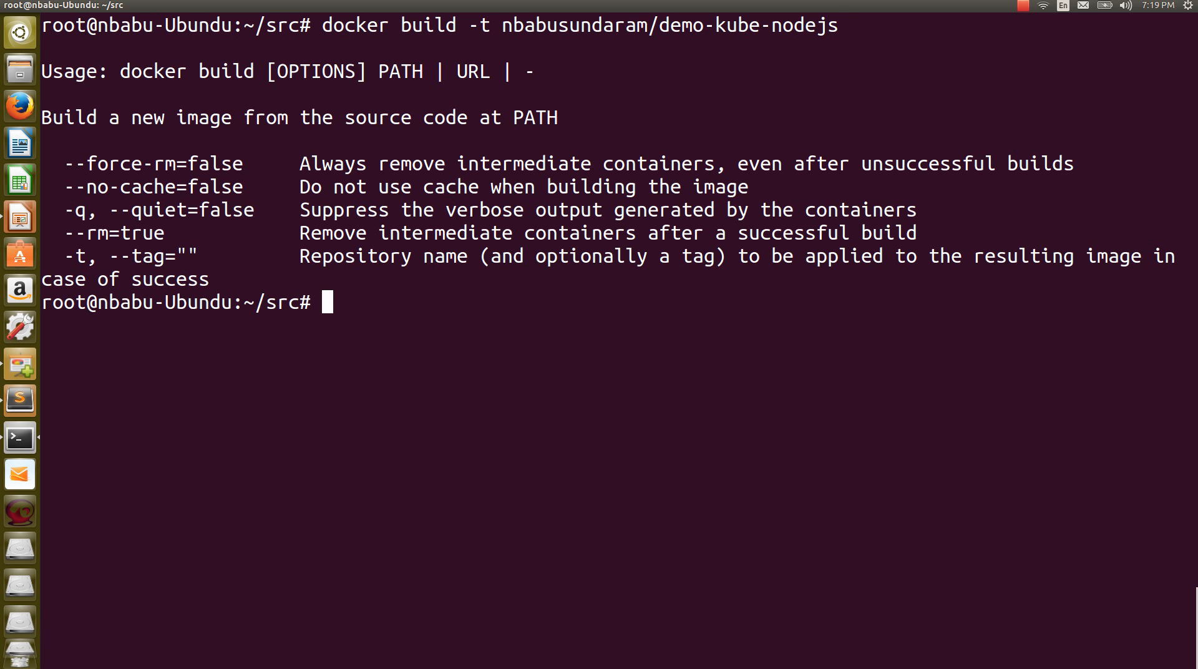
- Rerun the build with '.' as the path so image 20baeec160c5 is built, and select its ID
text(docker build -t nbabusundaram/demo-kube-nodejs .)
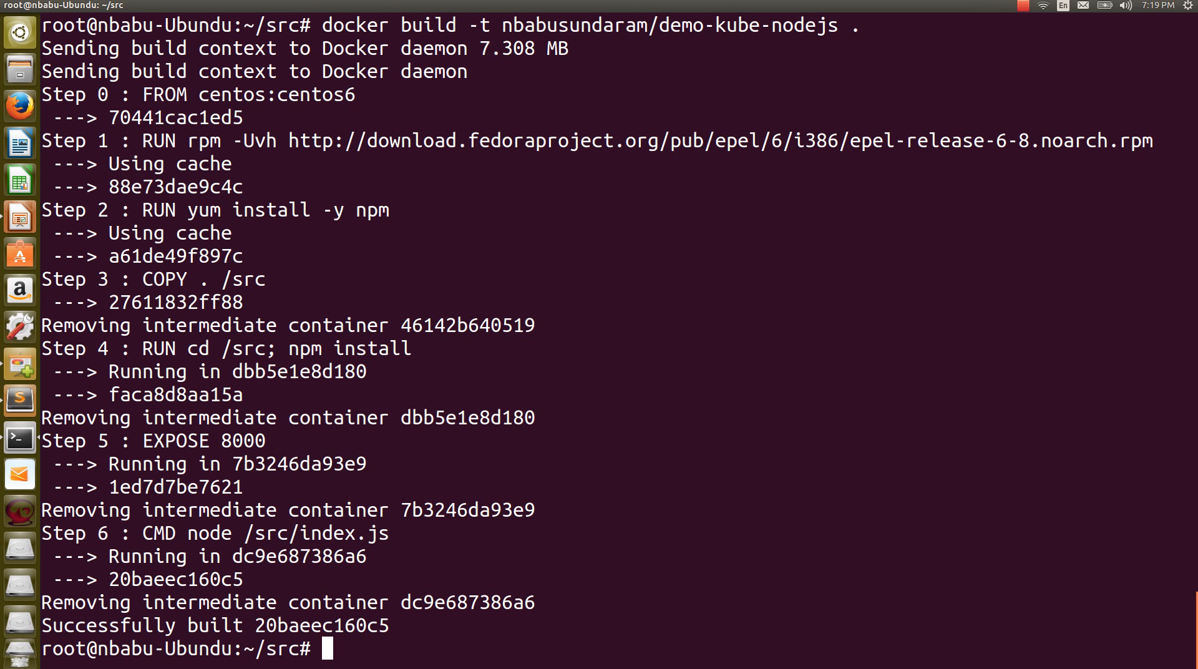
drag(162, 348, 290, 372)
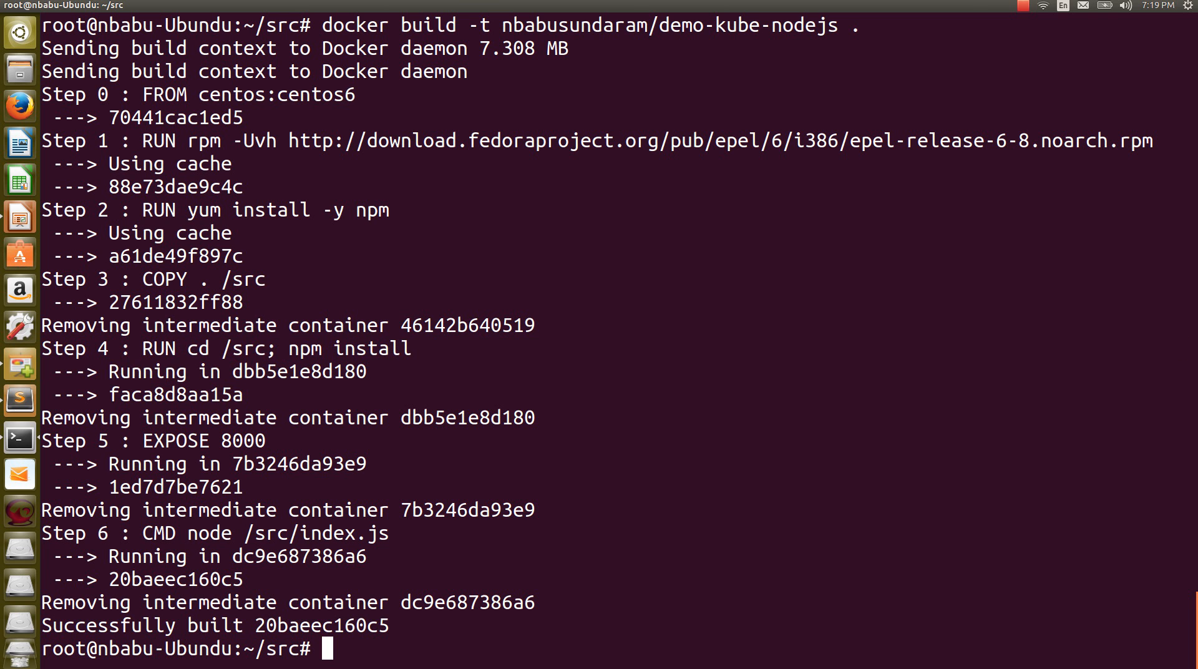
double_click(321, 625)
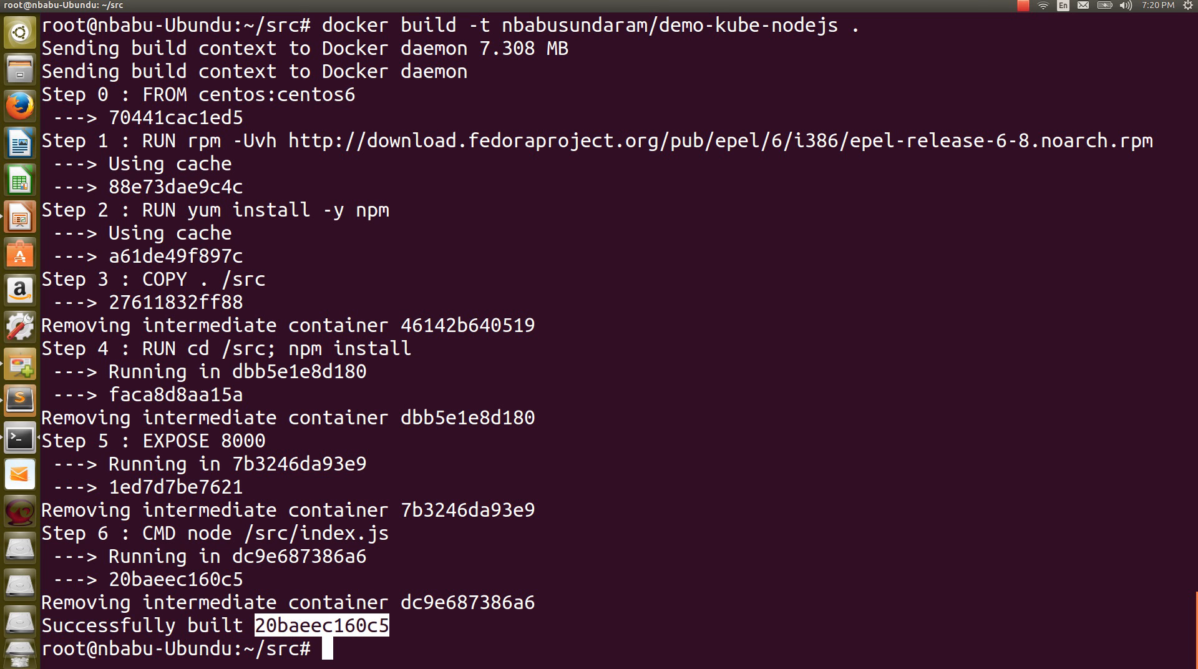
- Clear stray characters and begin the docker images command
text(co)
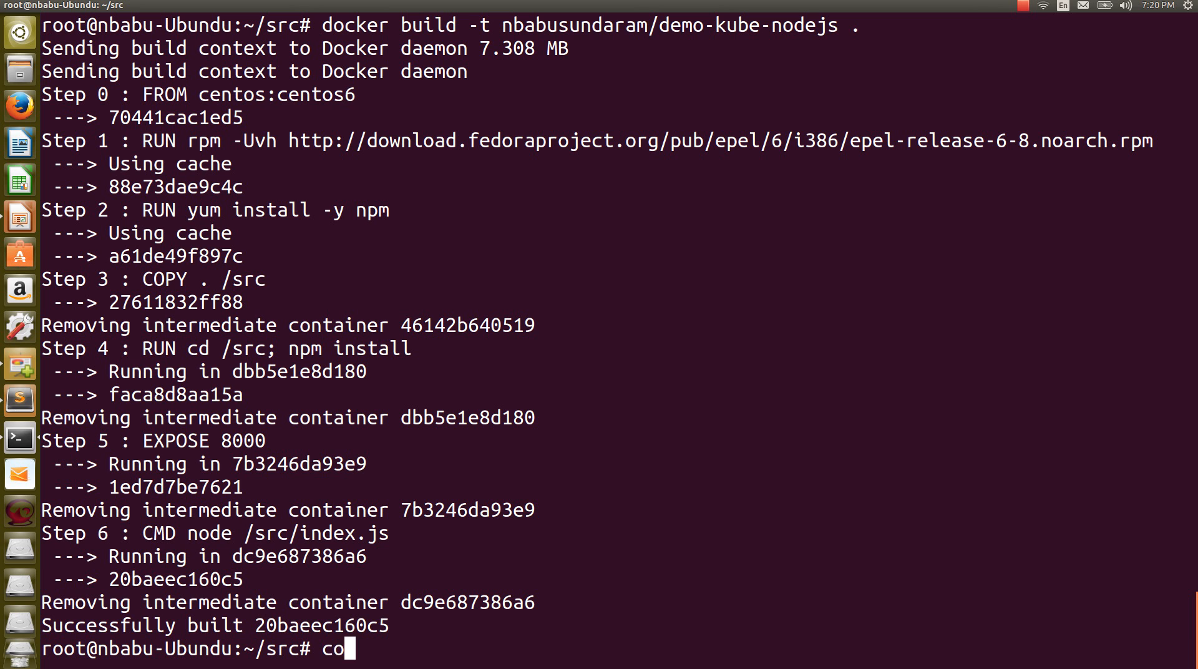
key(Backspace)
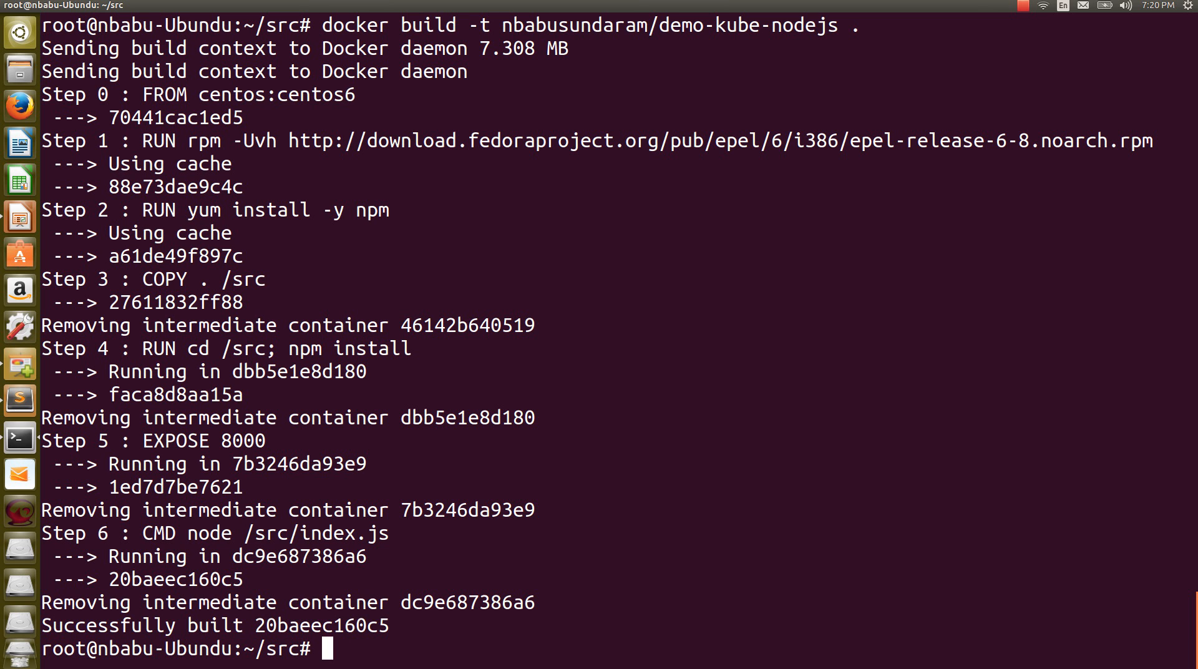
text(docker imag)
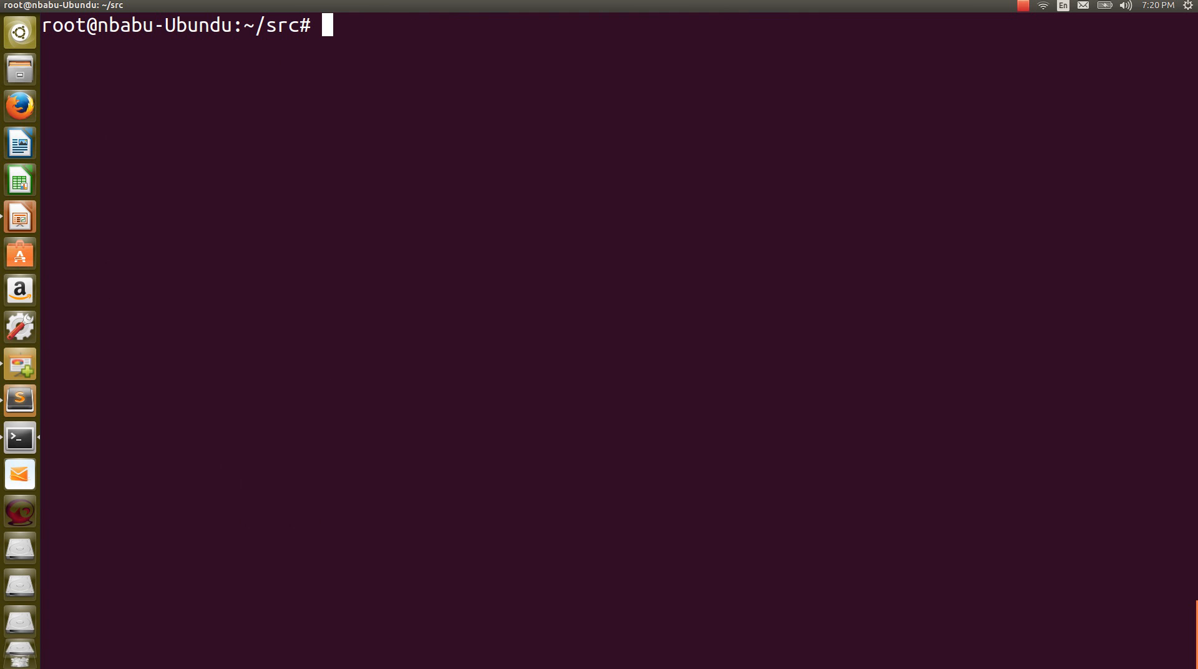
- Run docker images to see nbabusundaram/demo-kube-nodejs listed, then clear the screen
text(docker images)
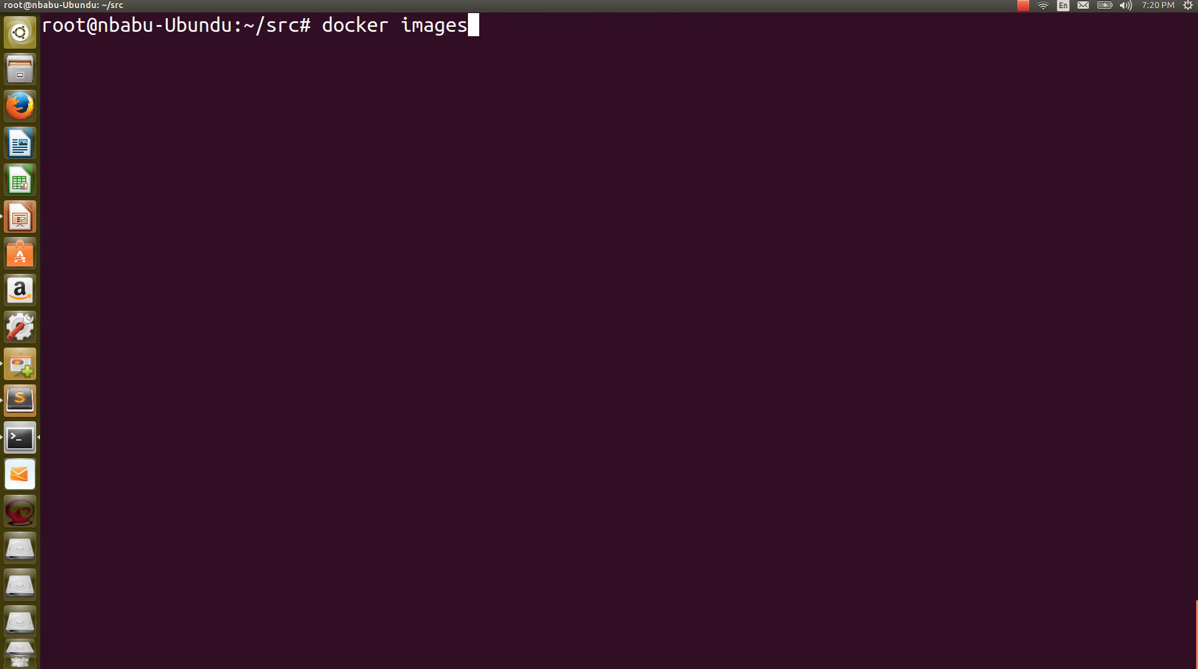
key(Return)
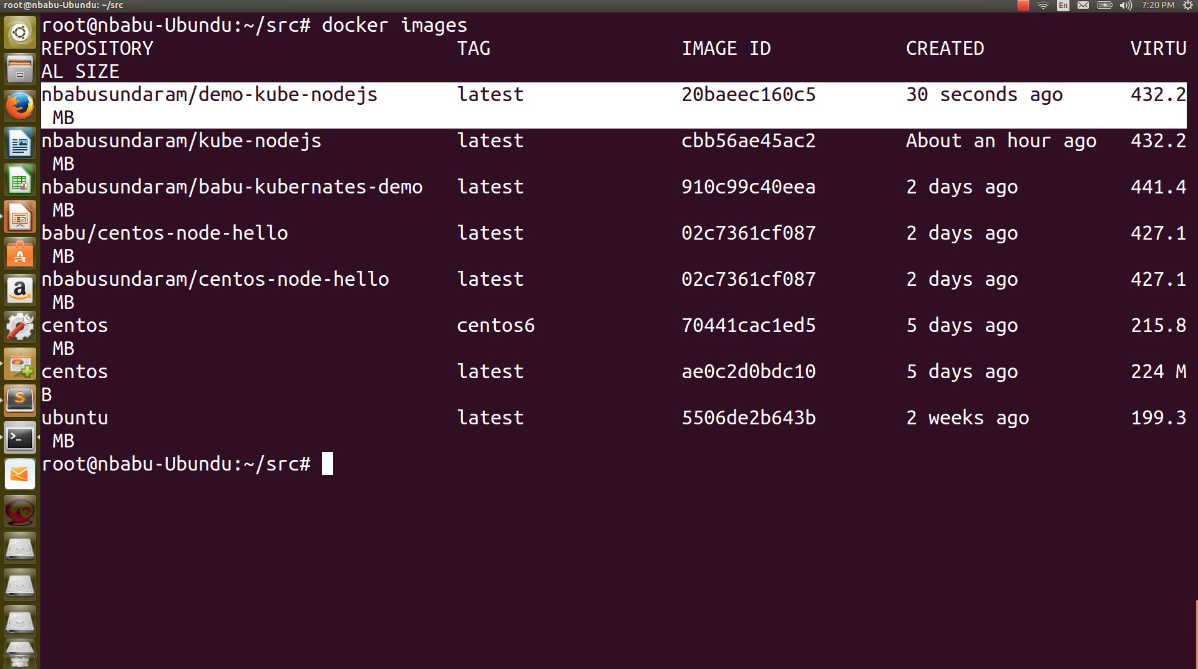
text(clea)
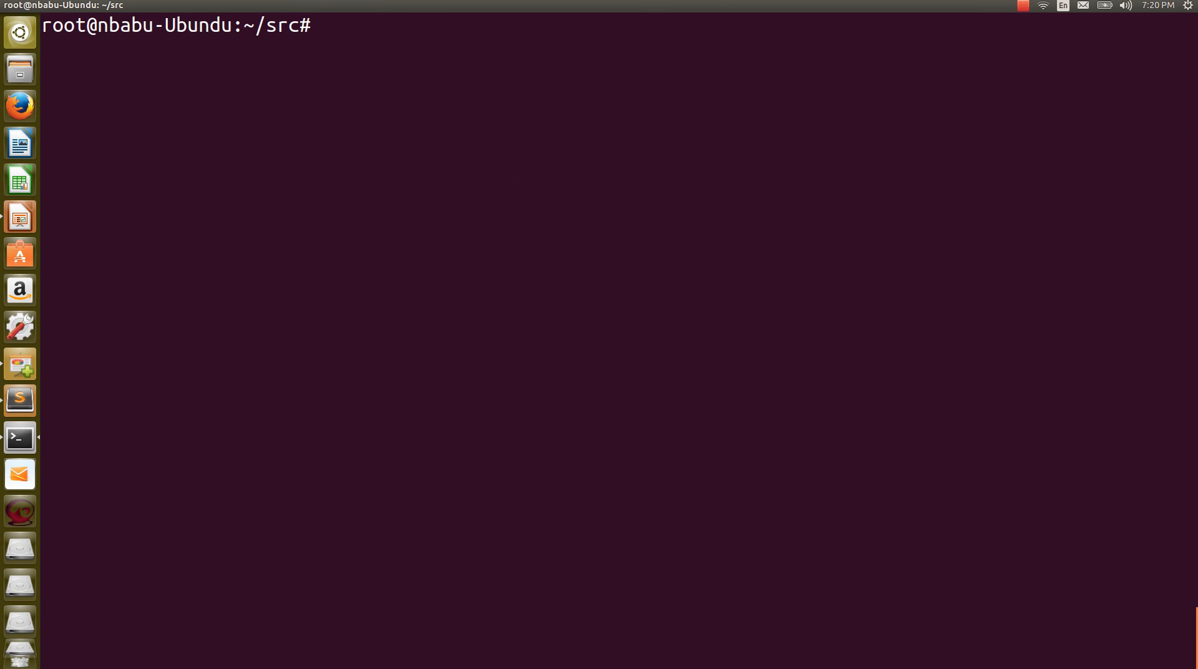
- Start a docker run command publishing 8000:8000 in detached mode
text(docker)
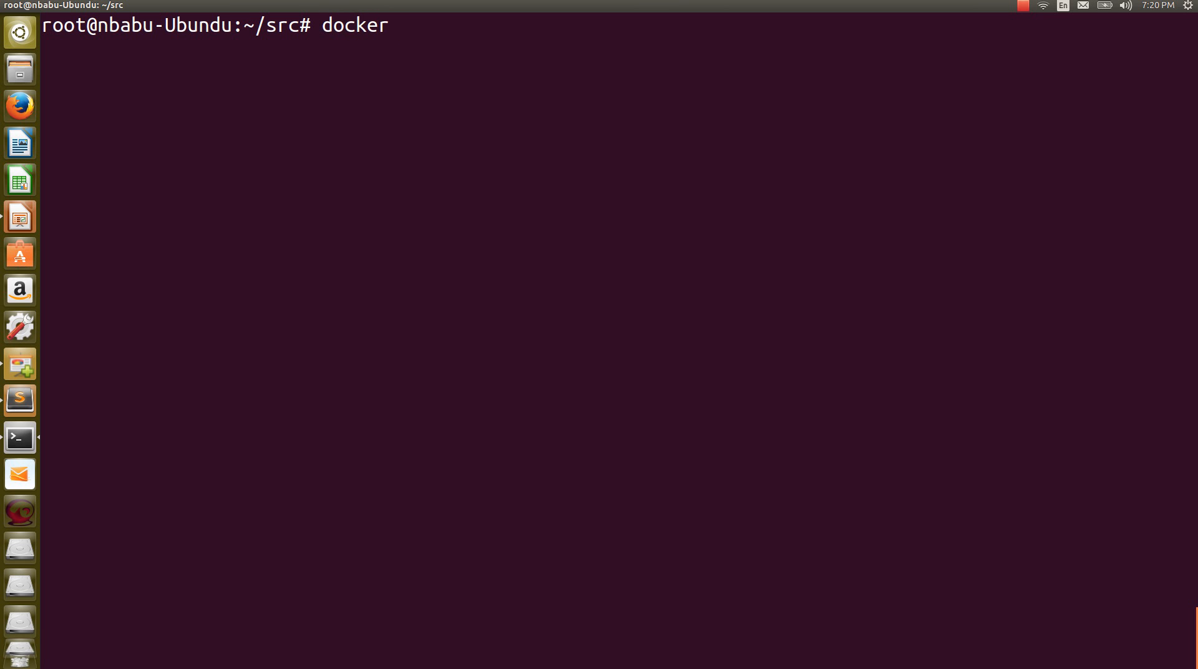
text(r)
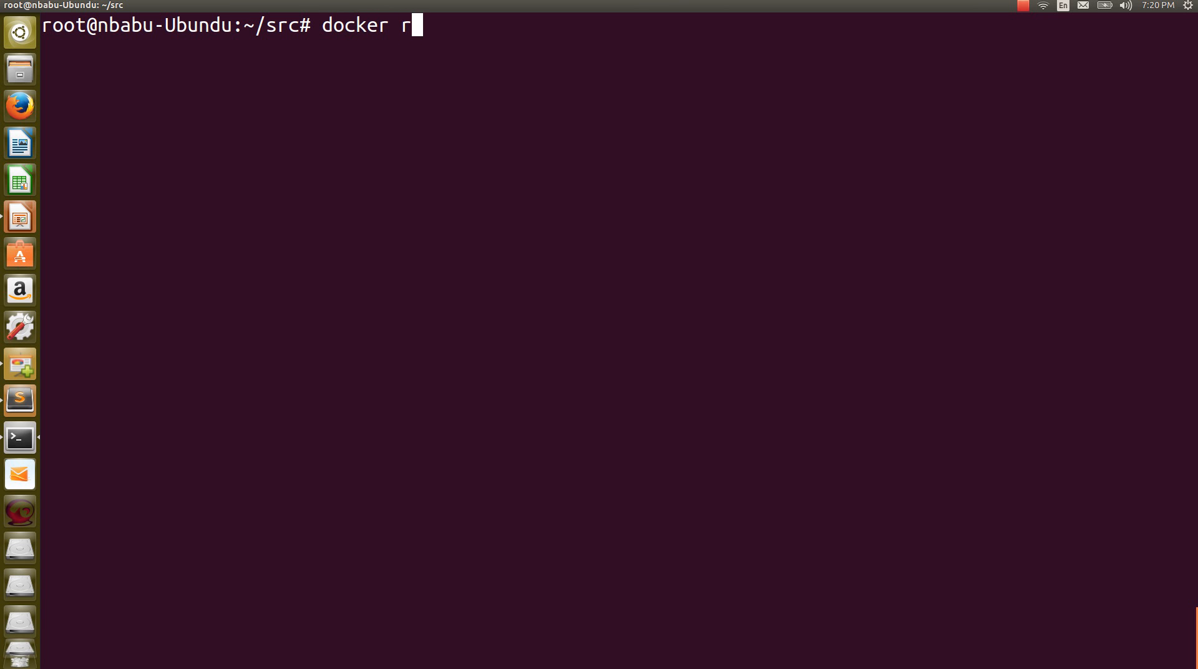
text(un)
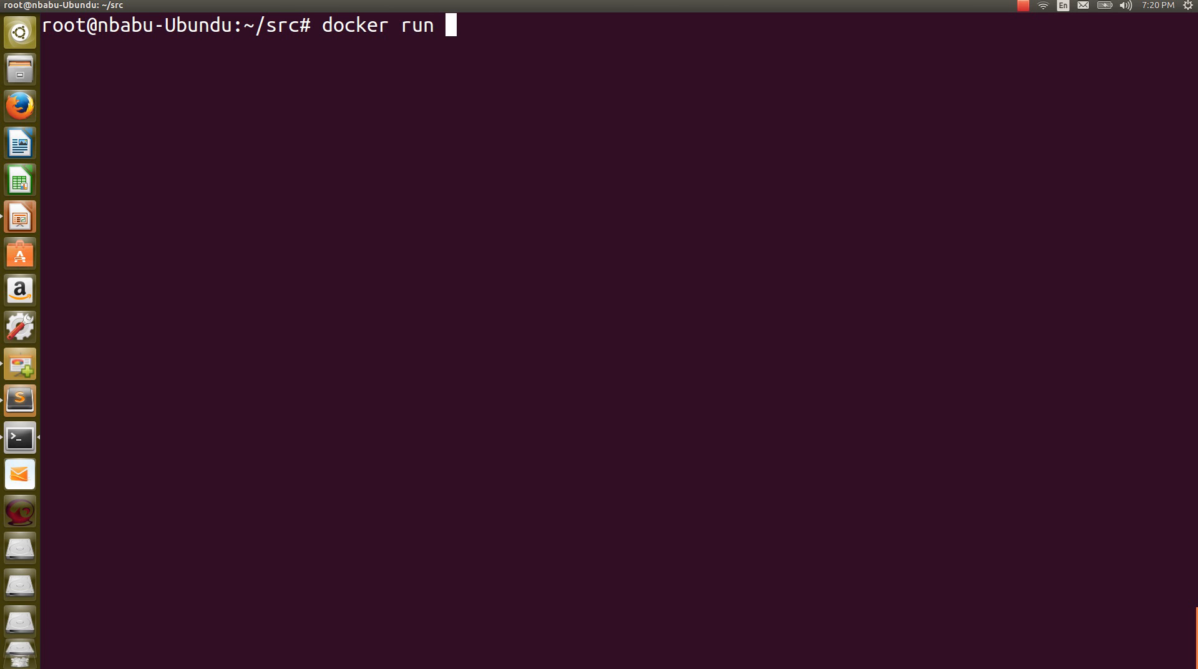
text(-)
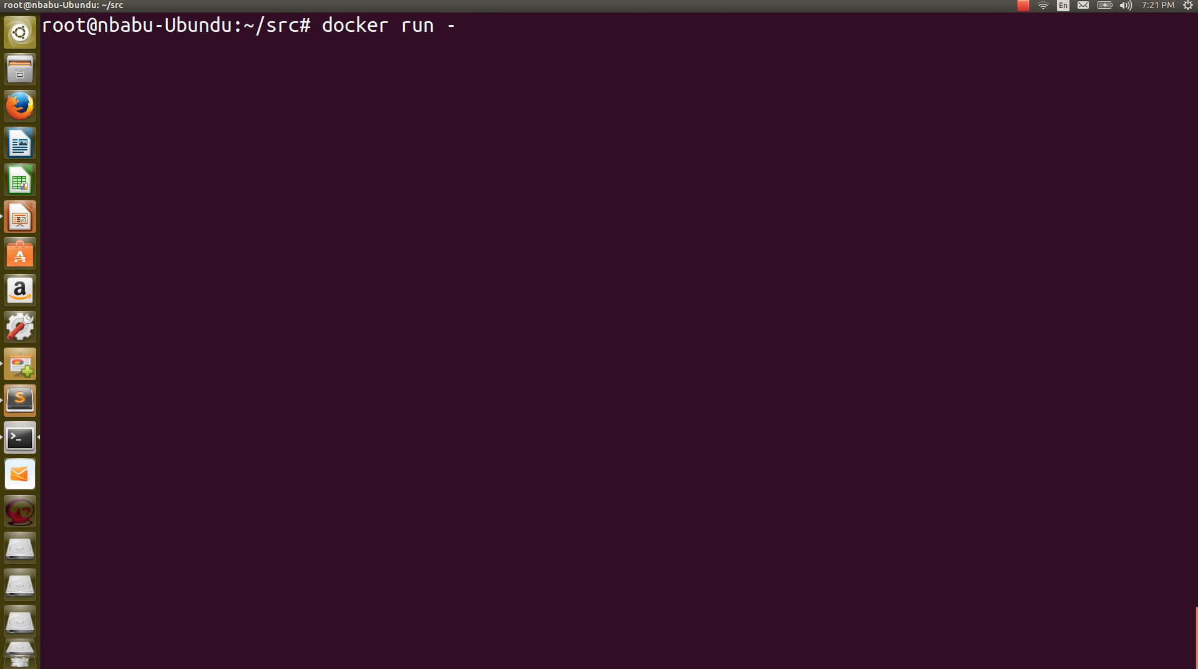
text(p 800)
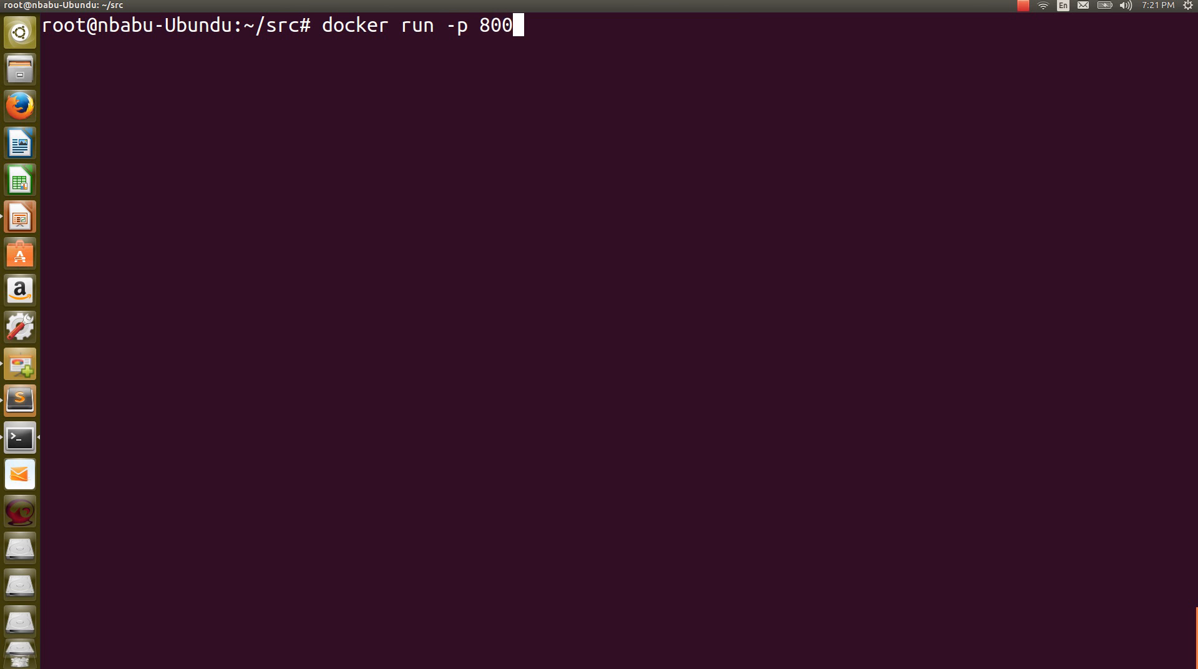
text(0:)
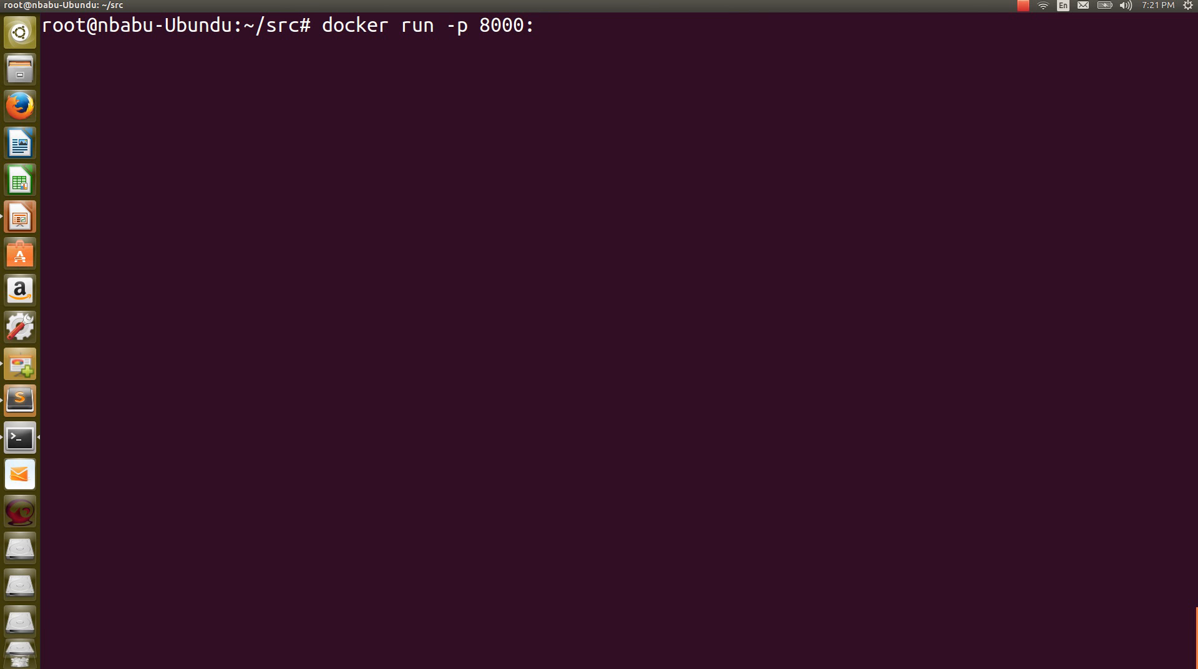
text(8000)
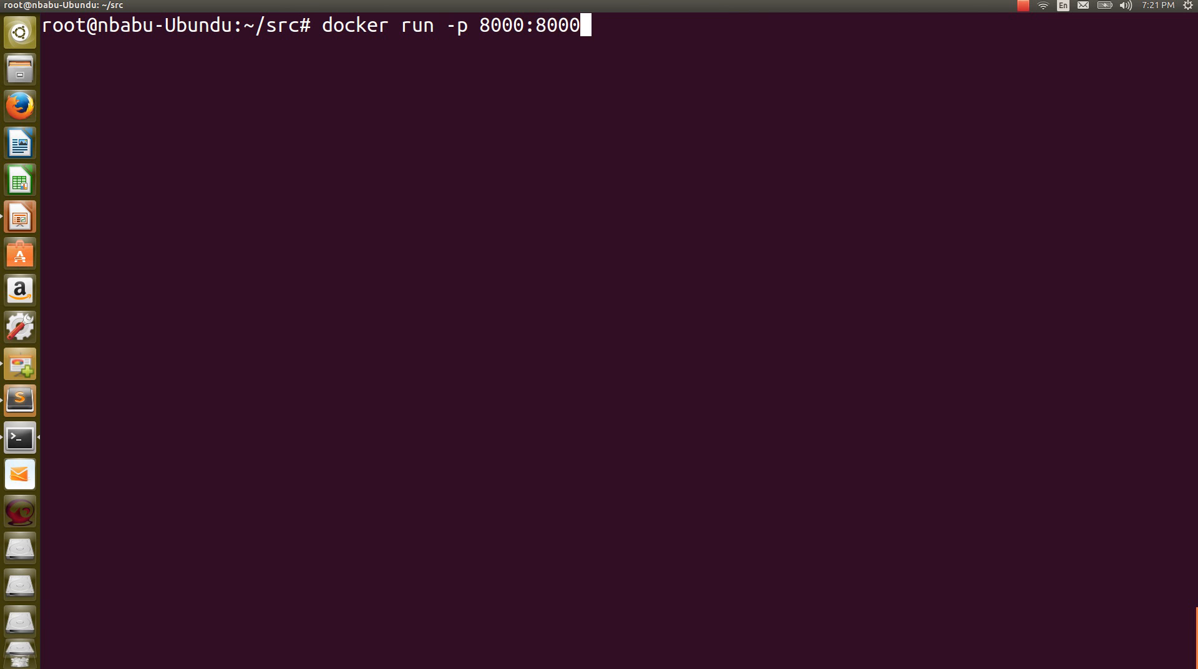
text(" -")
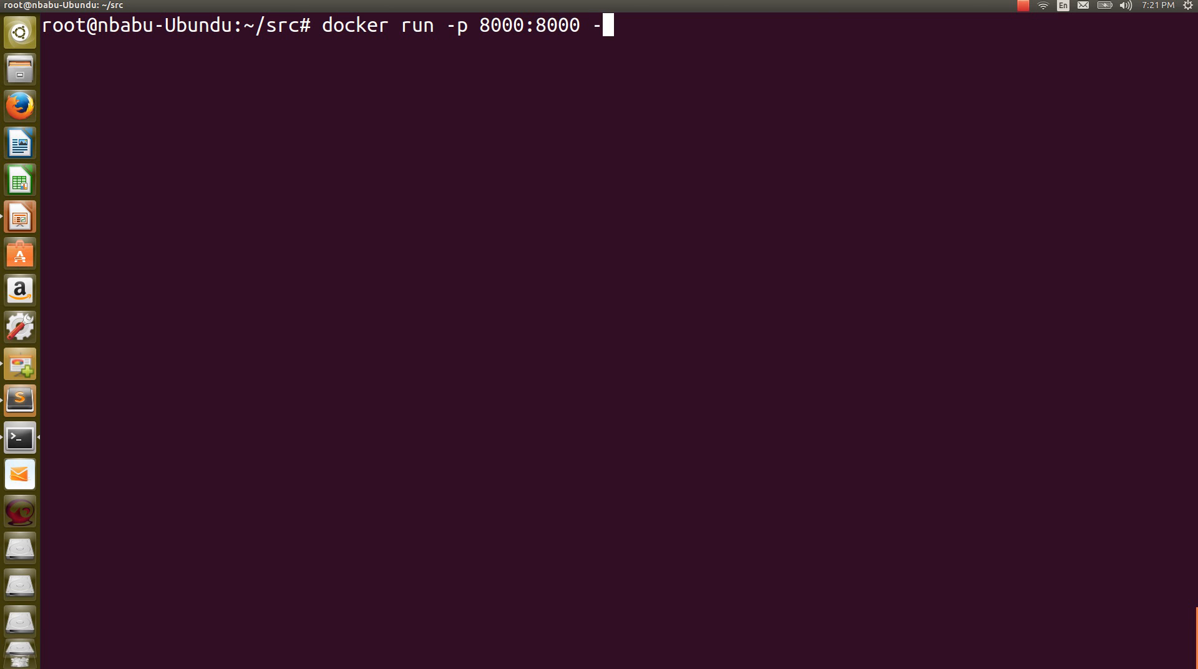
text(d)
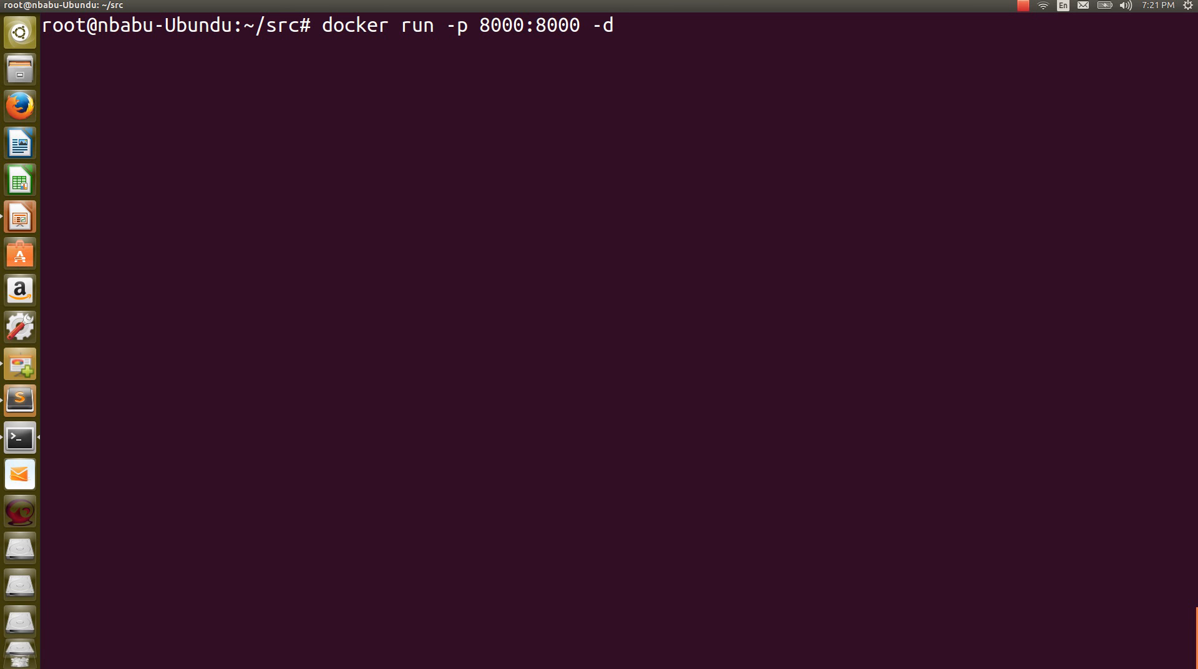
- Name the image nbabusundaram/demo-kube-nodejs and run it, getting container ID 2758ec96a983
text(nabu)
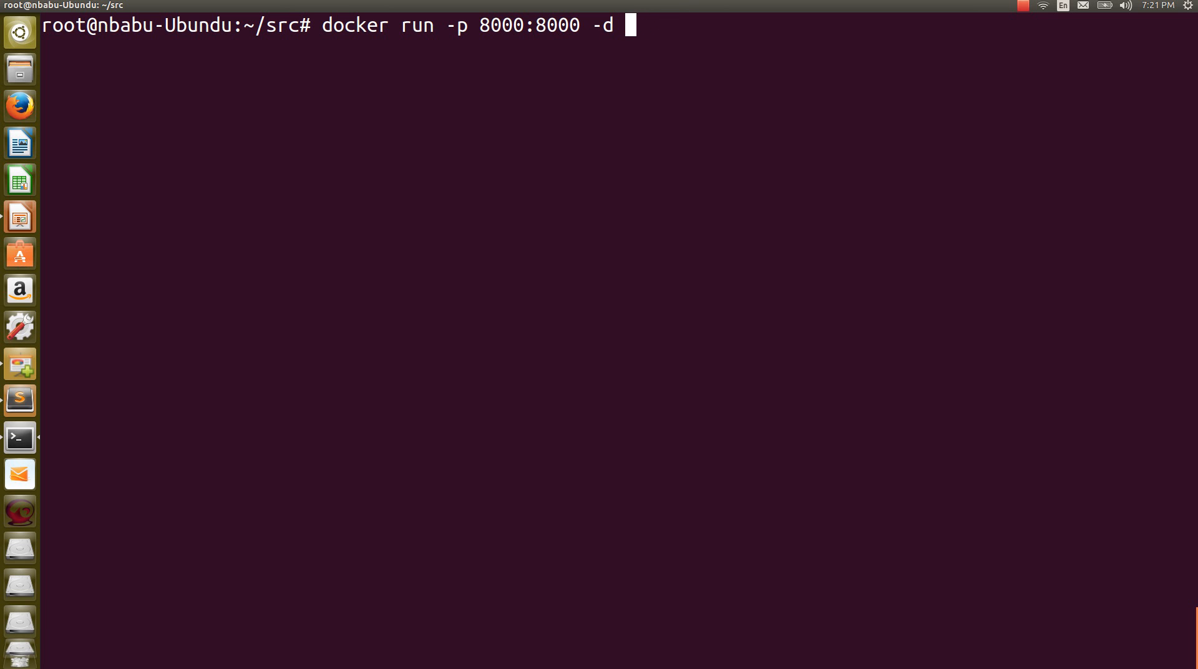
text(nbabu)
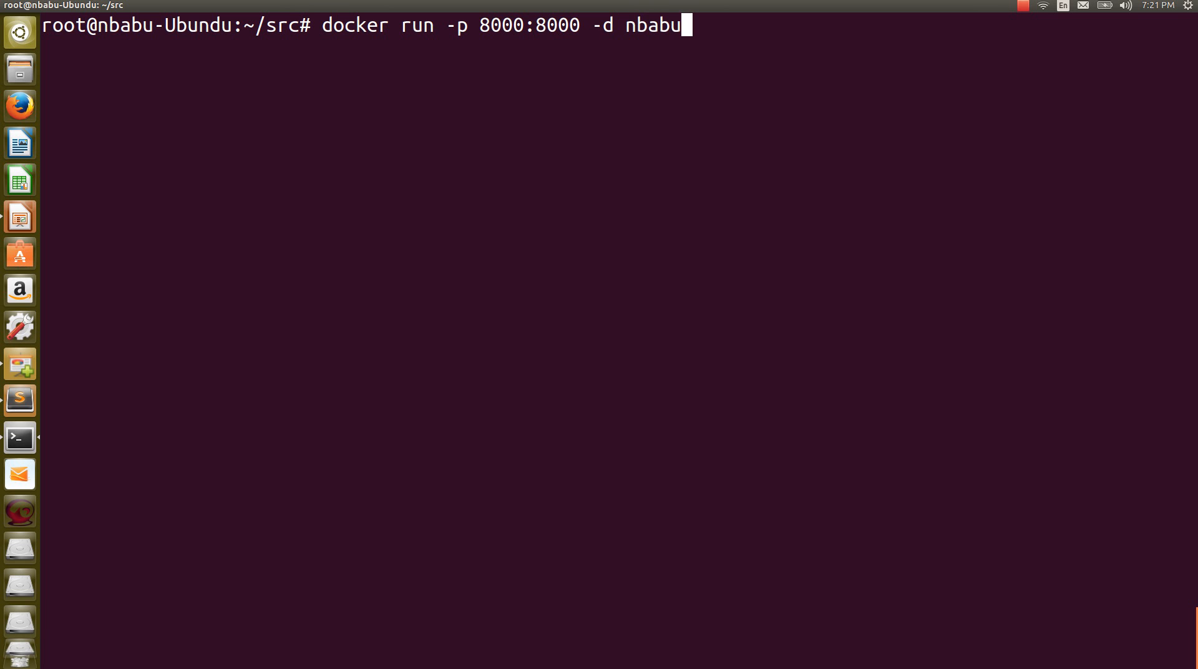
text(sundaram)
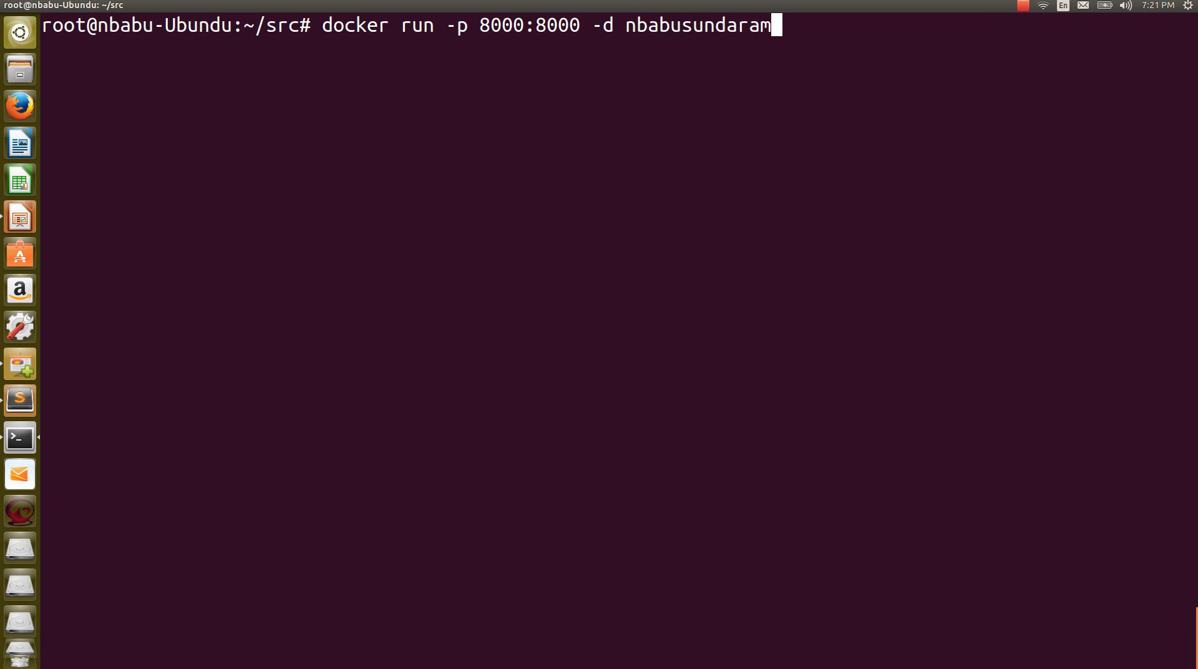
text(/lk)
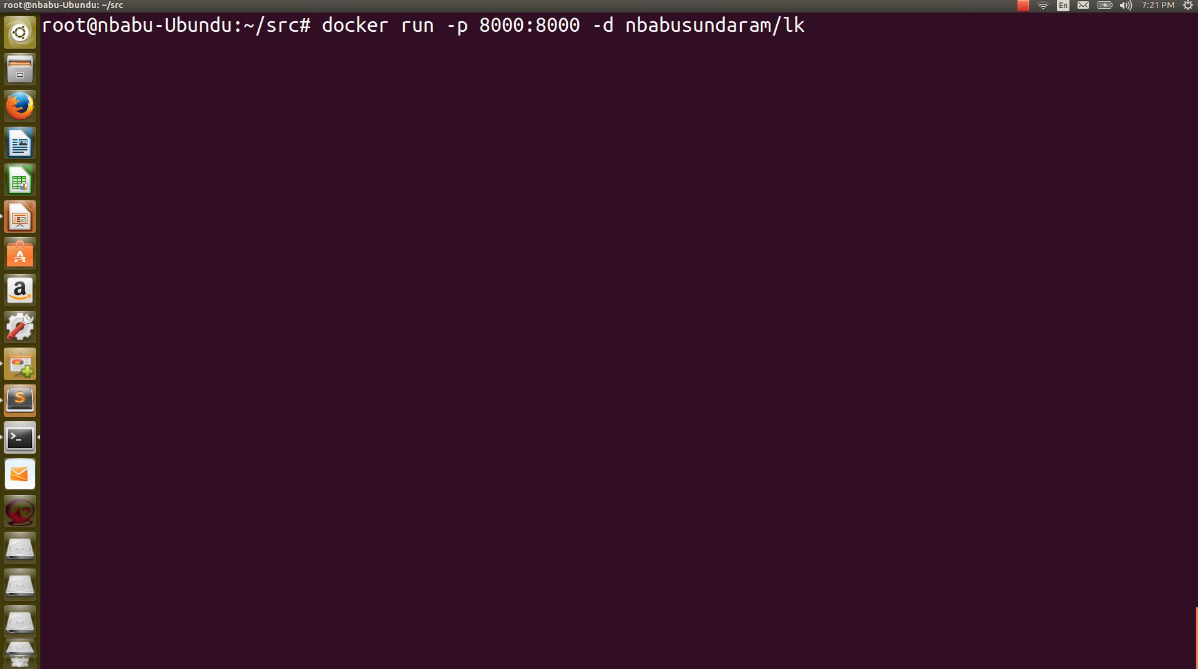
text(dem)
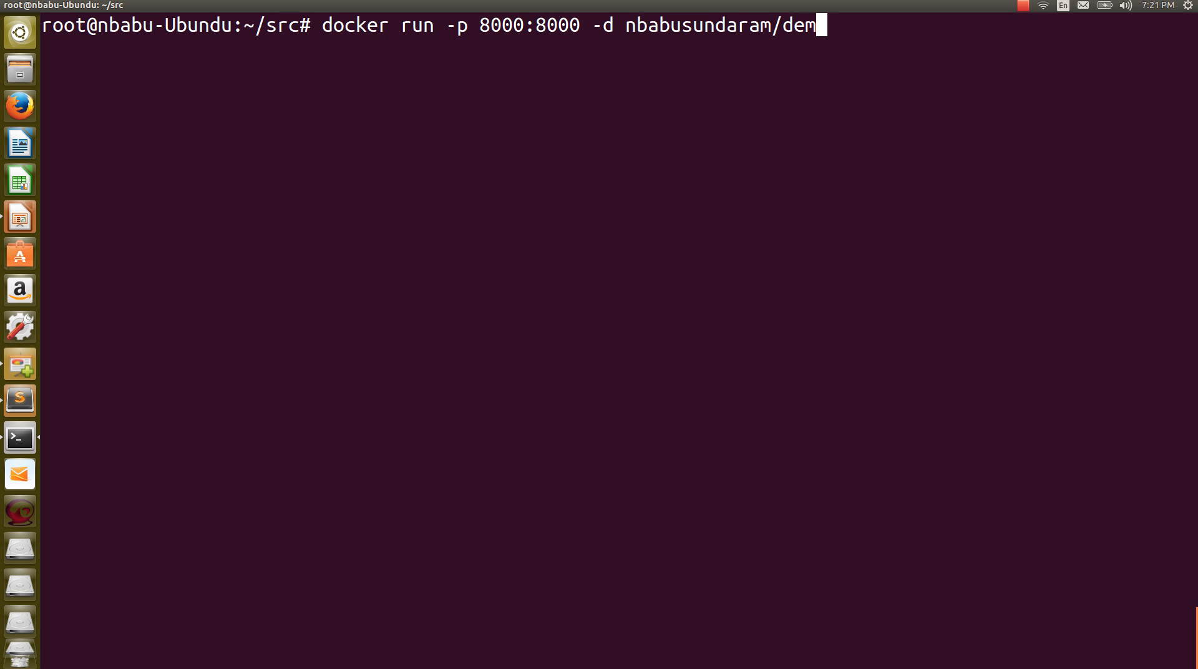
text(o-kube)
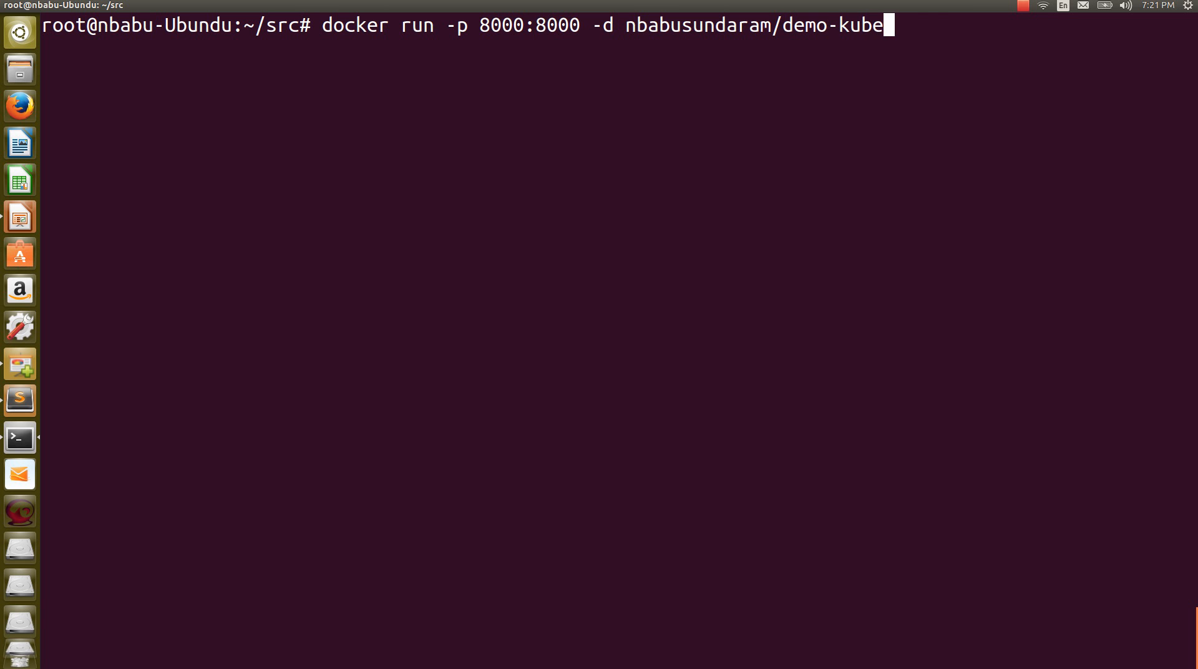
text(-nodejs)
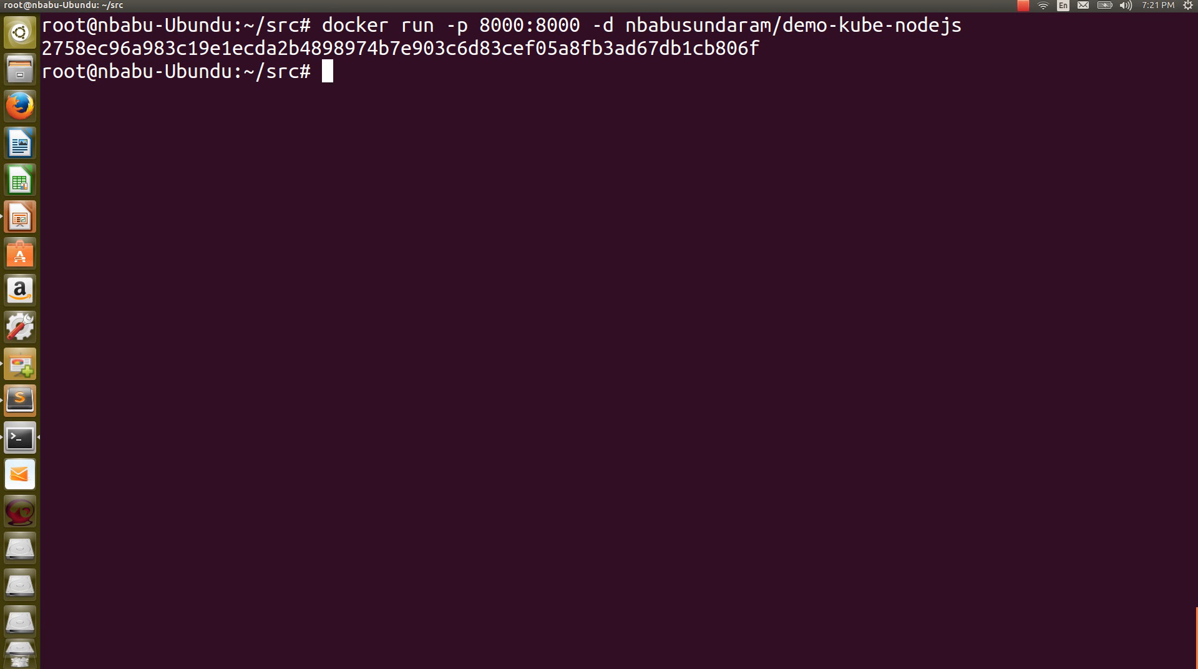
- Run docker ps showing elegant_albattani up with port 8000 published
text(docker ps)
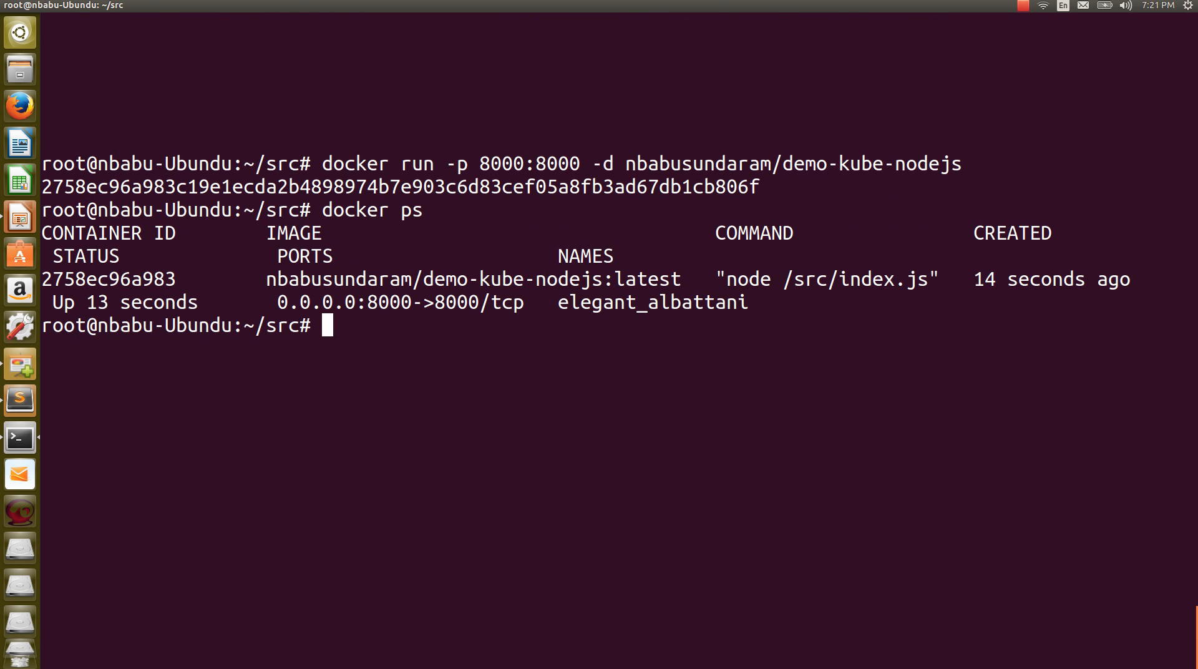
text(docker ps)
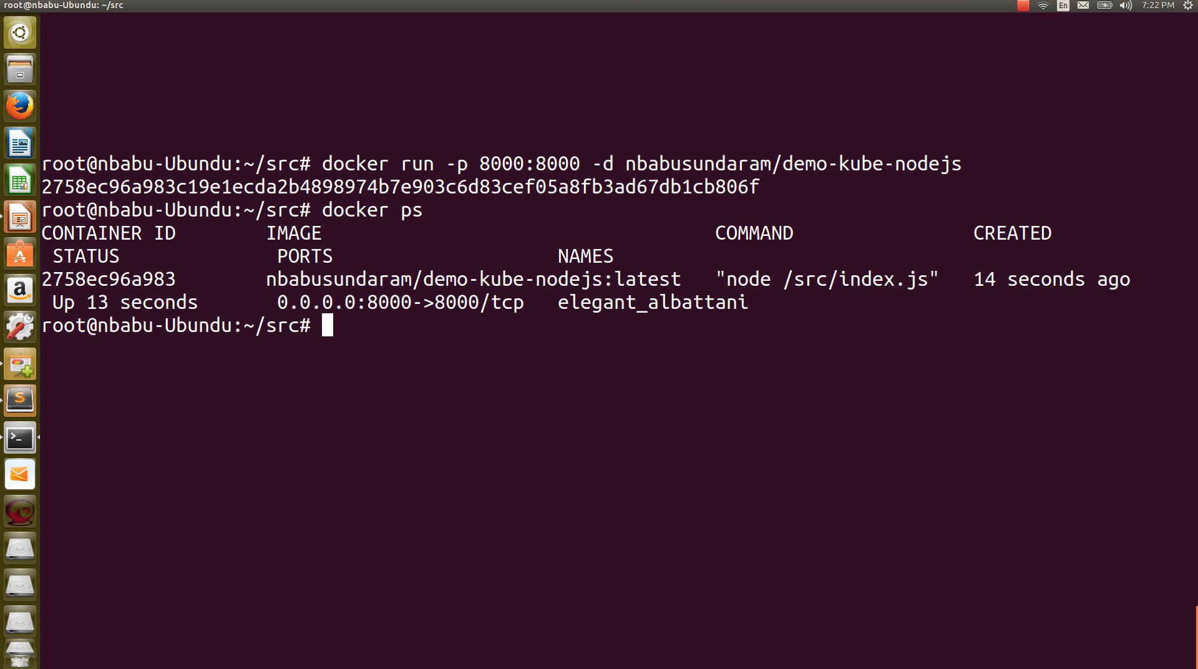
double_click(107, 279)
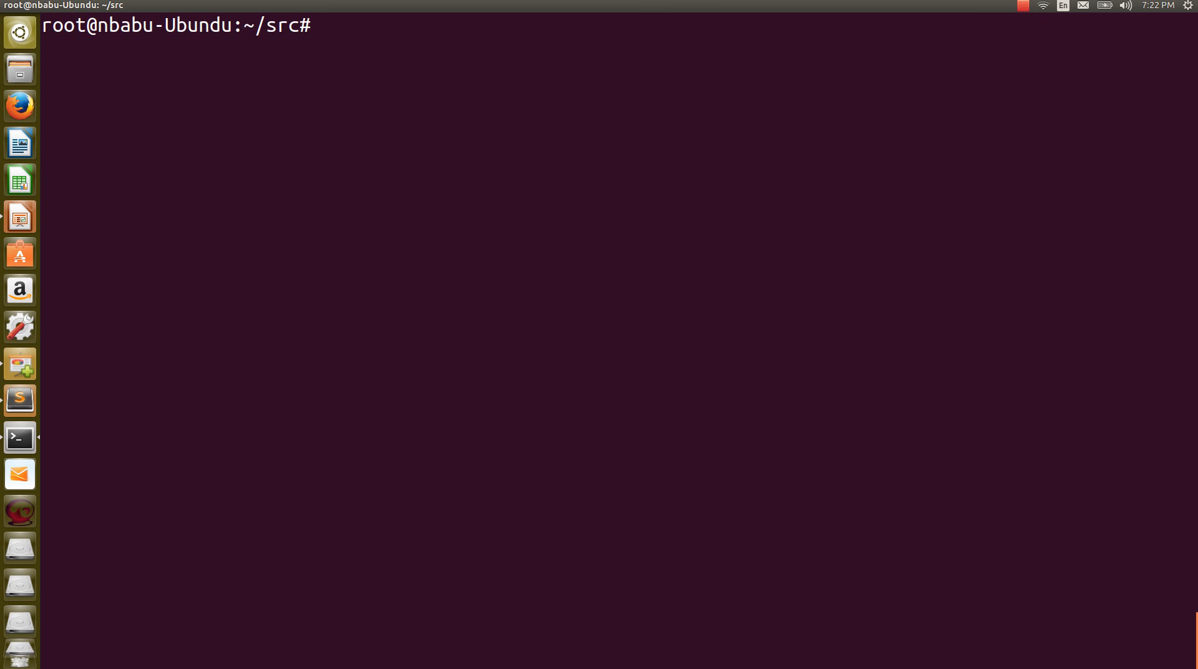
text(htt)
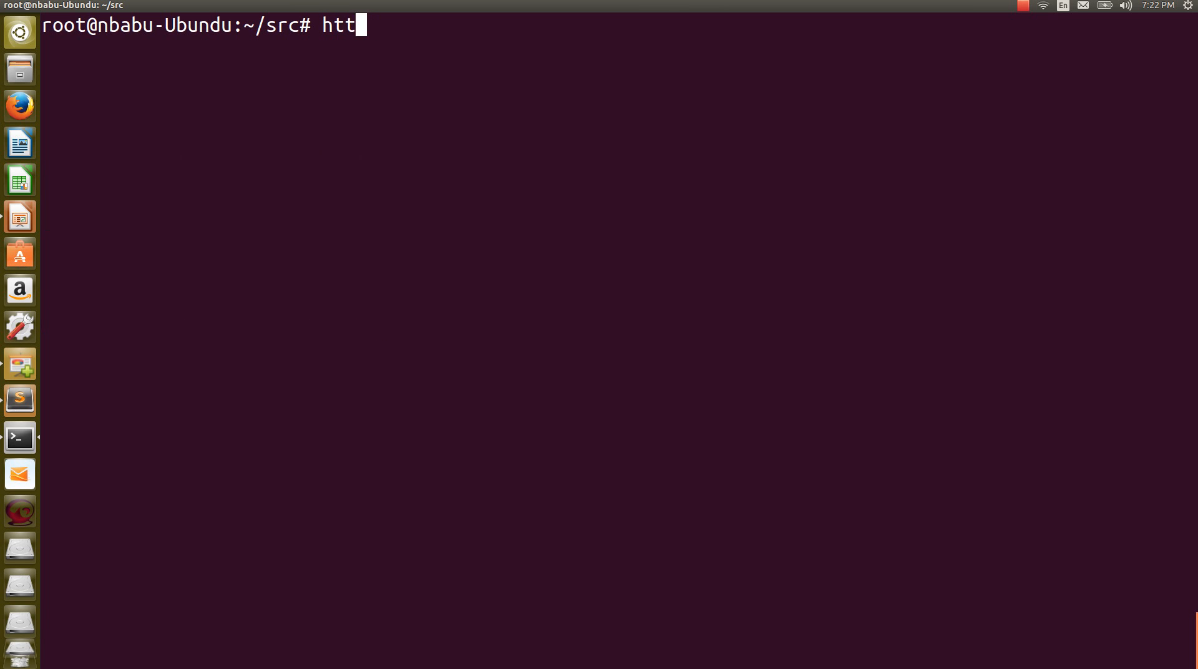
text(curl h)
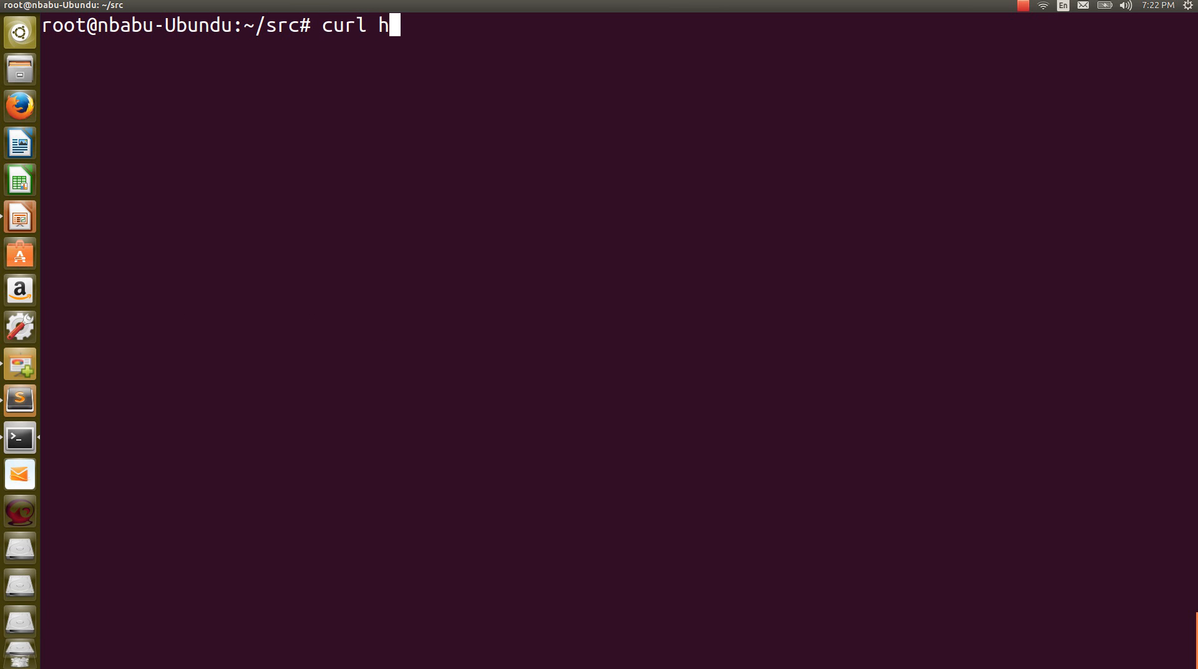
text(ttp://loc)
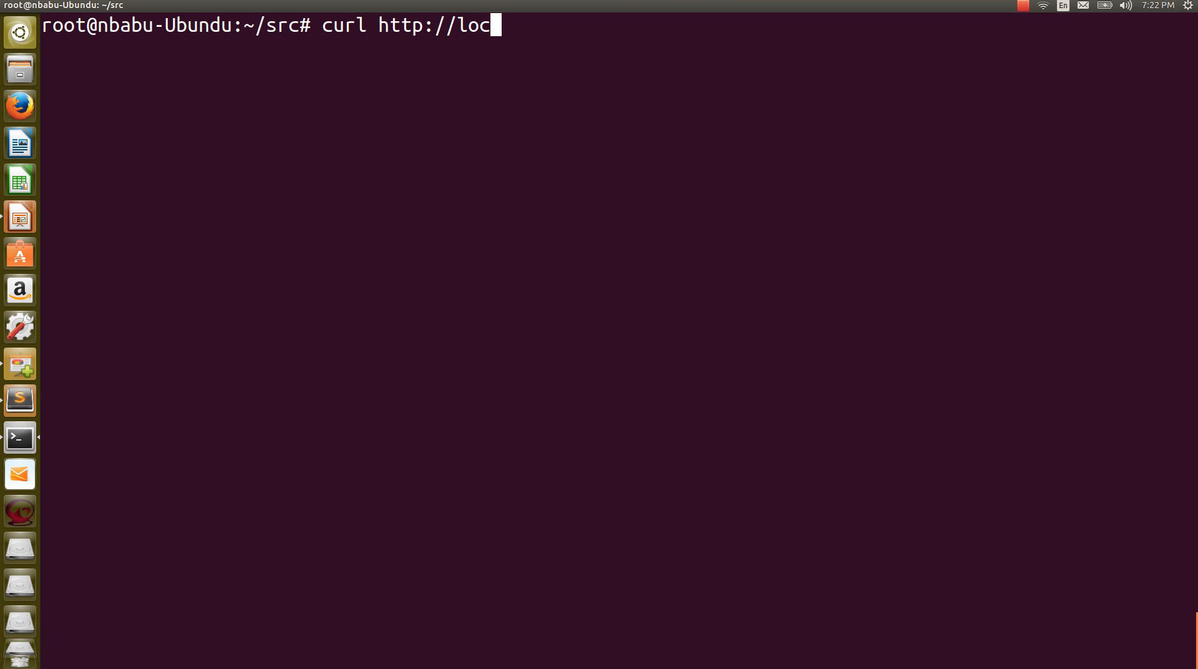
text(alhost:)
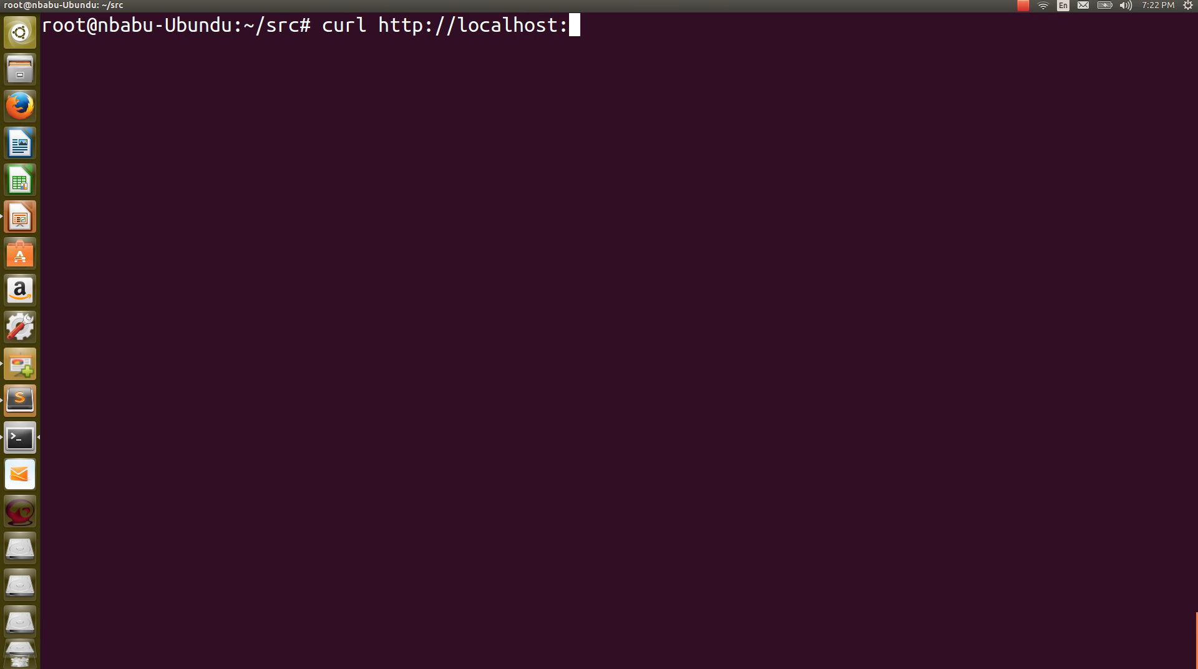
text(8000/products)
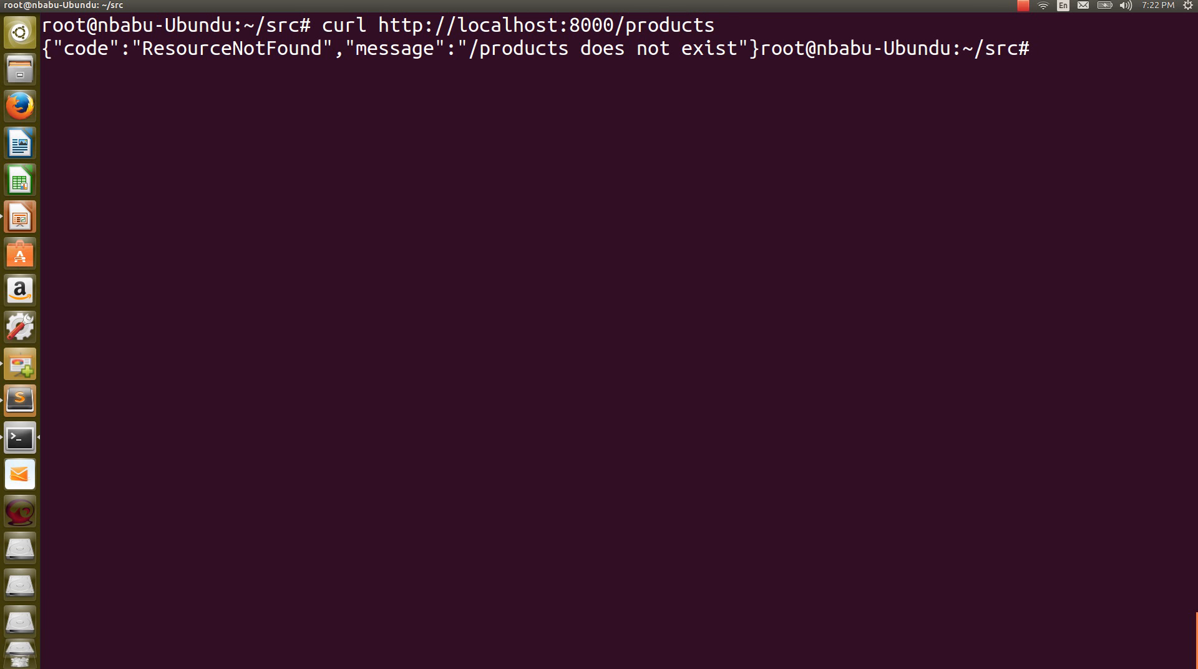
text(curl http://localhost:8000/product)
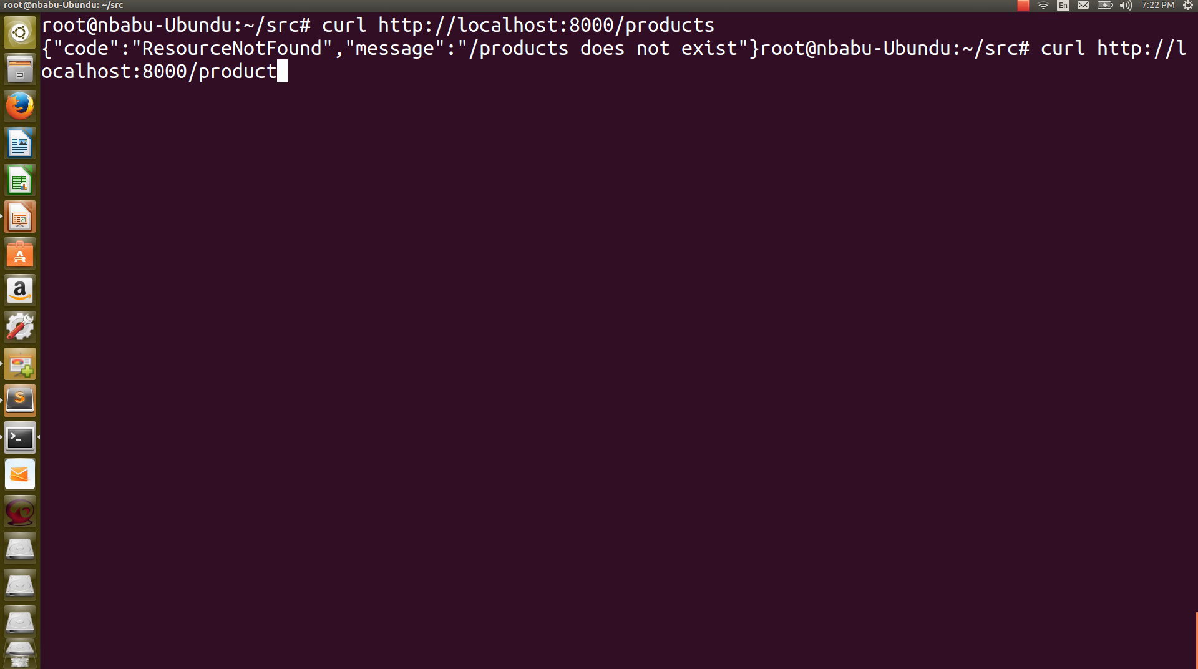
key(Return)
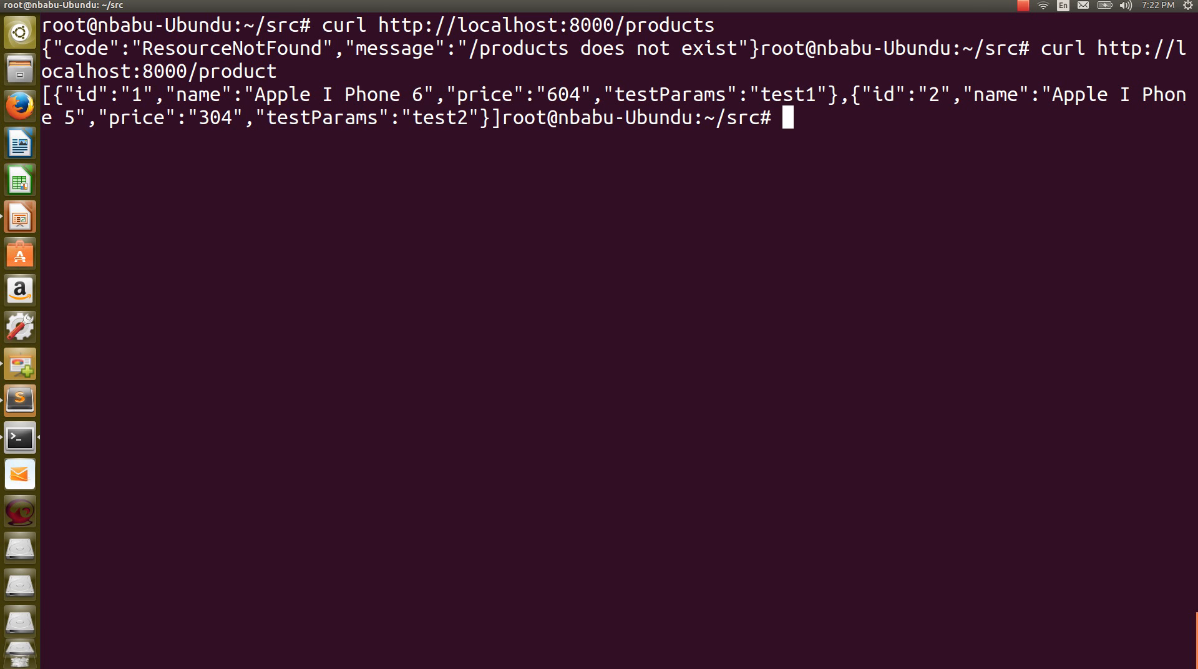
text(clea)
text(cu)
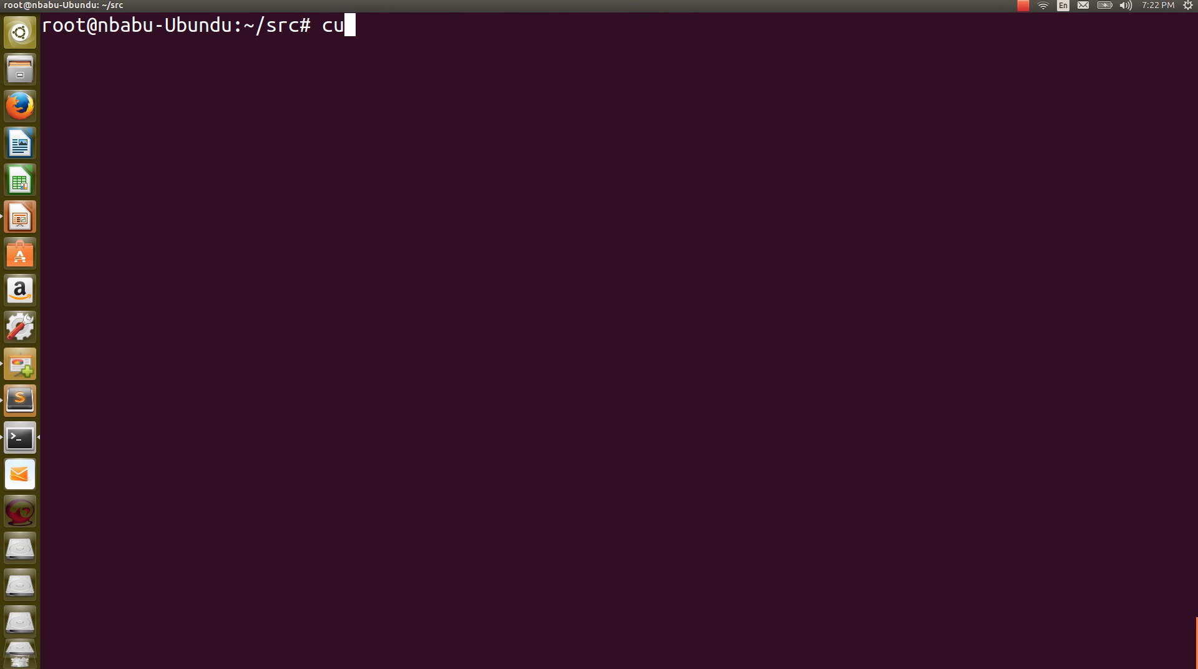
text(rl http:)
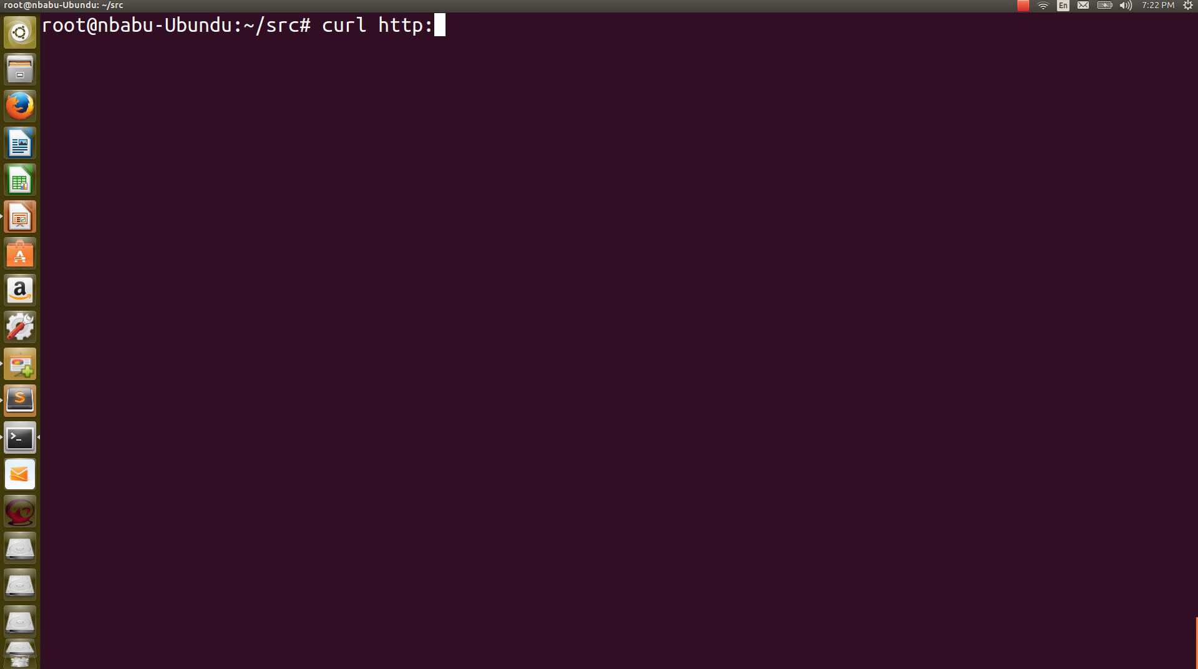
text(//localhost)
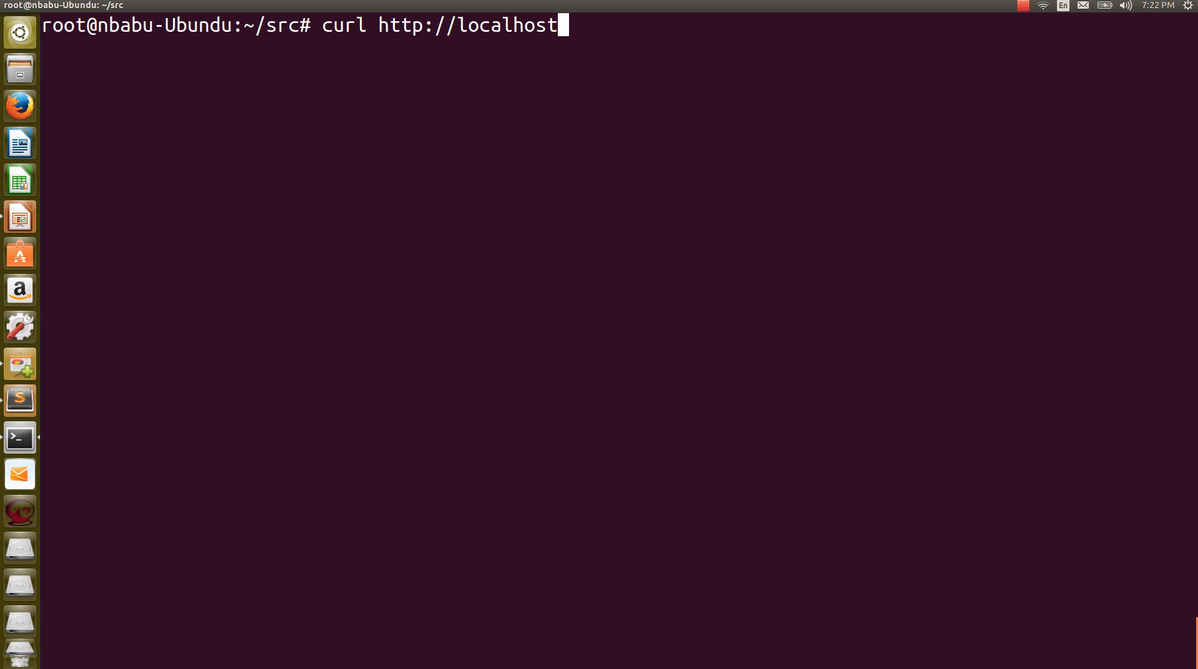
text(:8000)
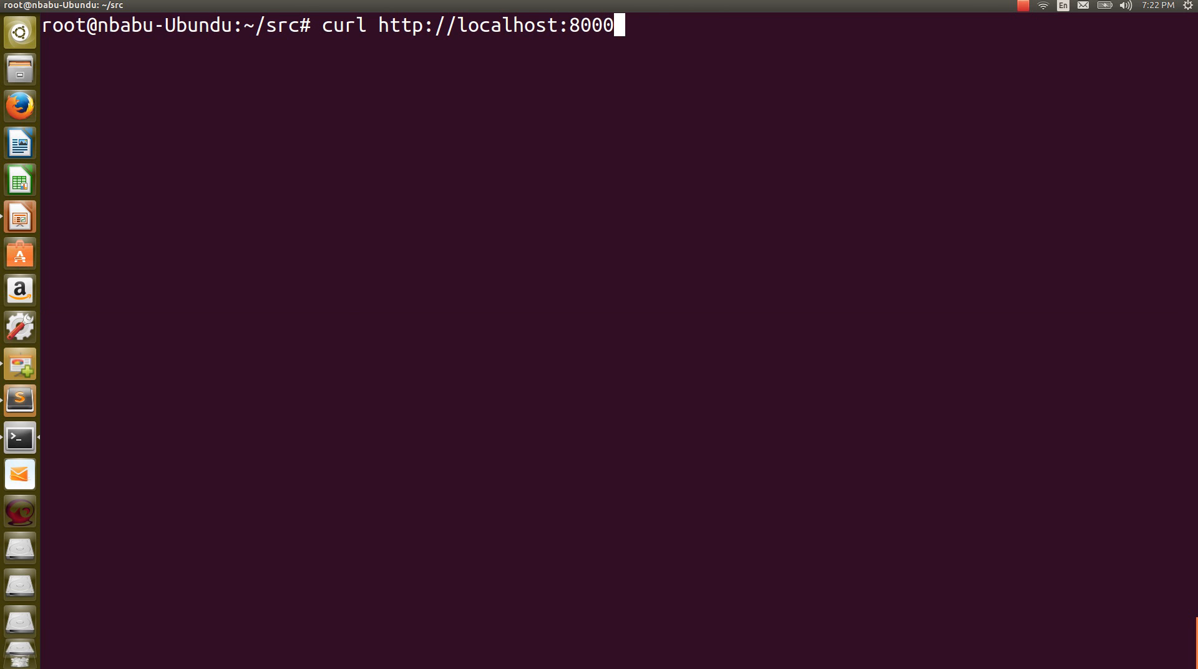
text(/product/2)
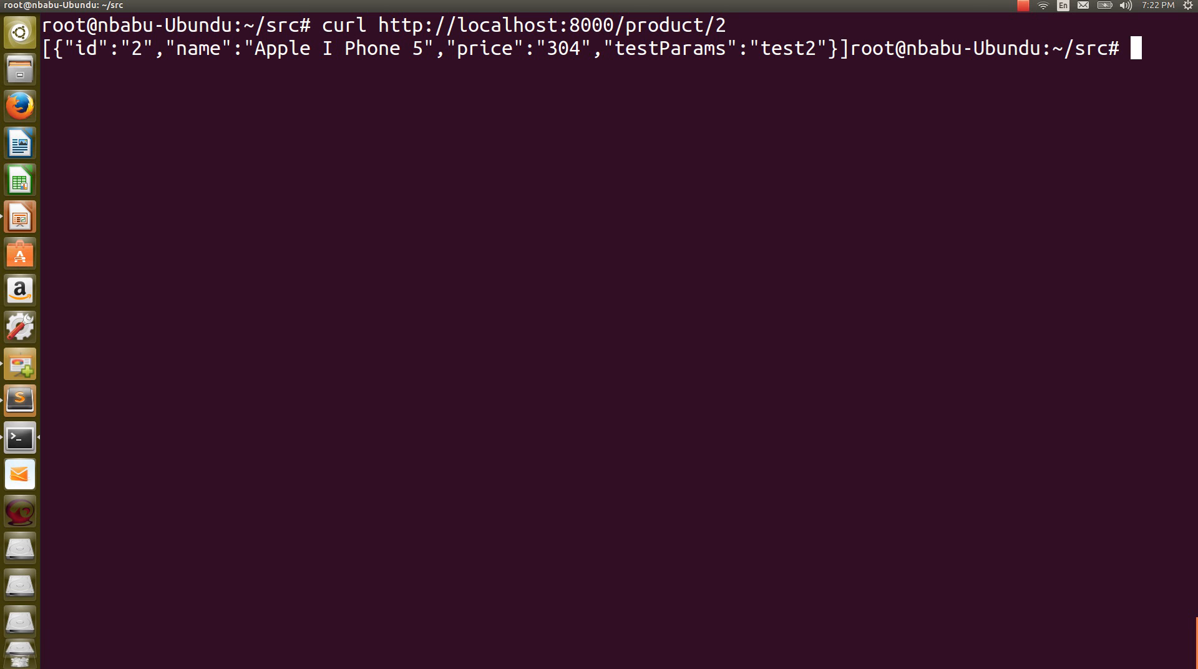
text(d)
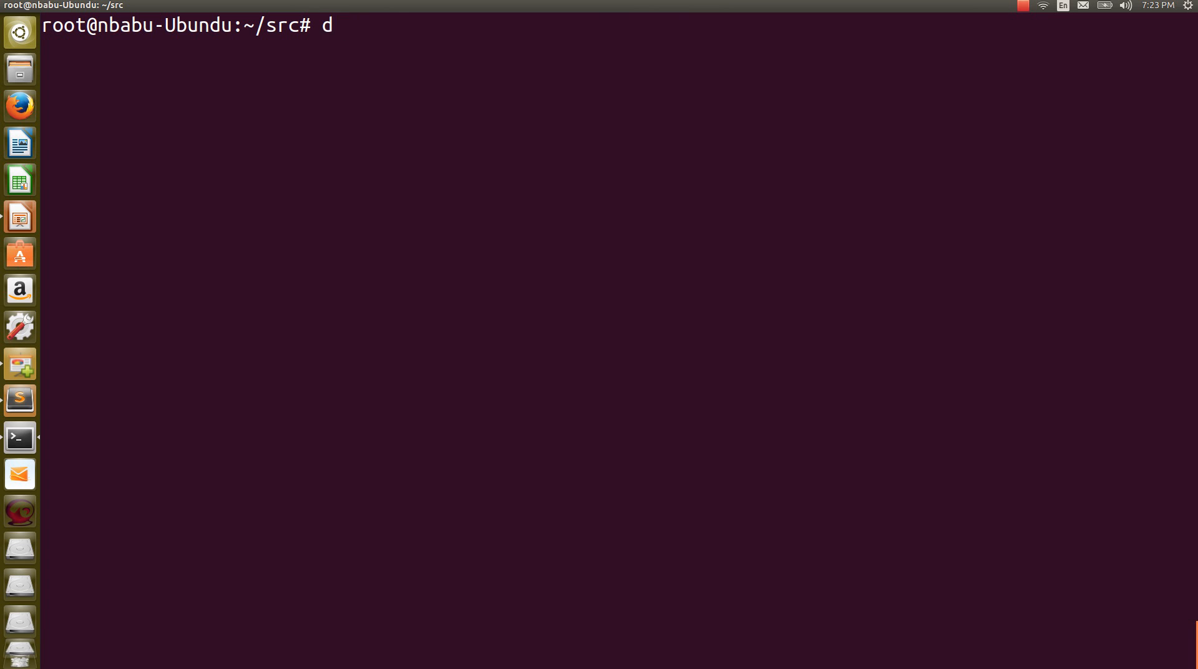
- Start a docker run command publishing 8000:7000
text(ocker)
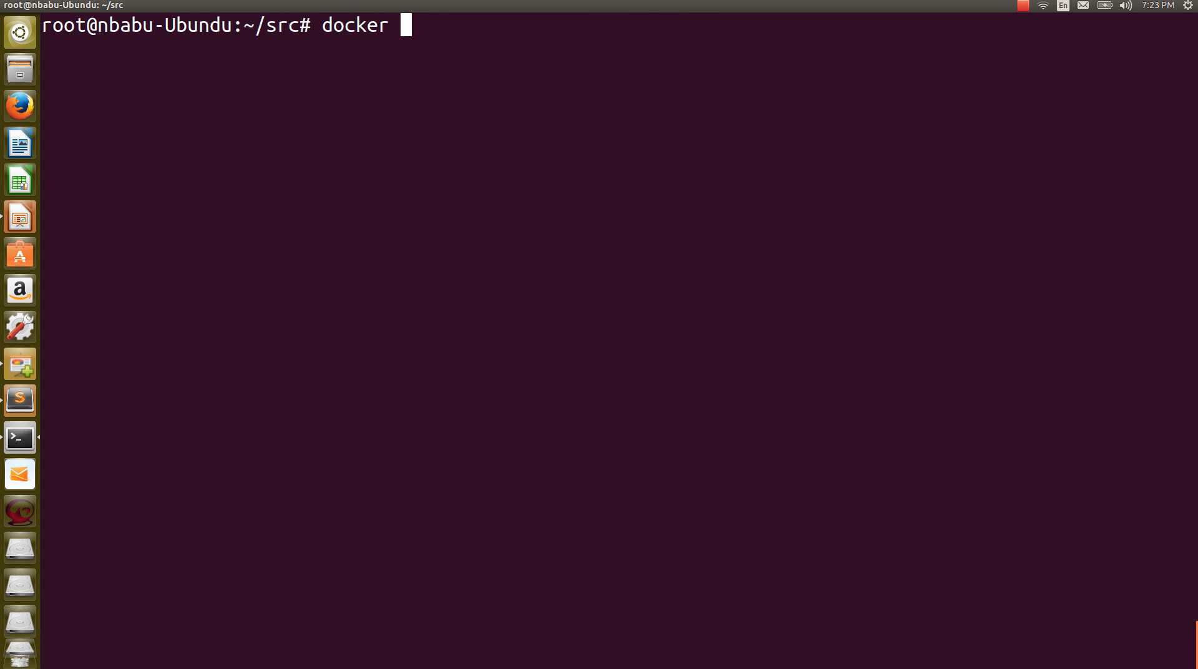
text(run)
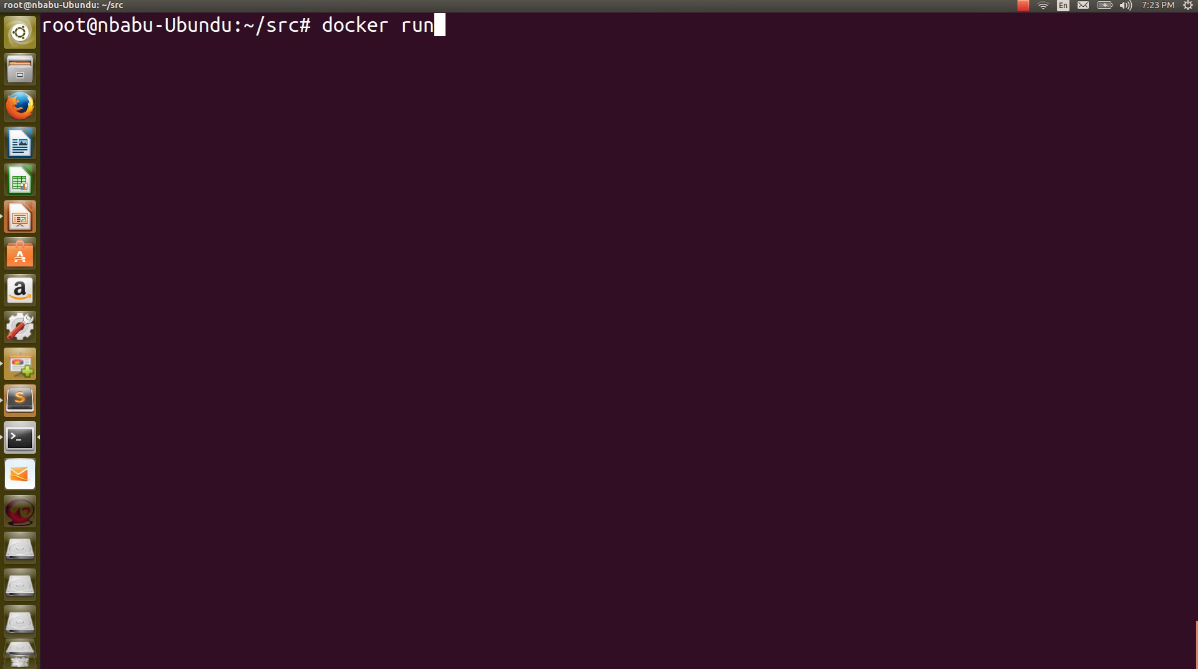
key(BackSpace)
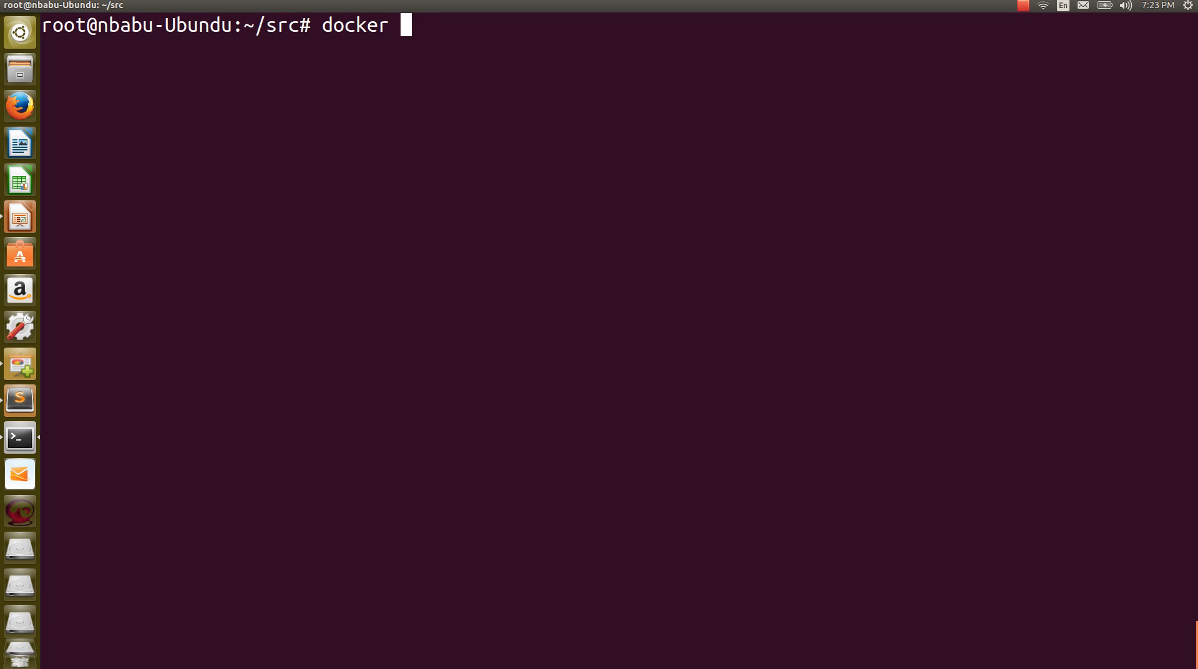
text(run)
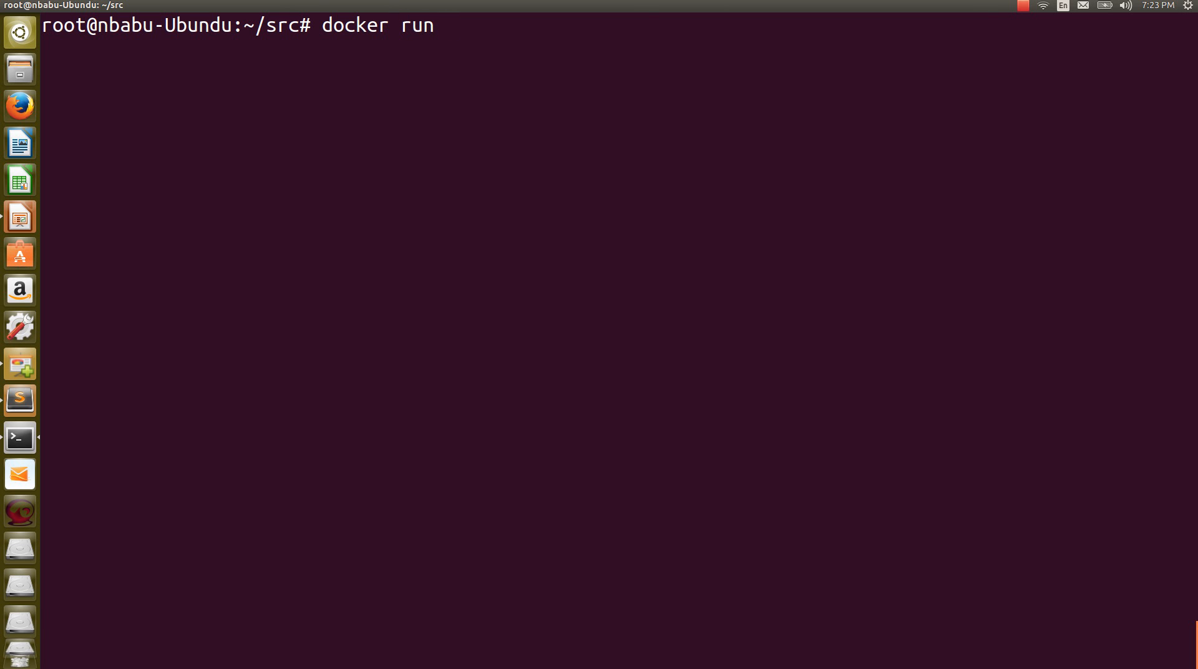
text(-)
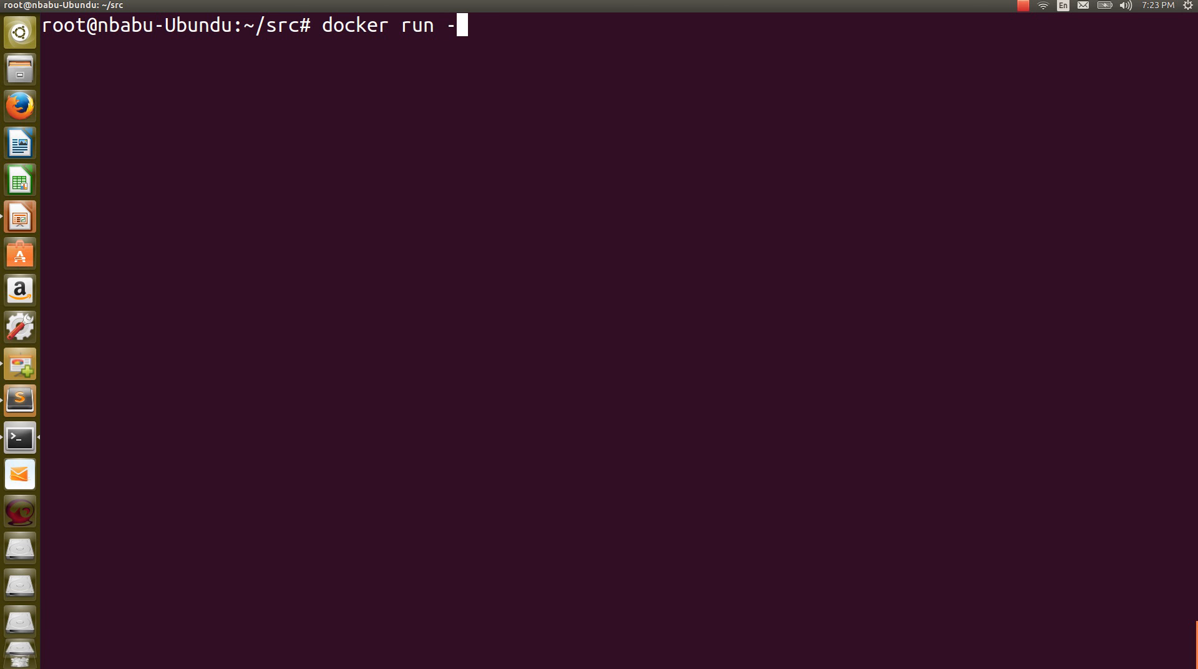
text(p)
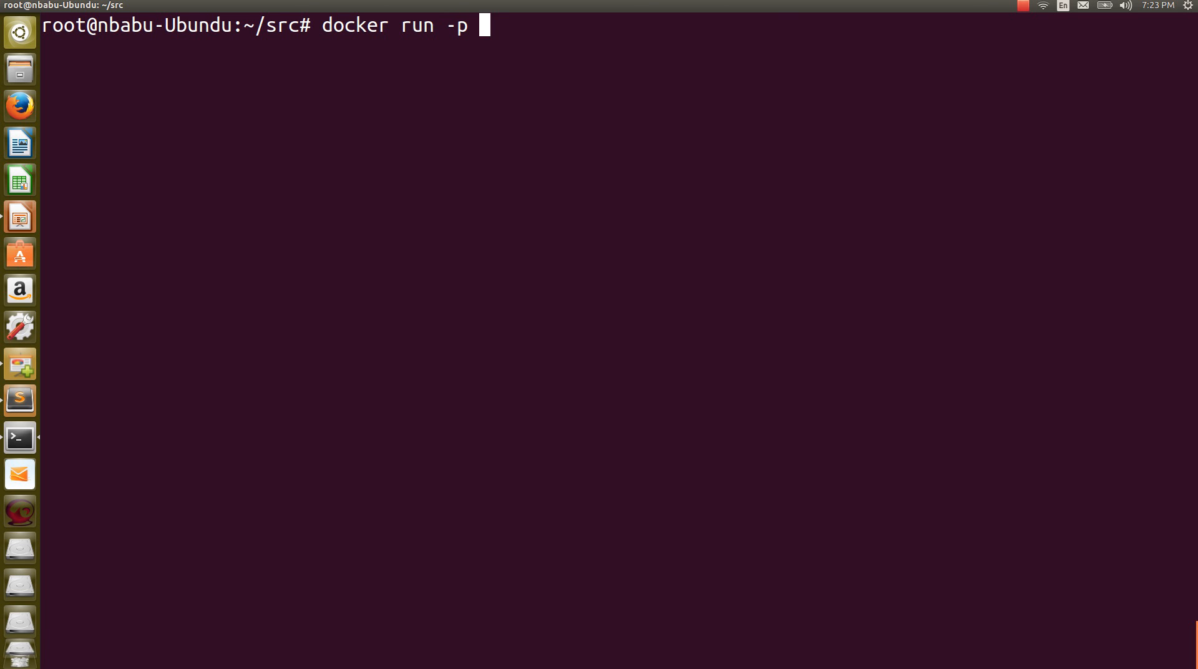
text(8000:)
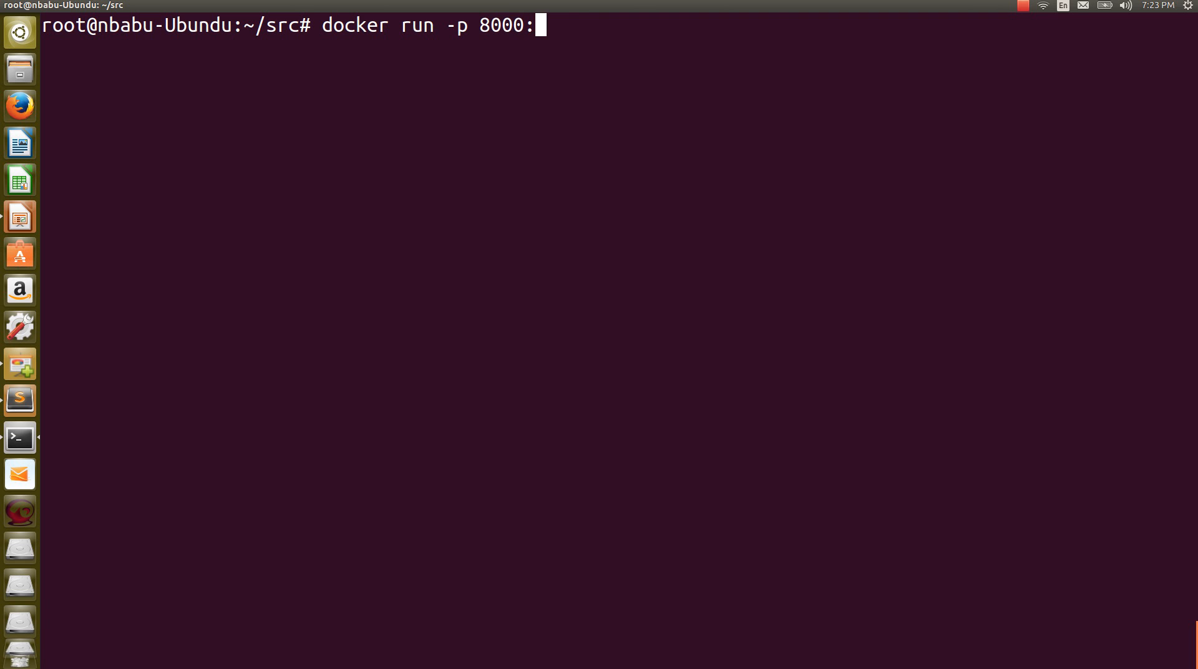
text(700)
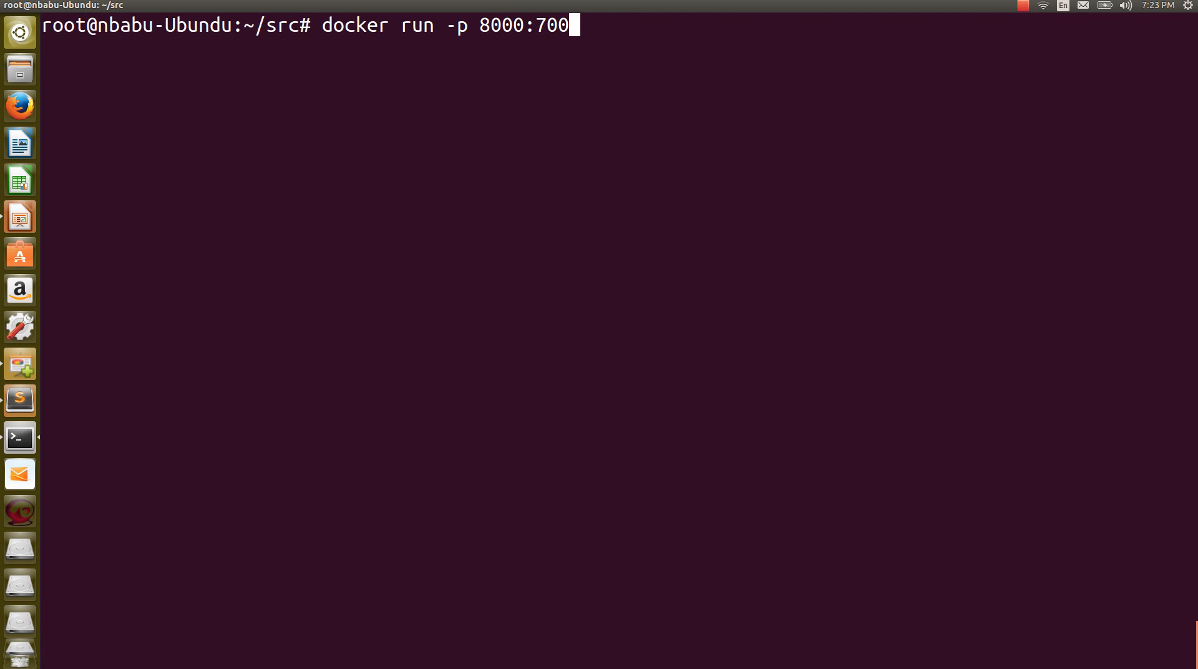
text(0)
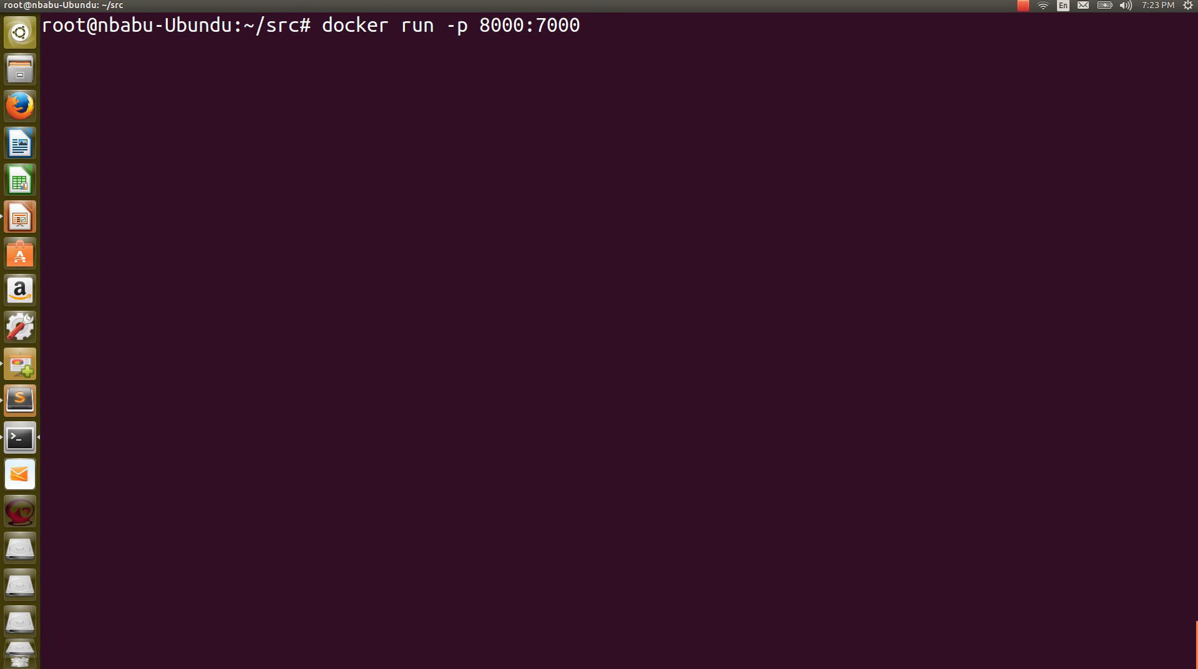
- Finish it detached with nbabusundaram/demo-kube-nodejs; it fails as port 8000 is already allocated
text(-t nb)
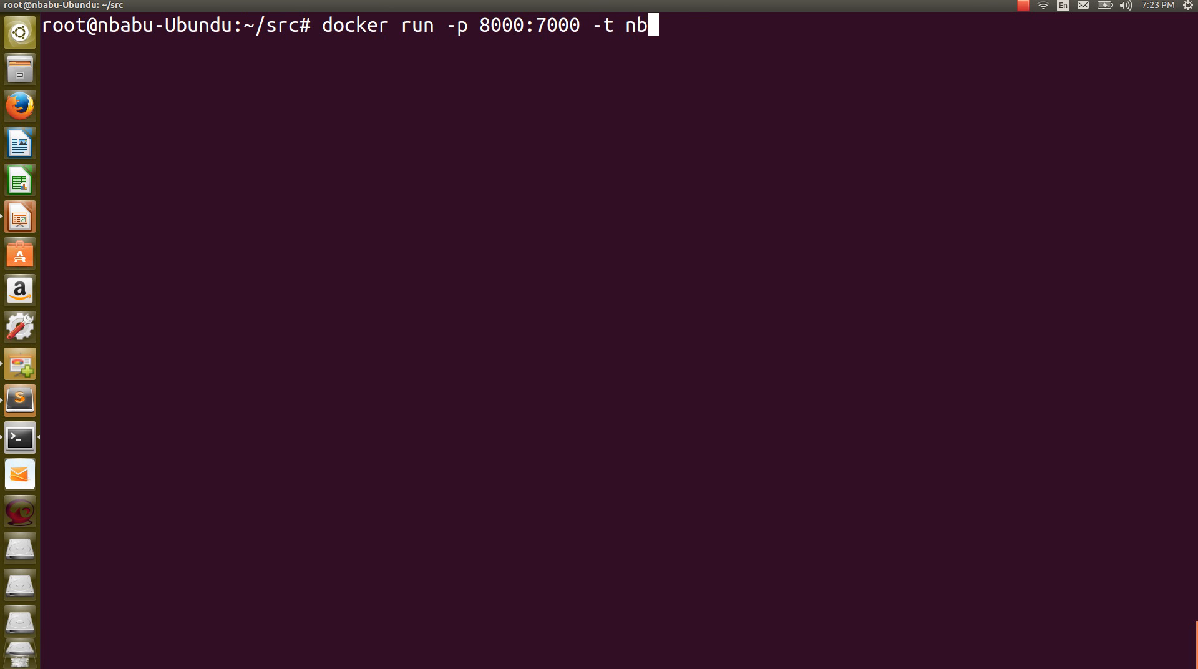
text(abub)
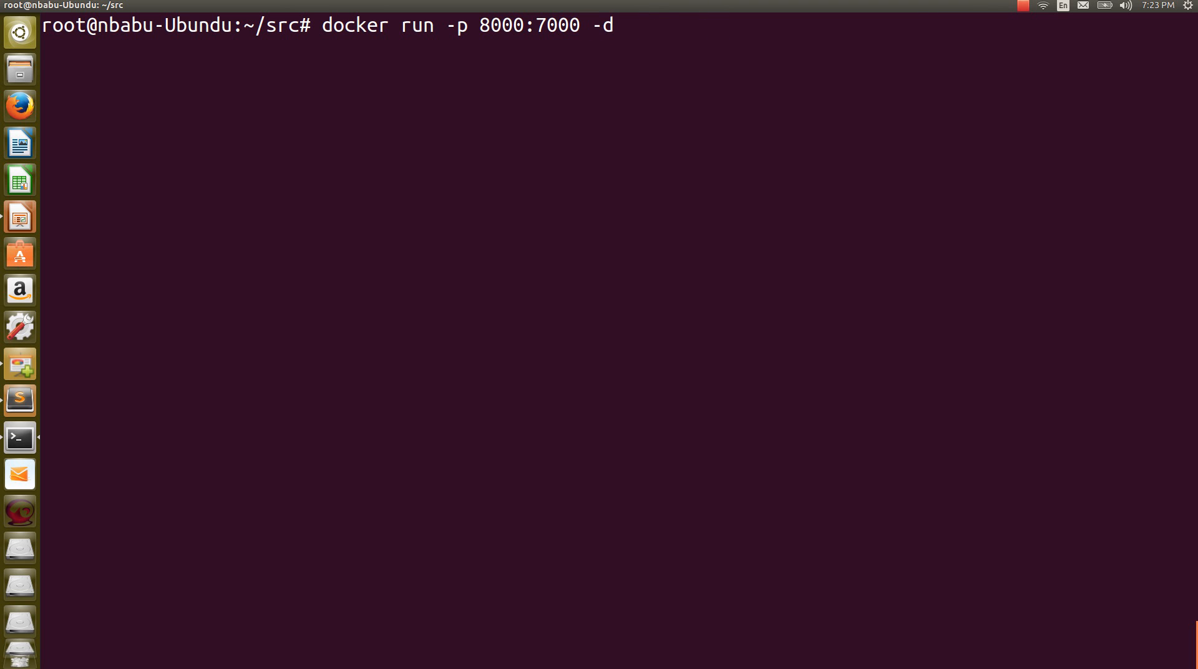
text(nbabu)
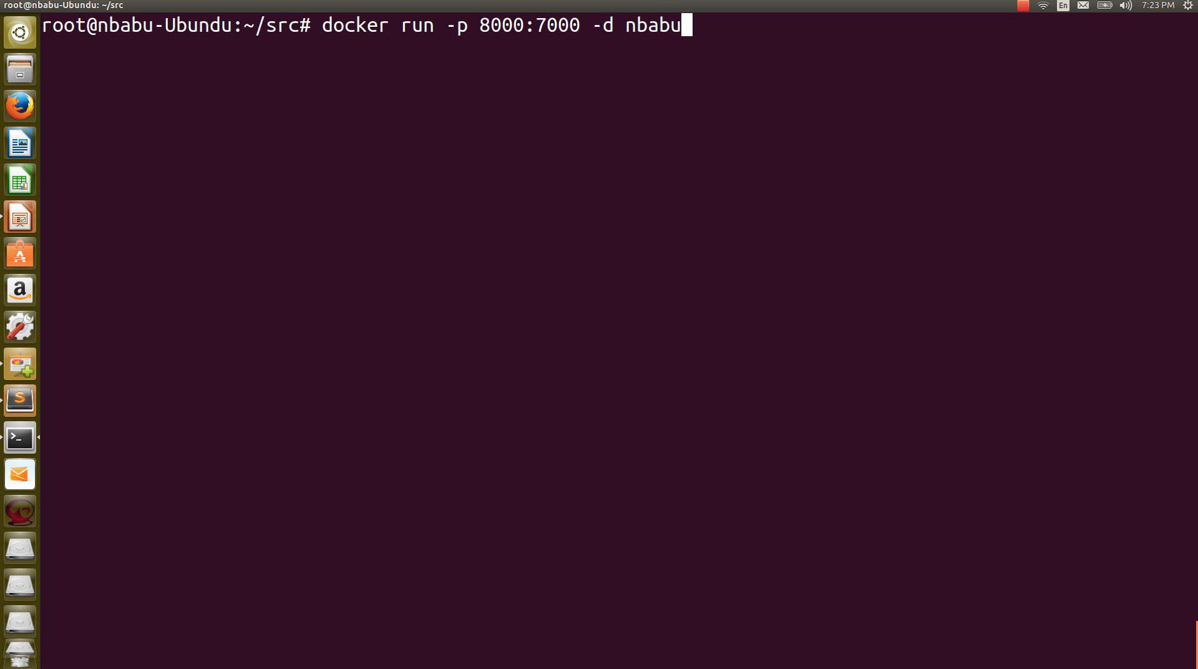
text(sundaram/)
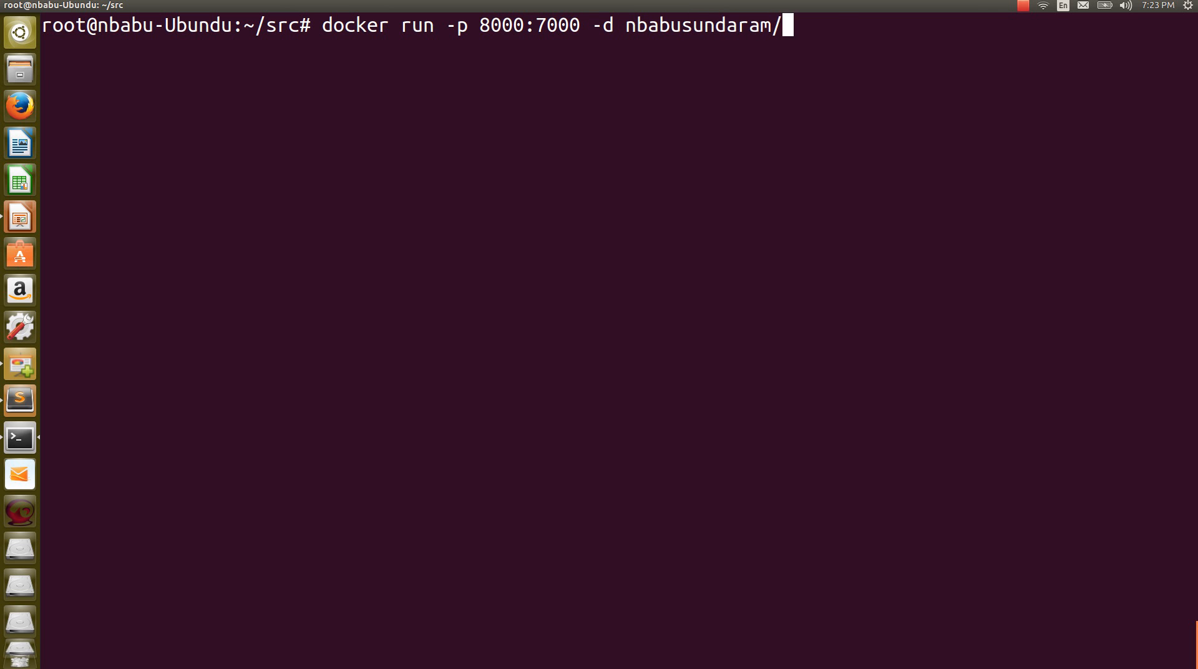
text(demo-)
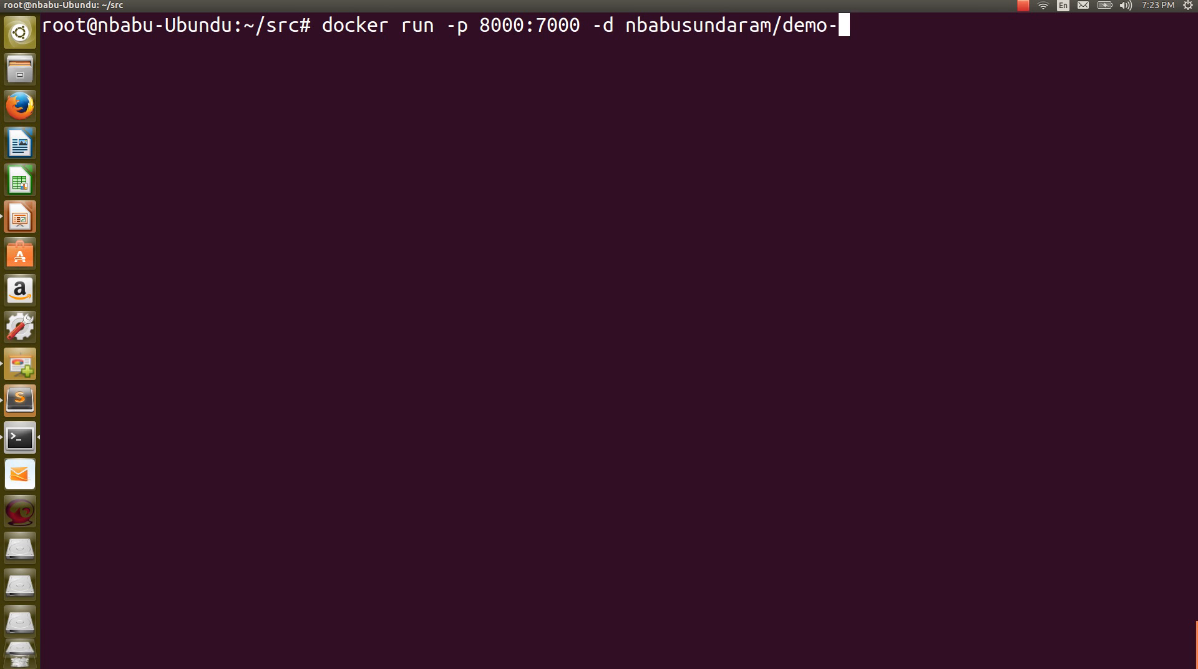
text(kube)
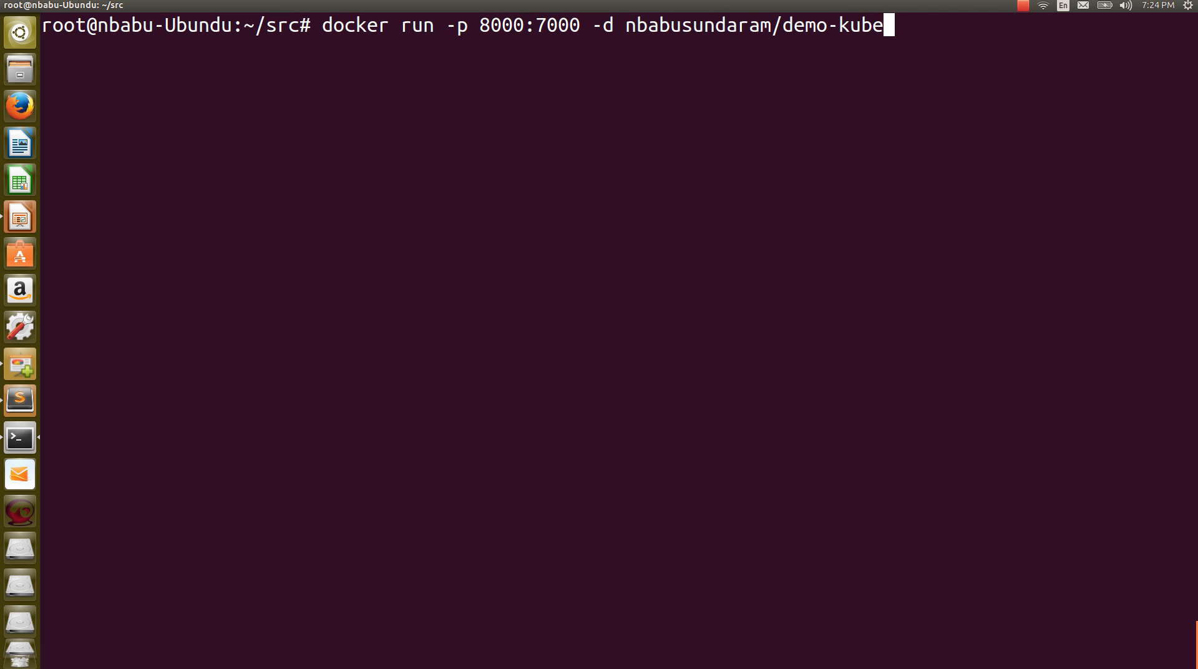
text(-nodejs)
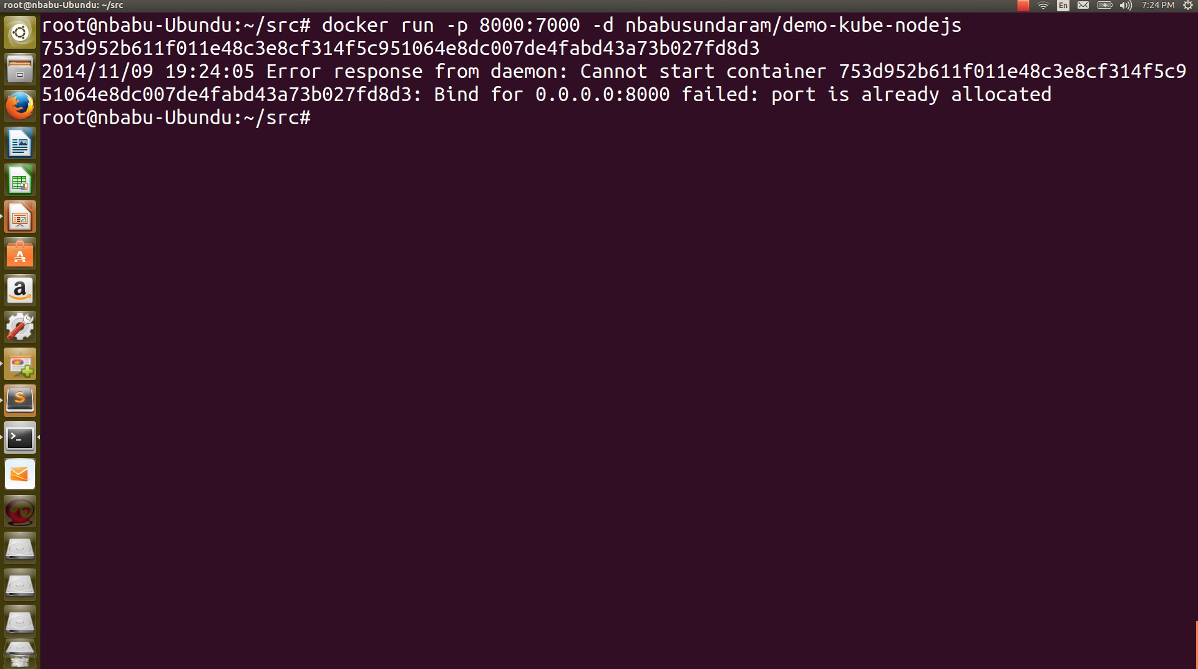
- Rerun with 7000:7000 so evil_morse starts, list containers, and stop 2758ec96a983
text(docker run -p 8000:7000 -d nbabusundaram/demo-kube-nodejs)
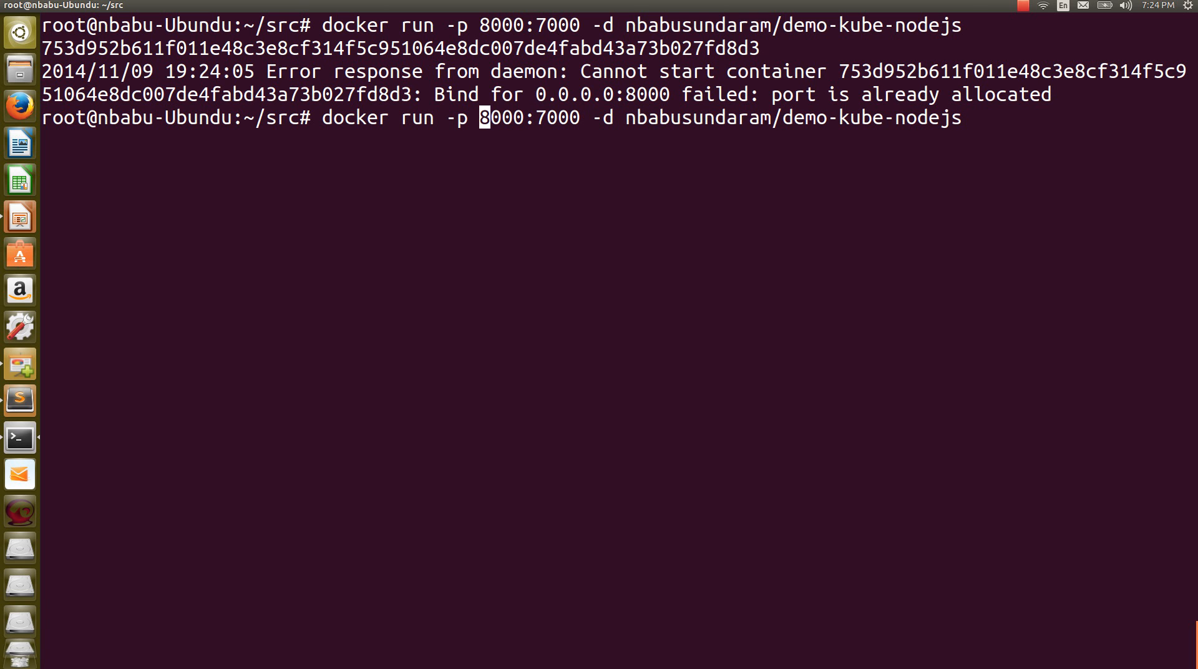
text(7)
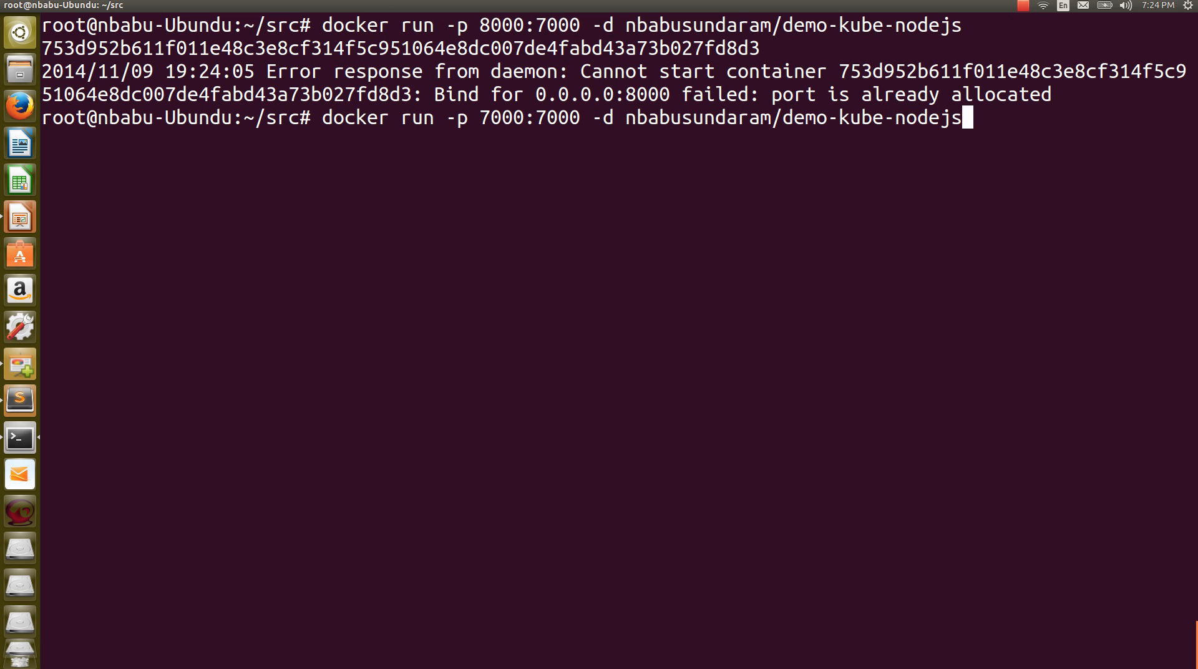
text(docker ps)
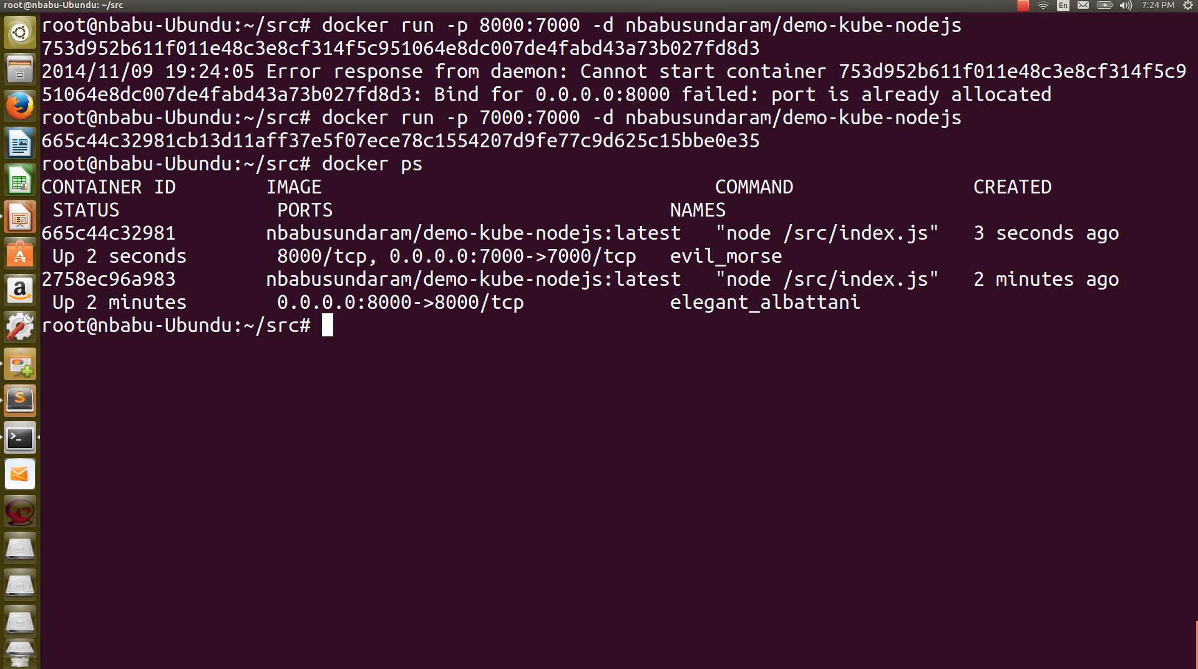
text(docker stop 2758ec96a983)
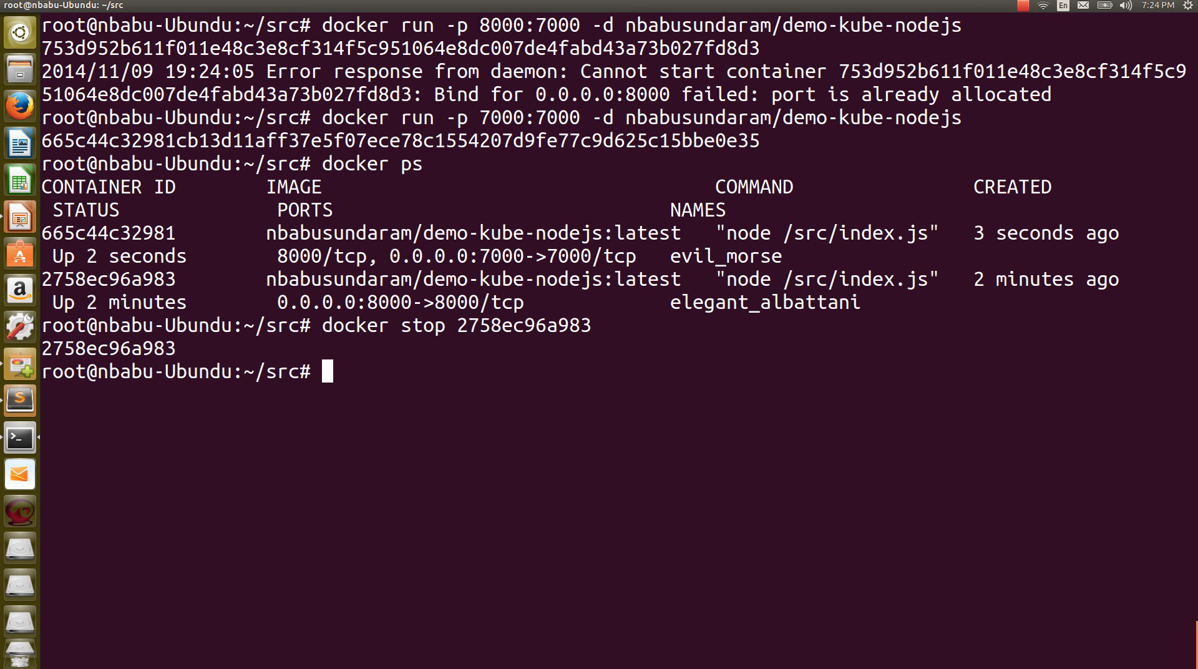
- Run docker ps confirming only evil_morse on 7000:7000 remains running
text(docker ps)
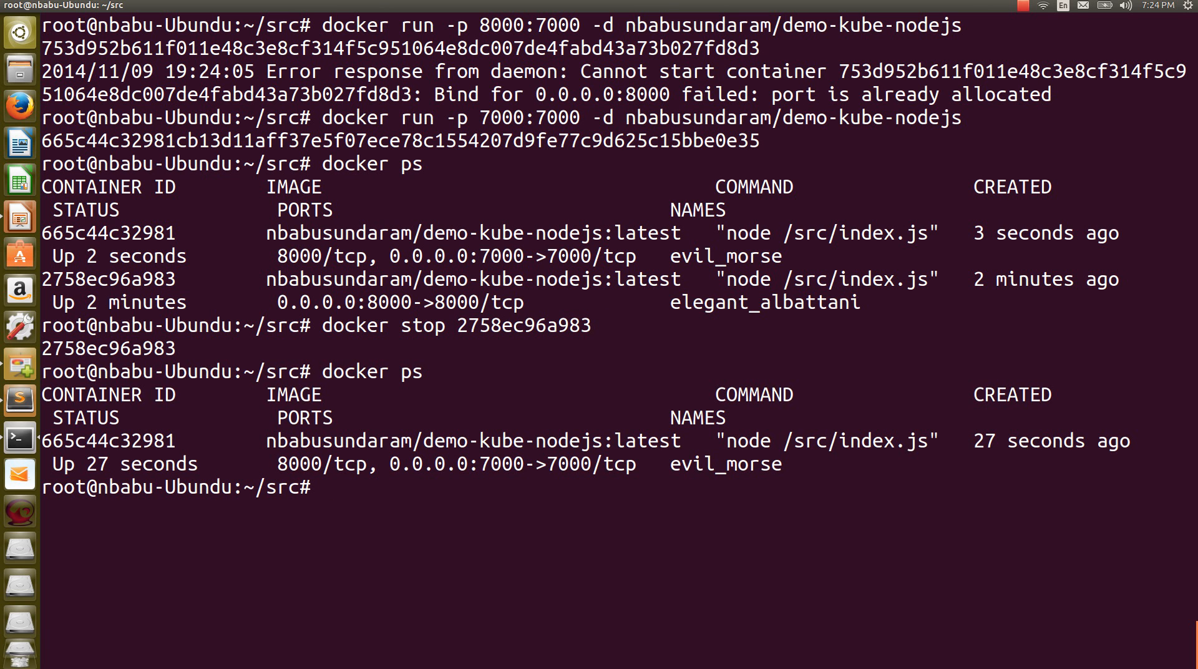